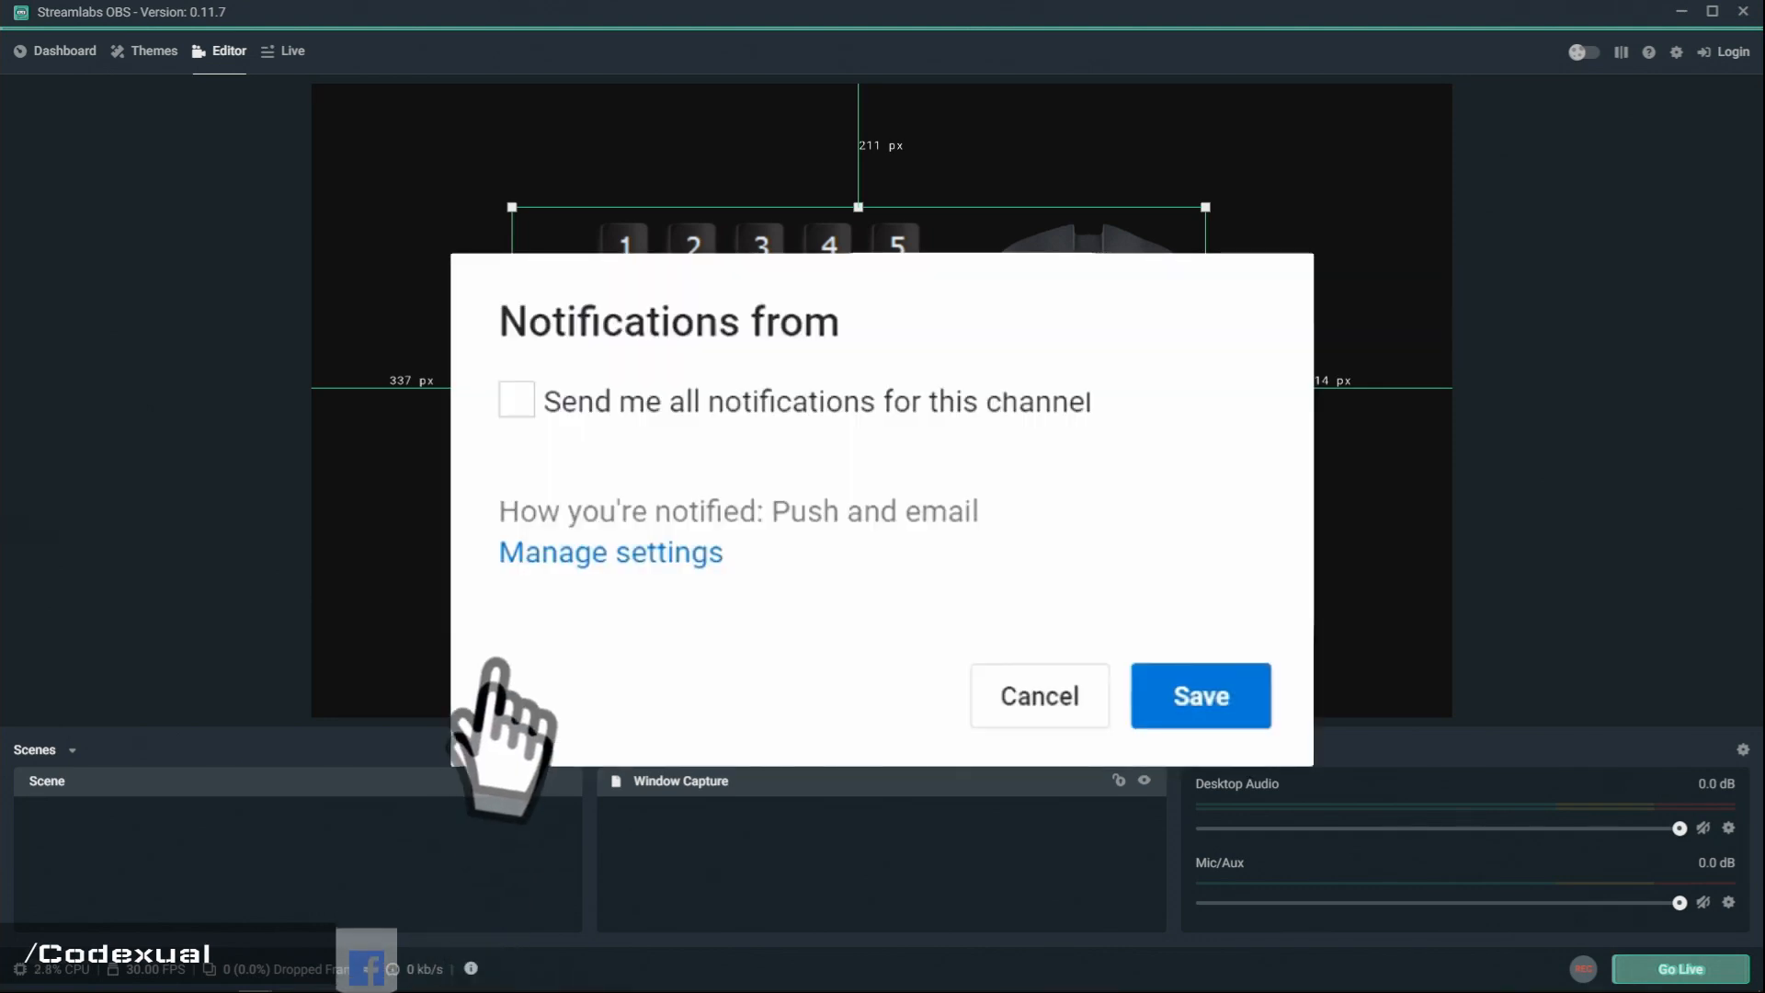
Bring NohBoard in front of the editor and show its context menu of layout options.
click(515, 399)
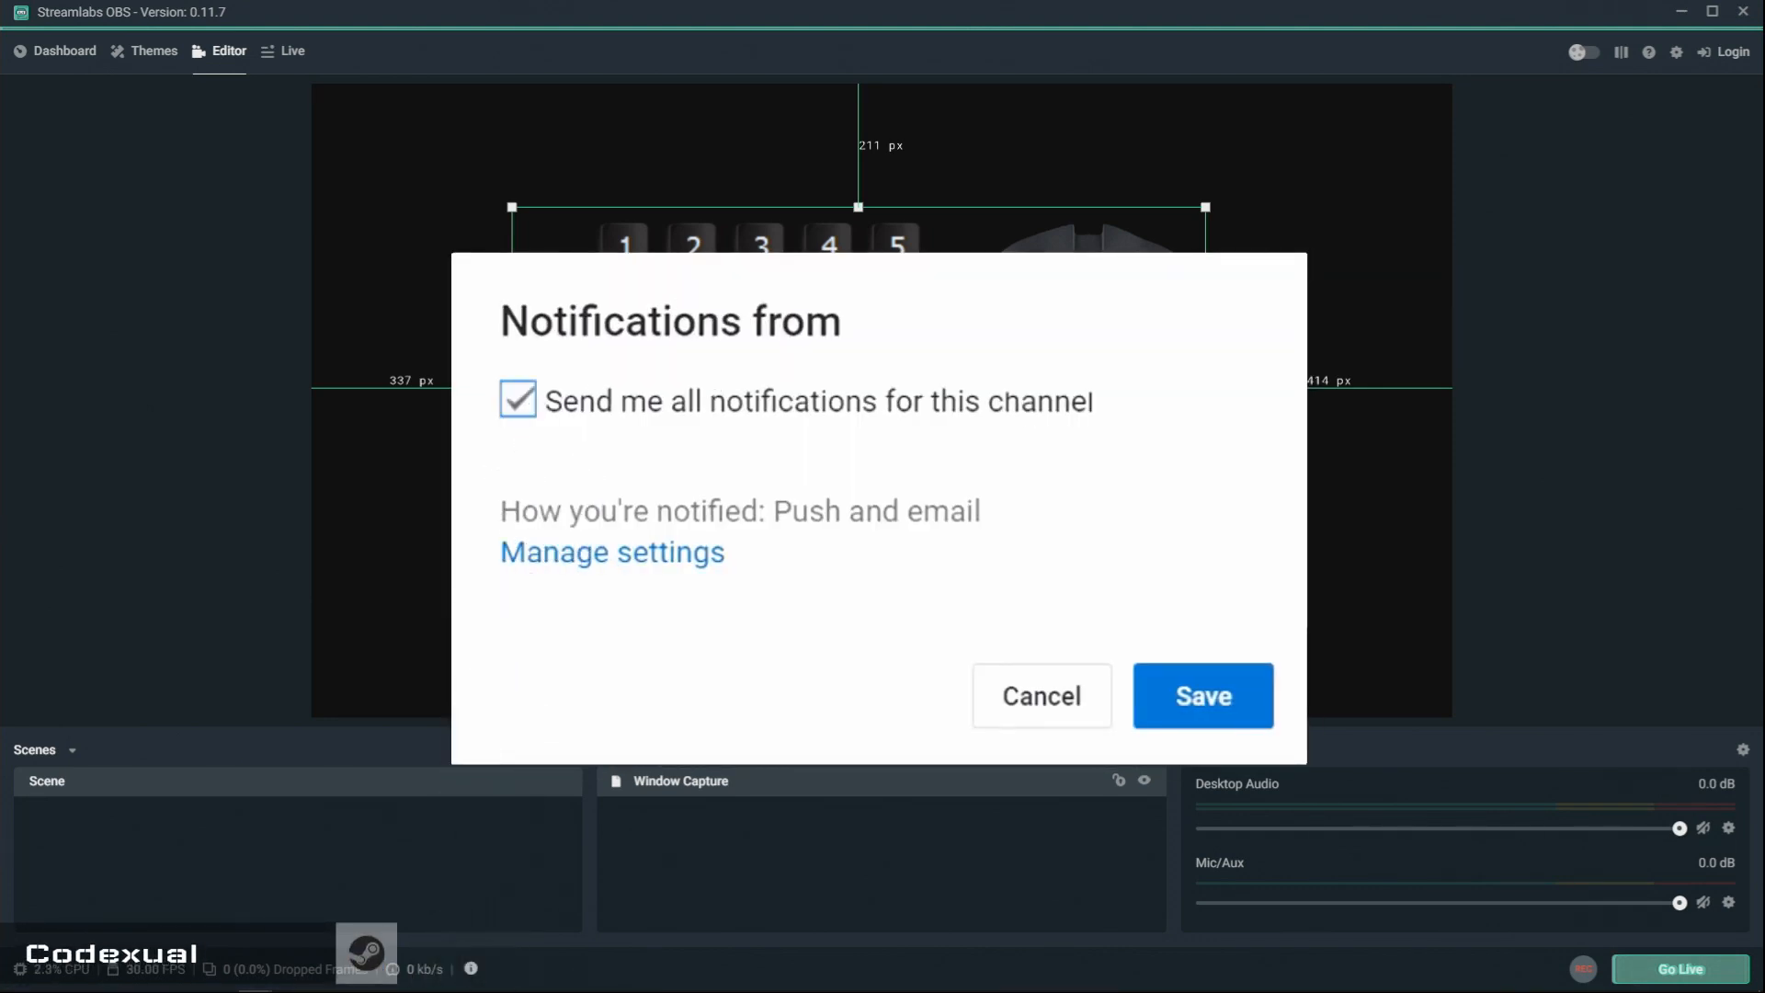
click(1201, 695)
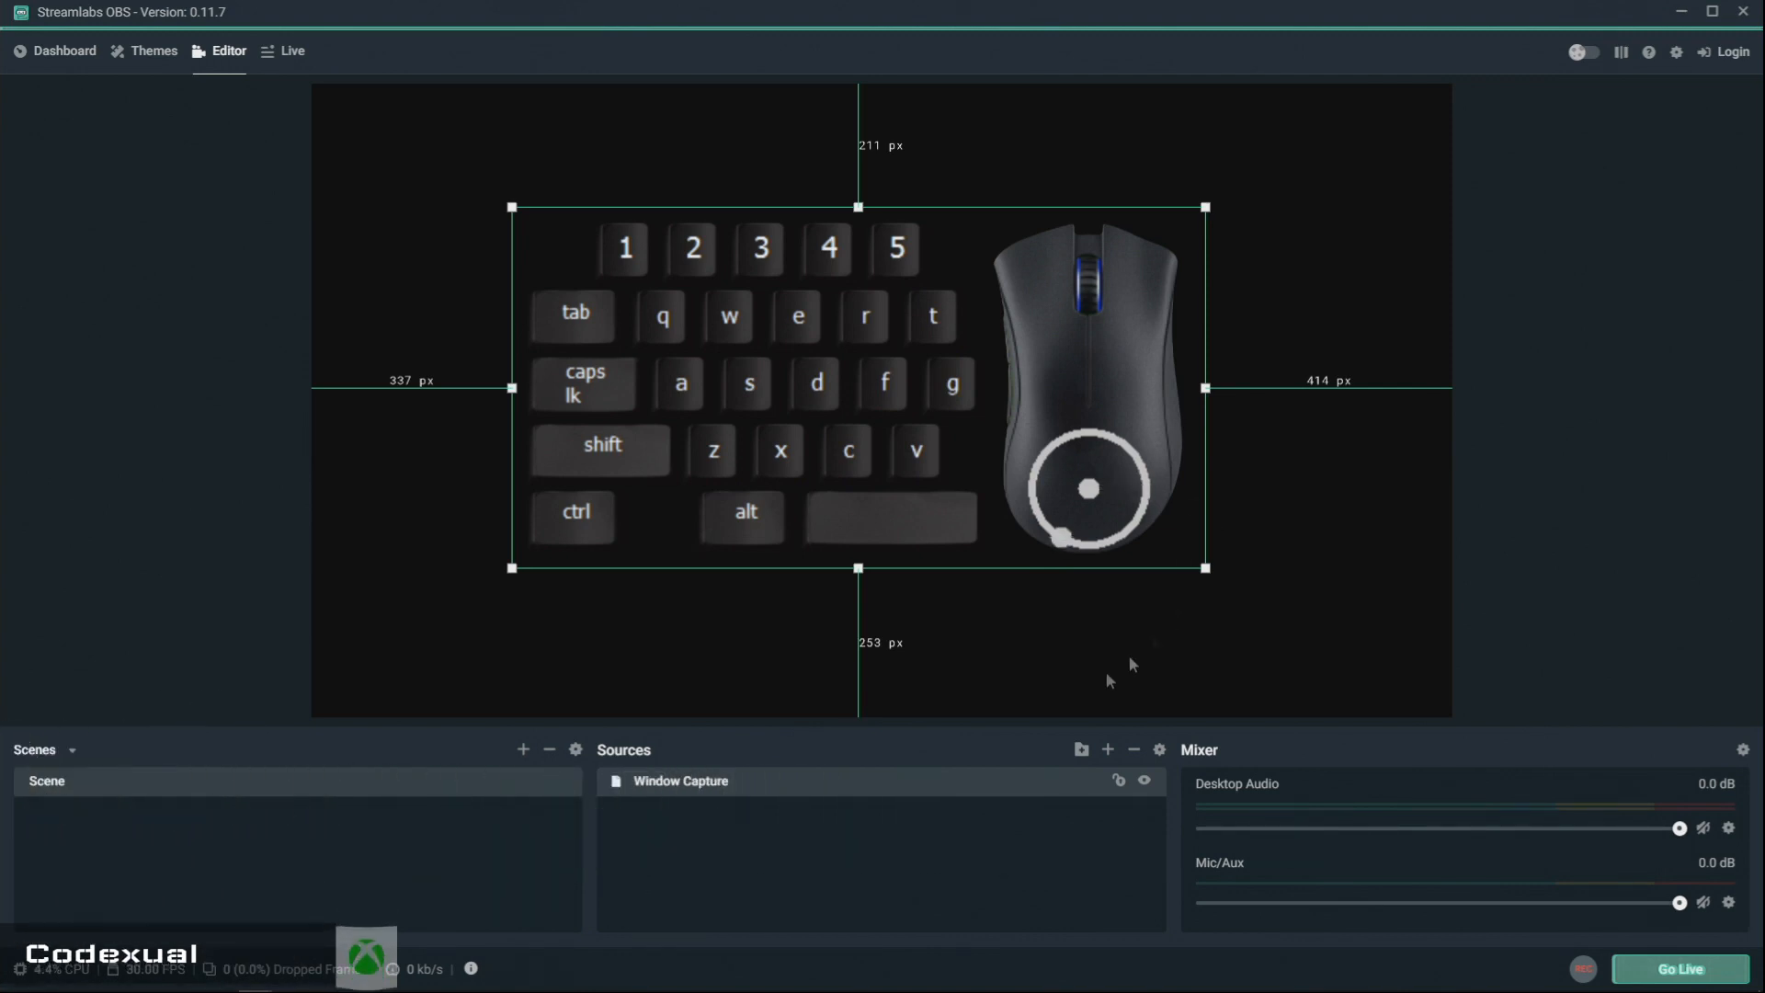
mouse_move(813, 420)
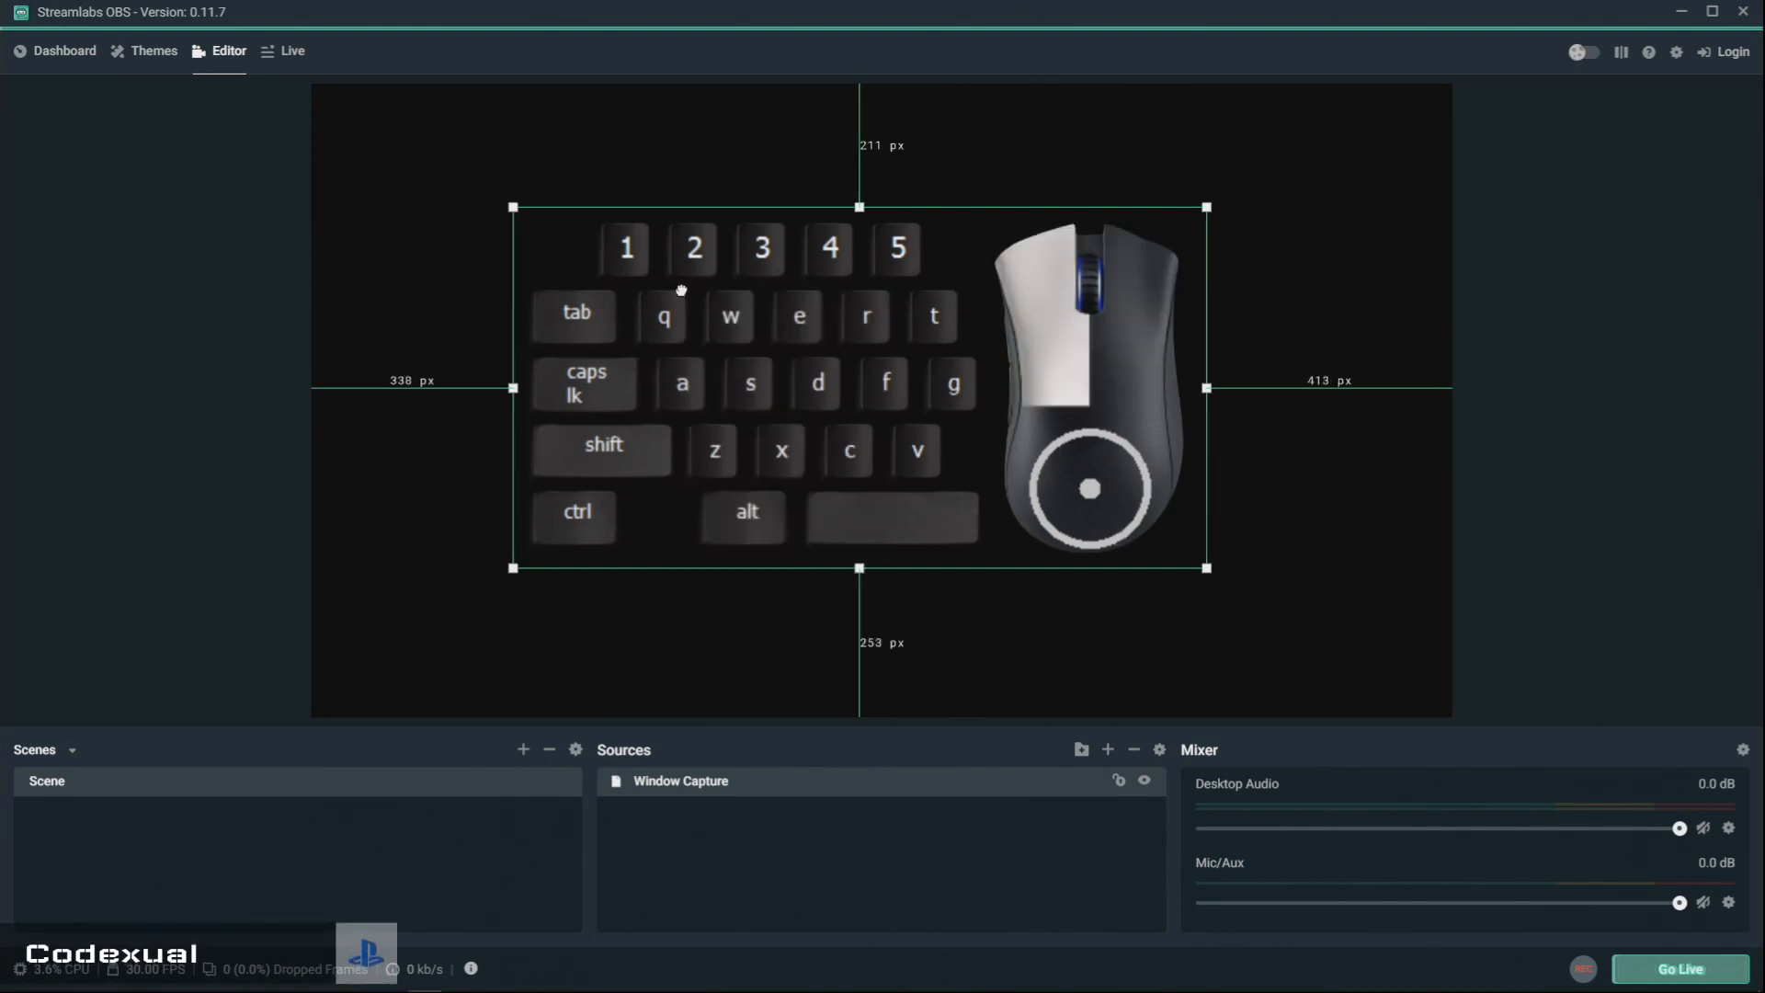
click(175, 252)
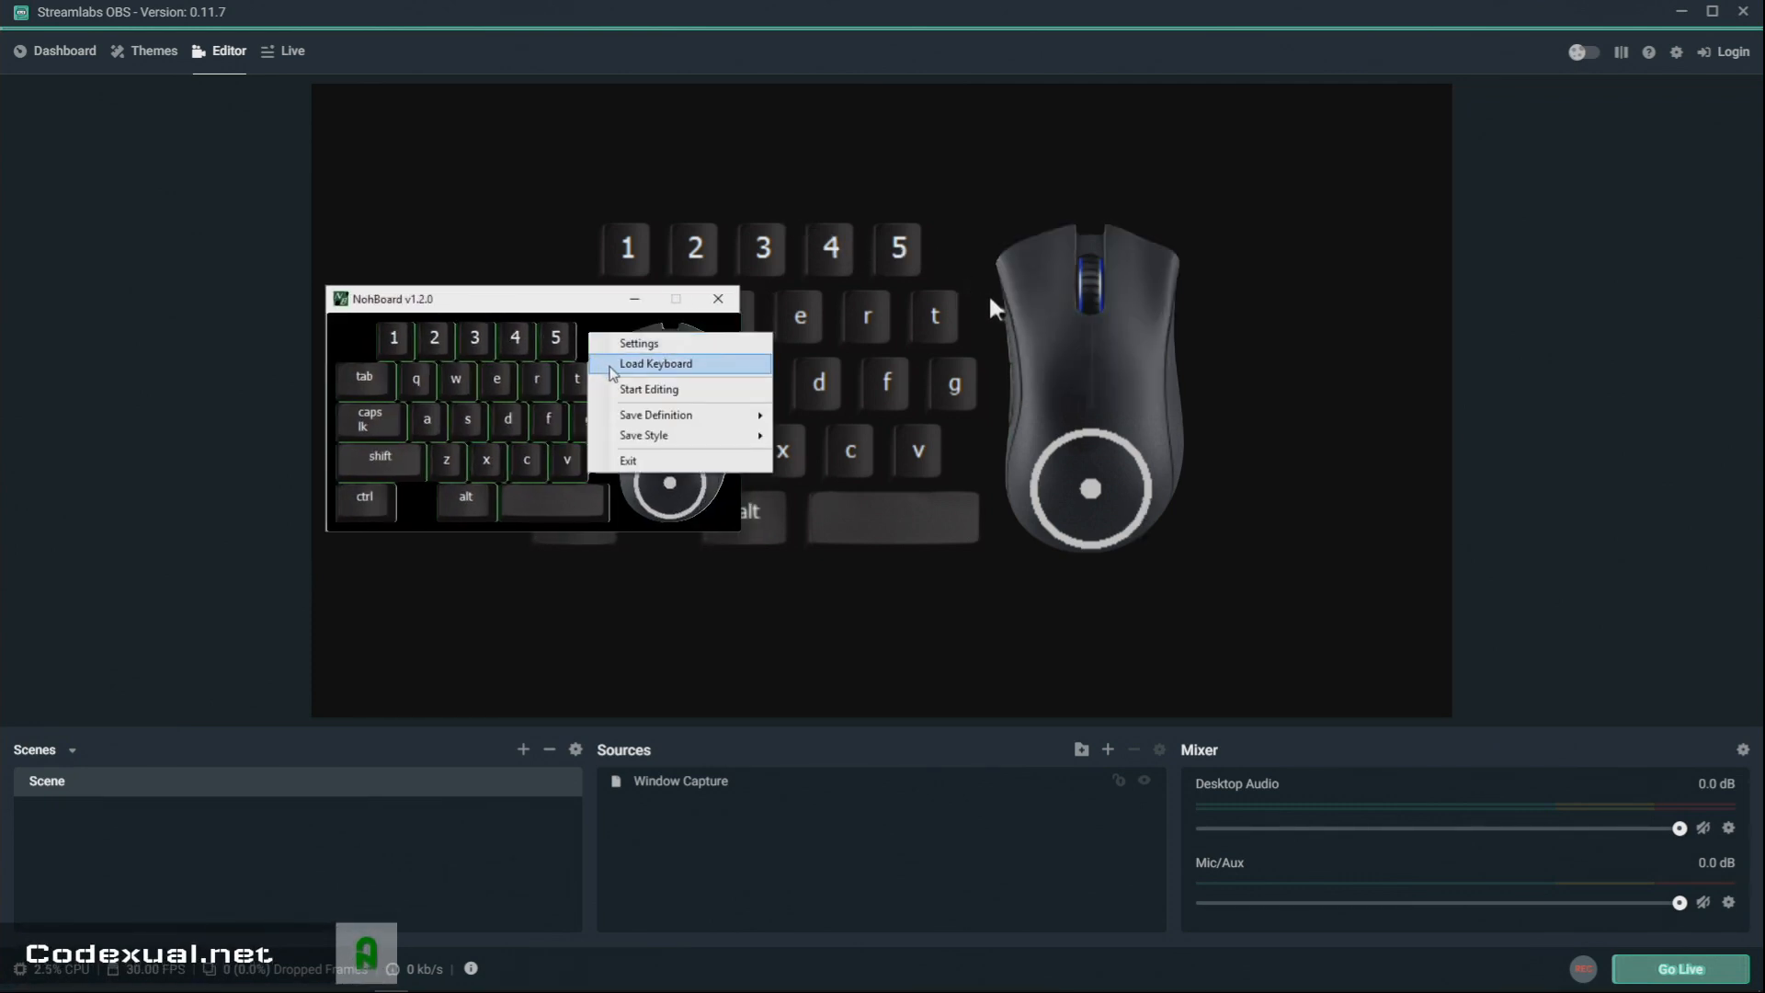
Preview several key styles in the Load Keyboard dialog (outlined, normal, global default, clean-black).
click(655, 362)
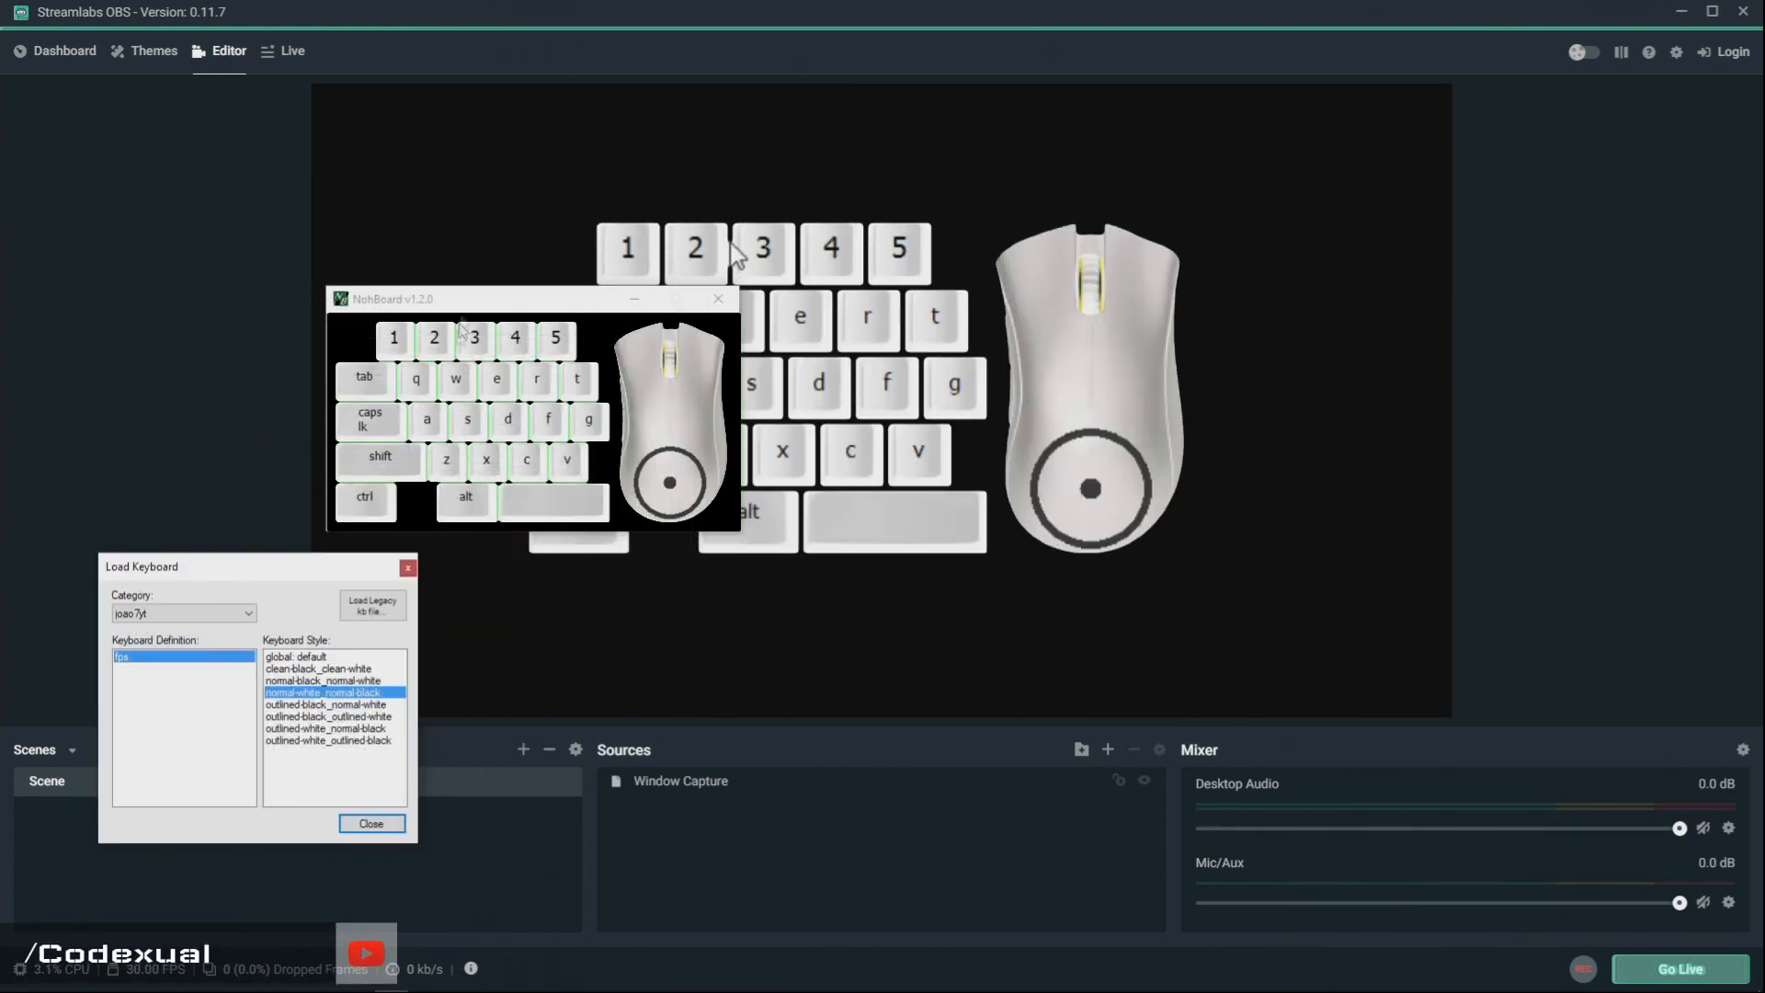
click(371, 824)
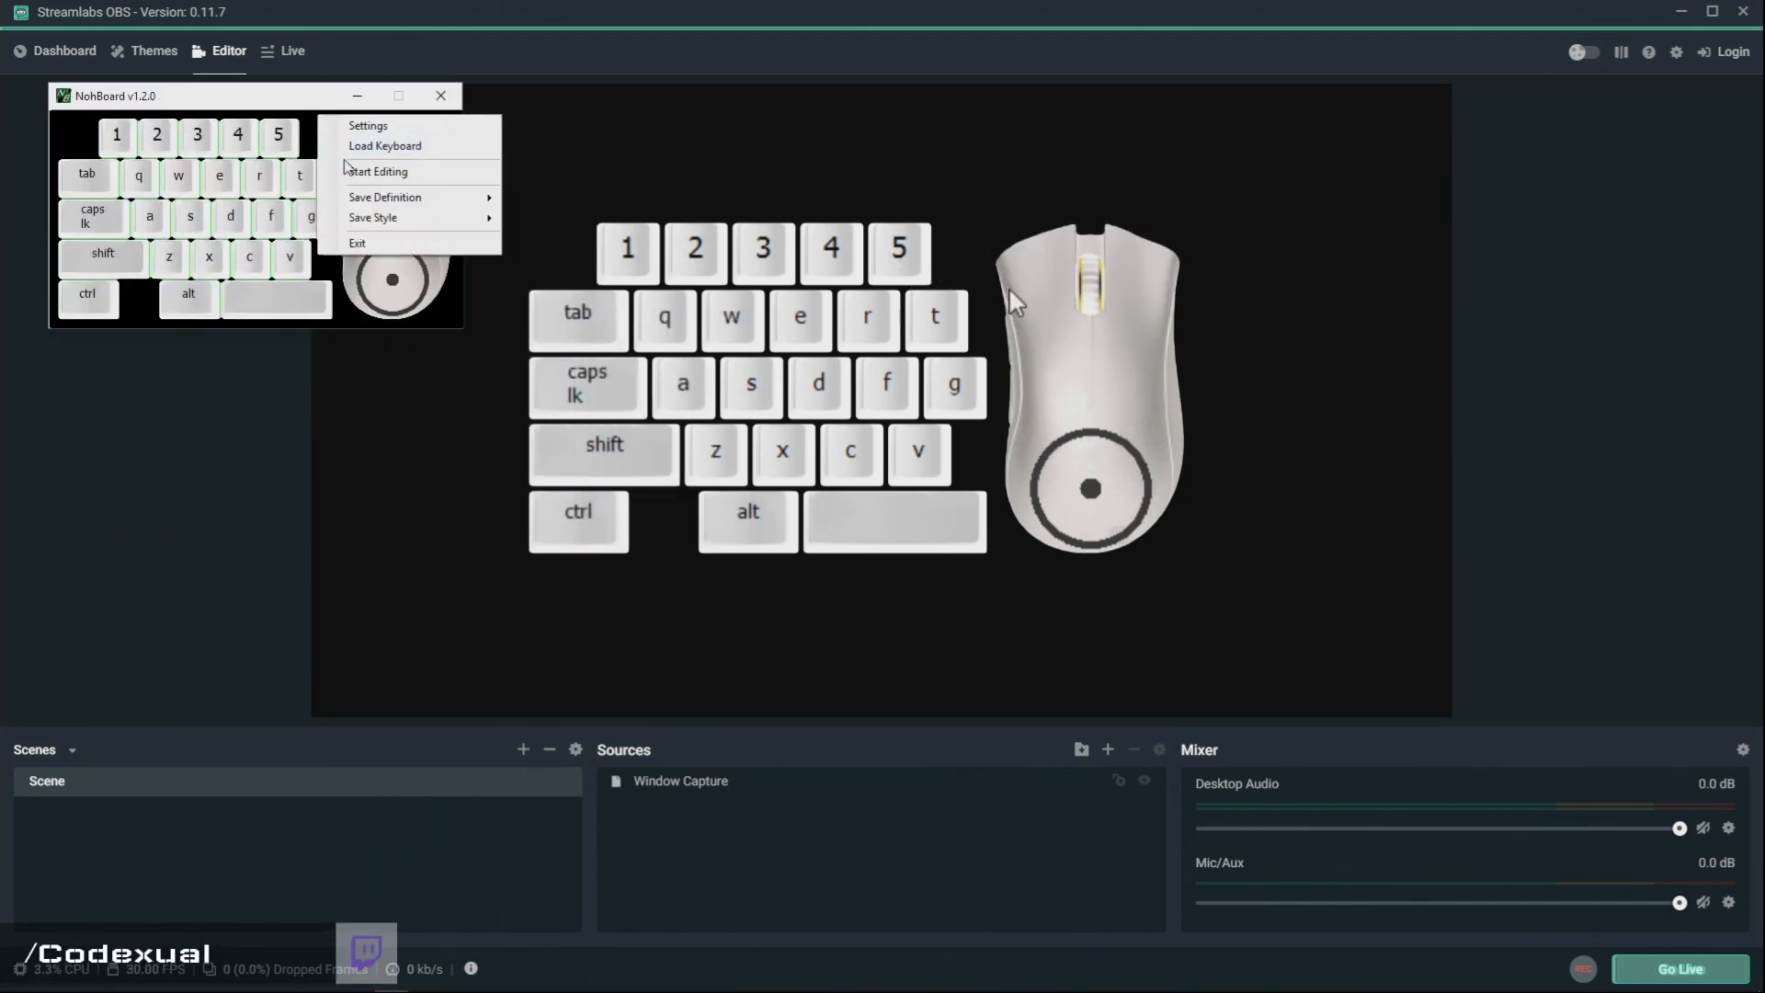
click(384, 145)
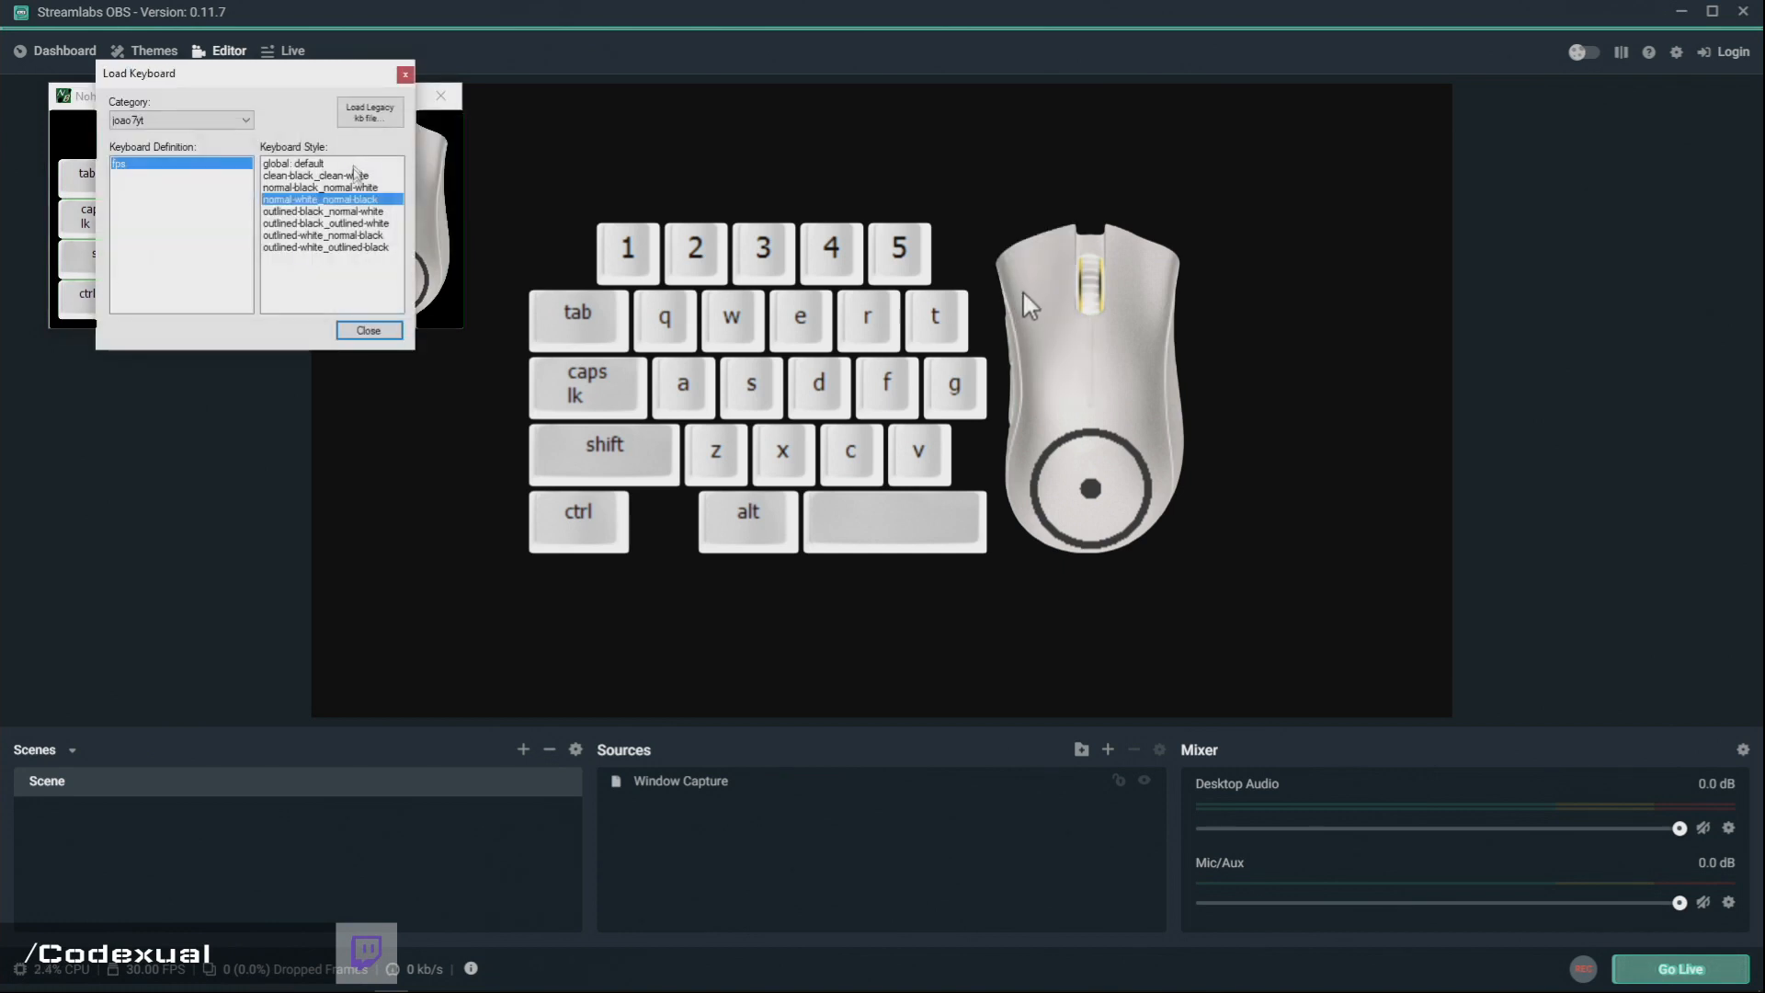
click(326, 222)
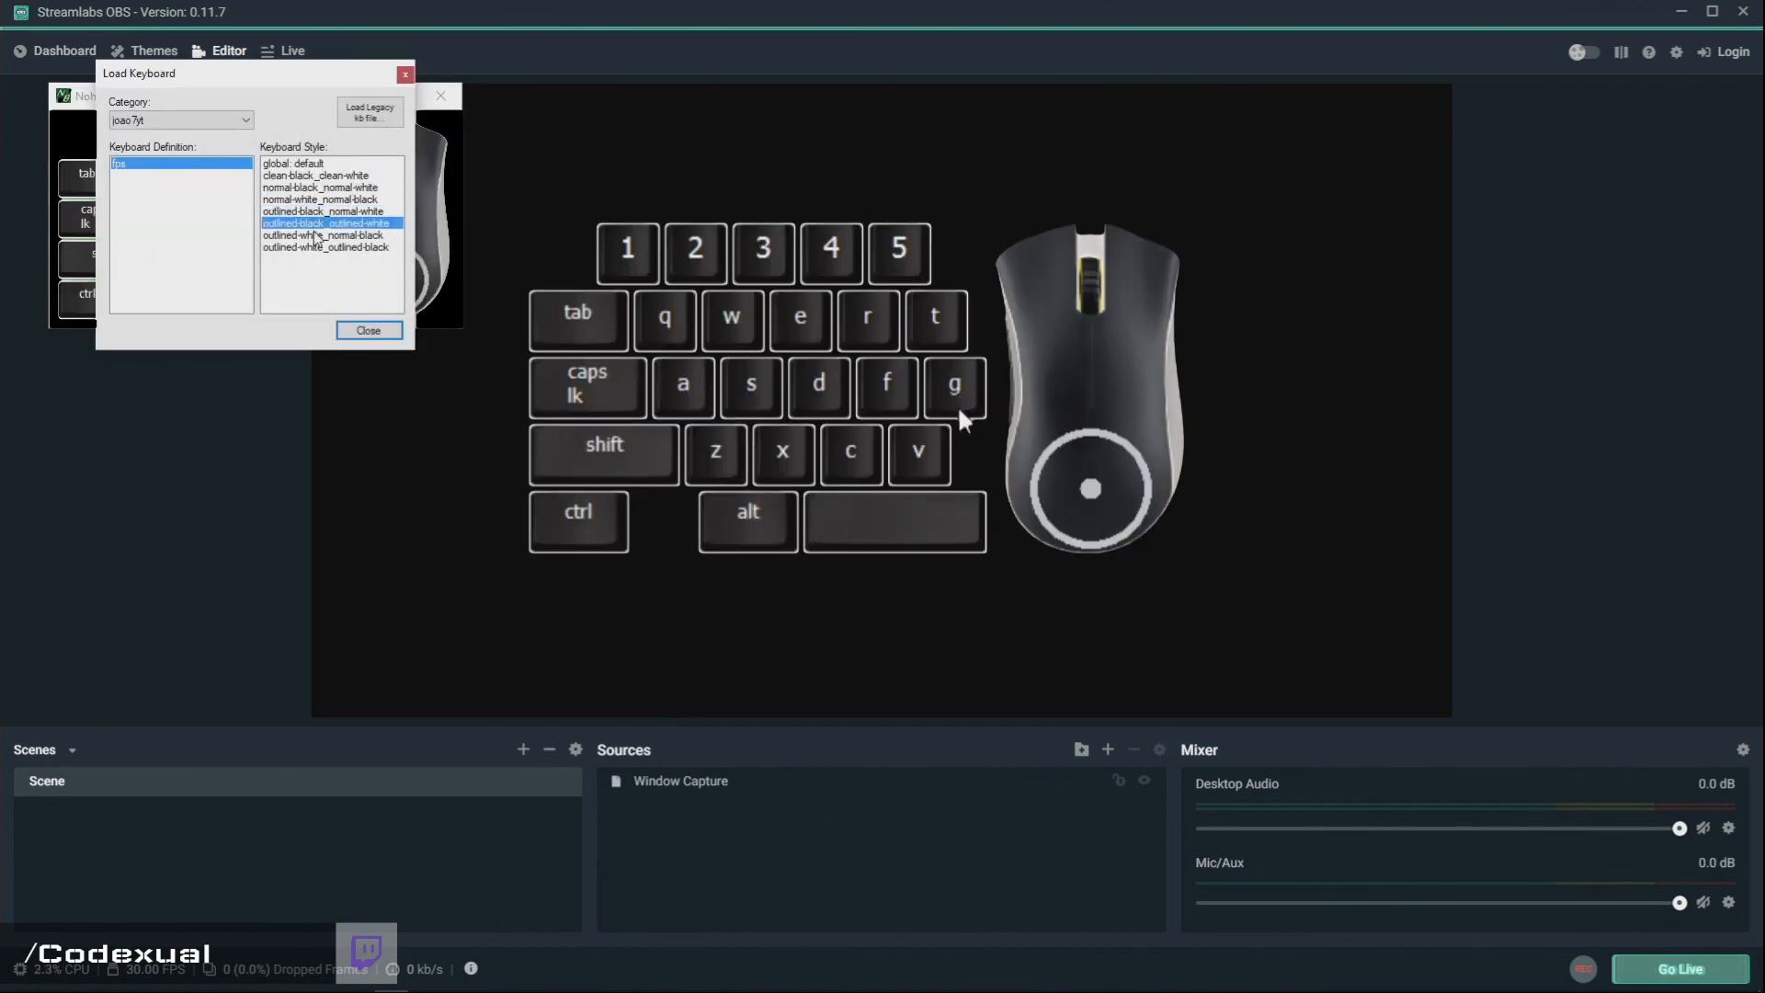
click(328, 246)
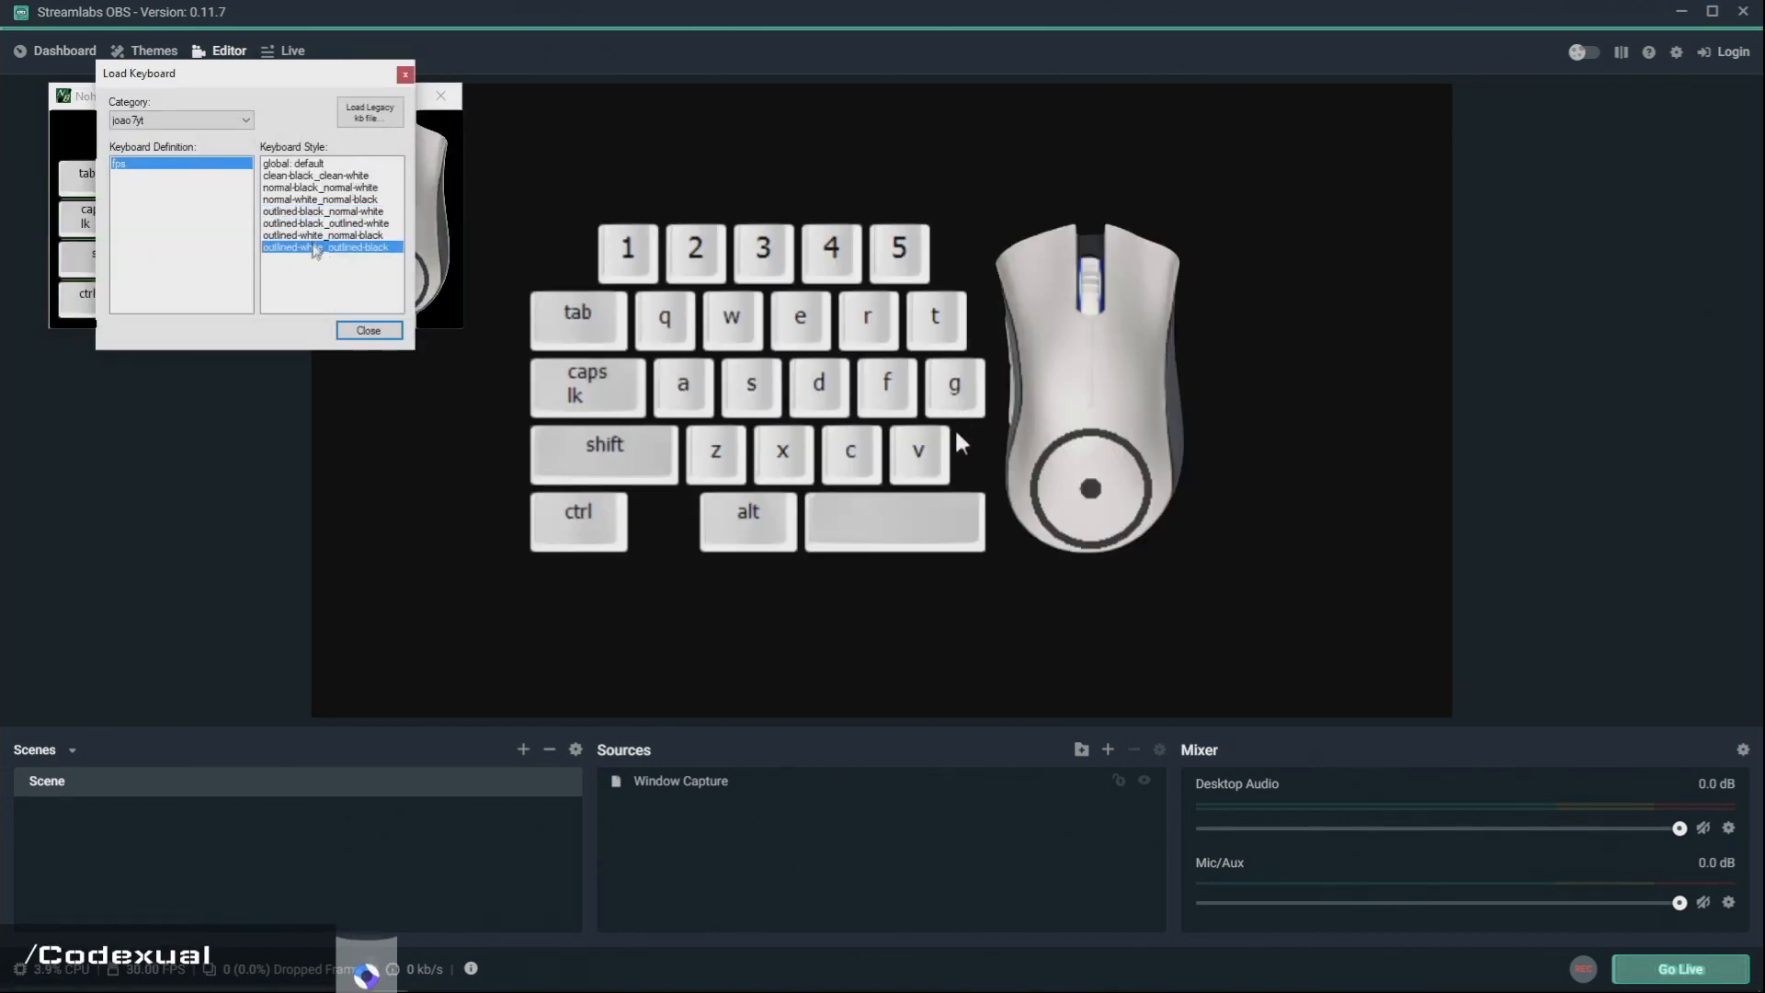
click(318, 199)
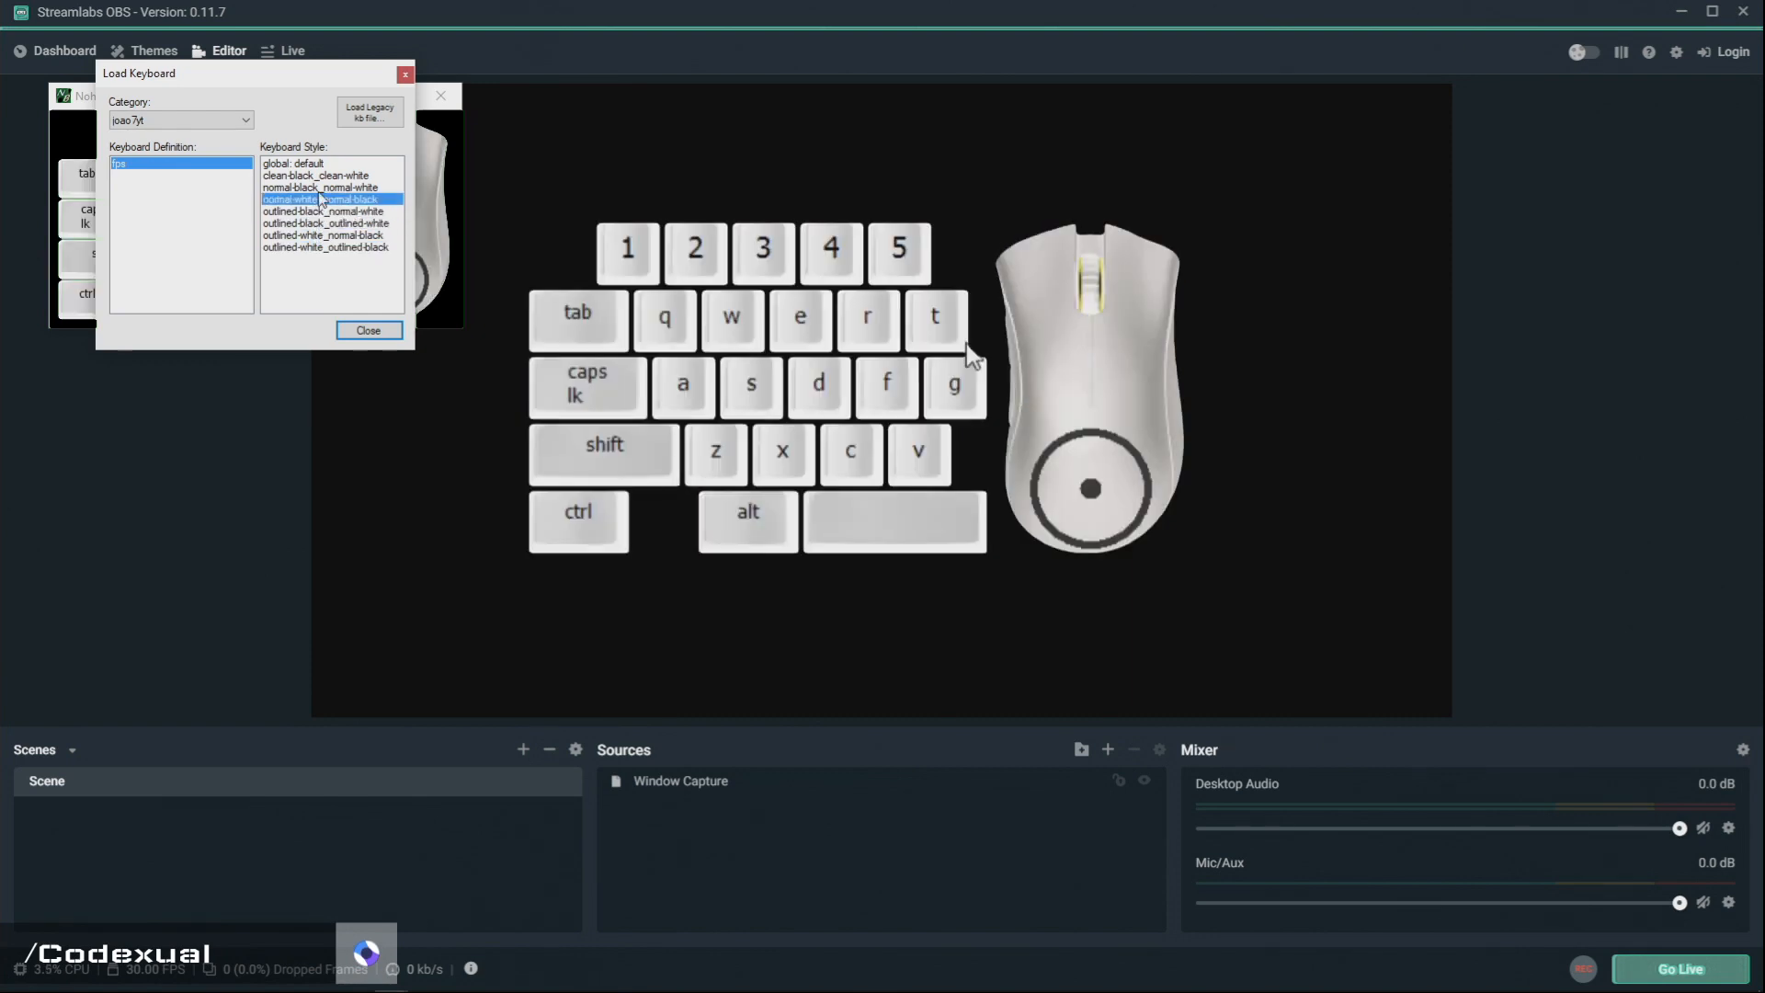
click(292, 163)
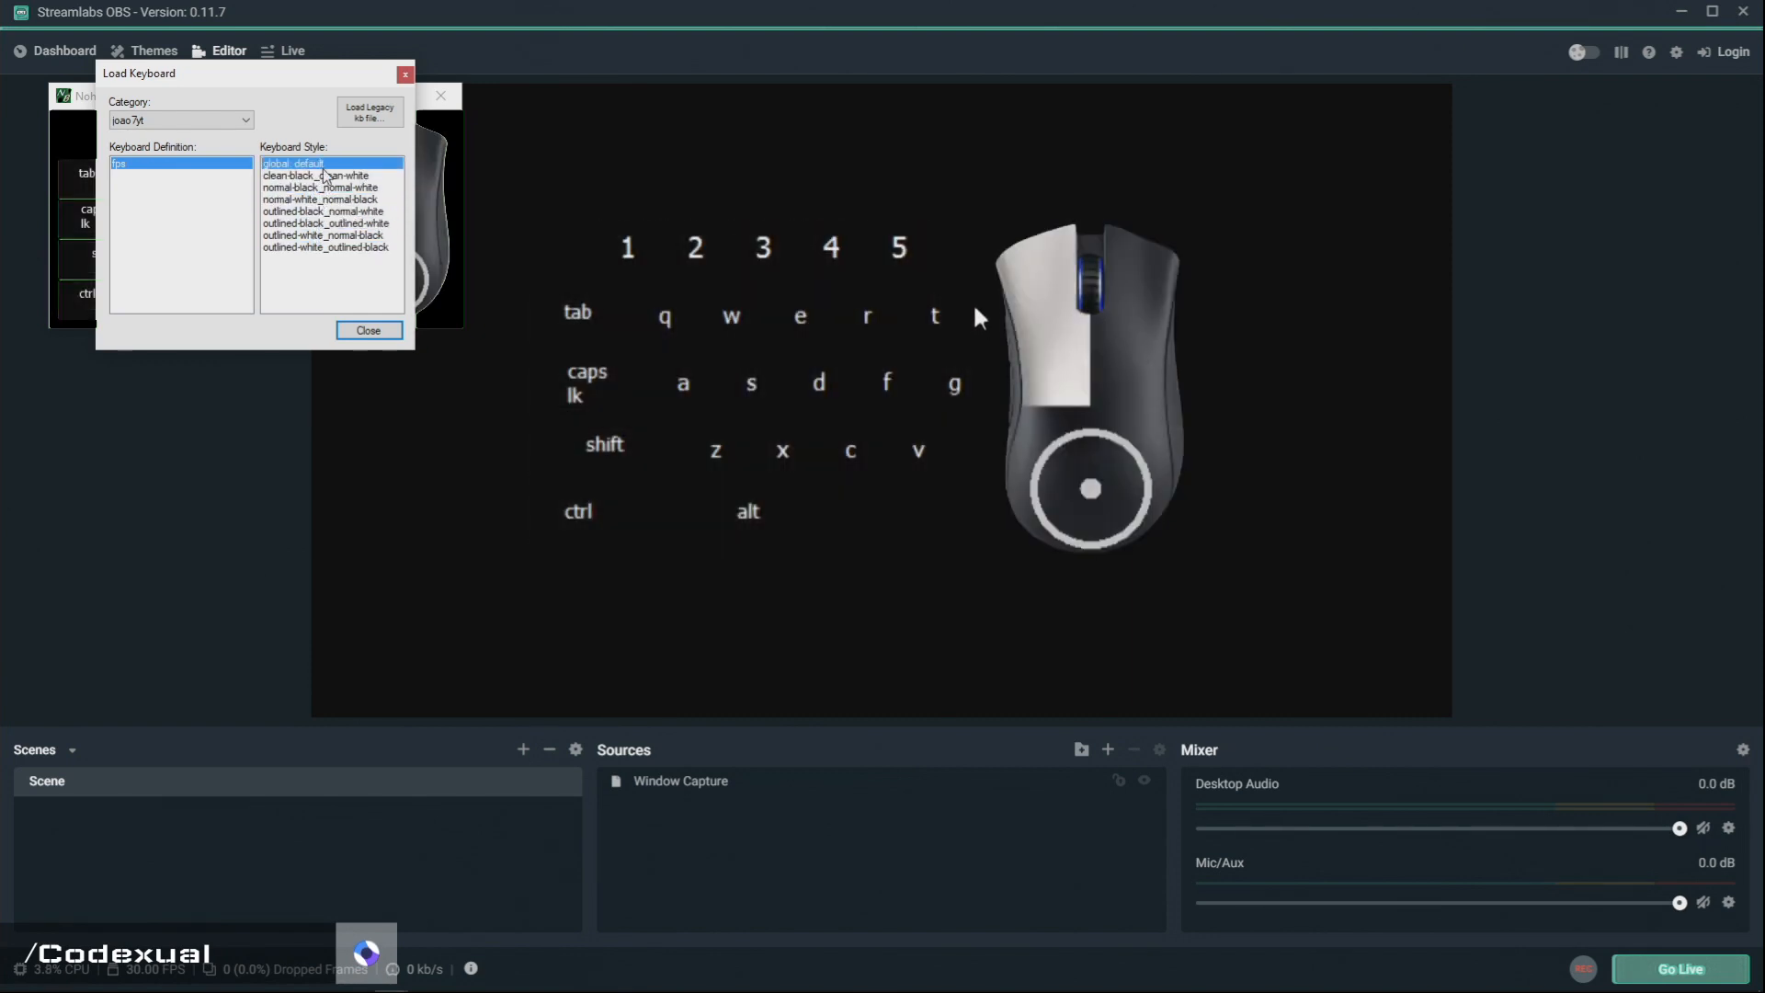
click(320, 175)
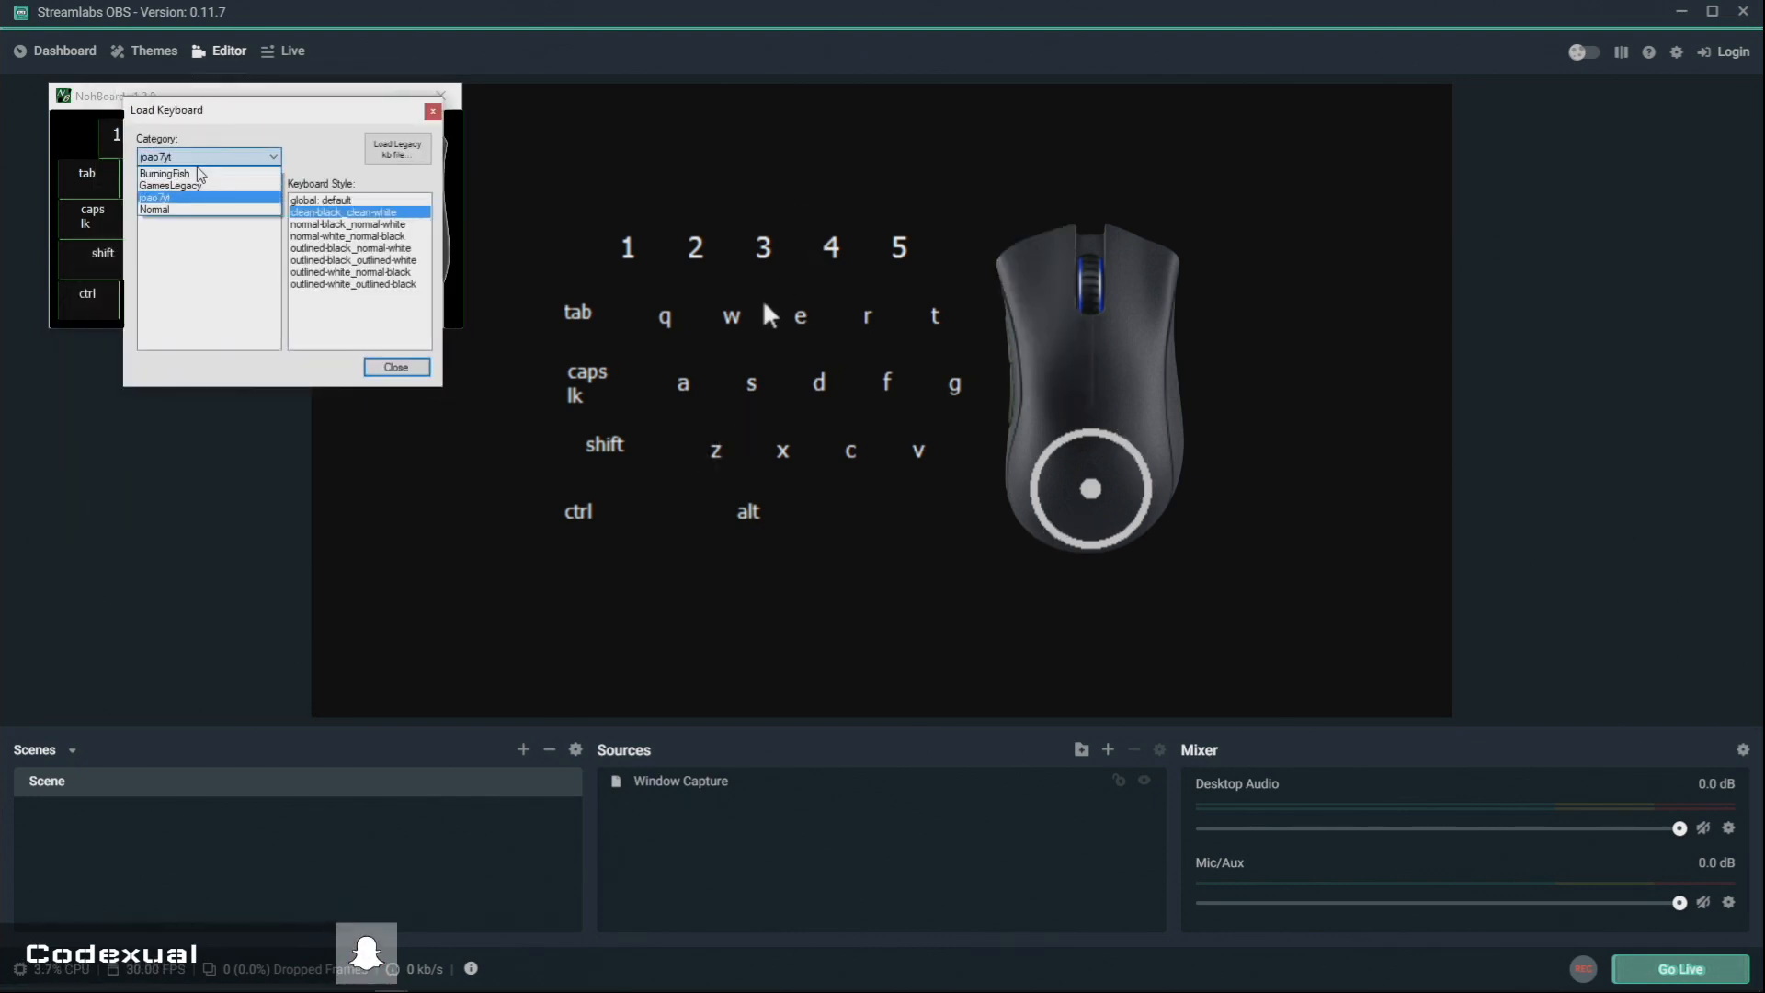
mouse_move(705, 366)
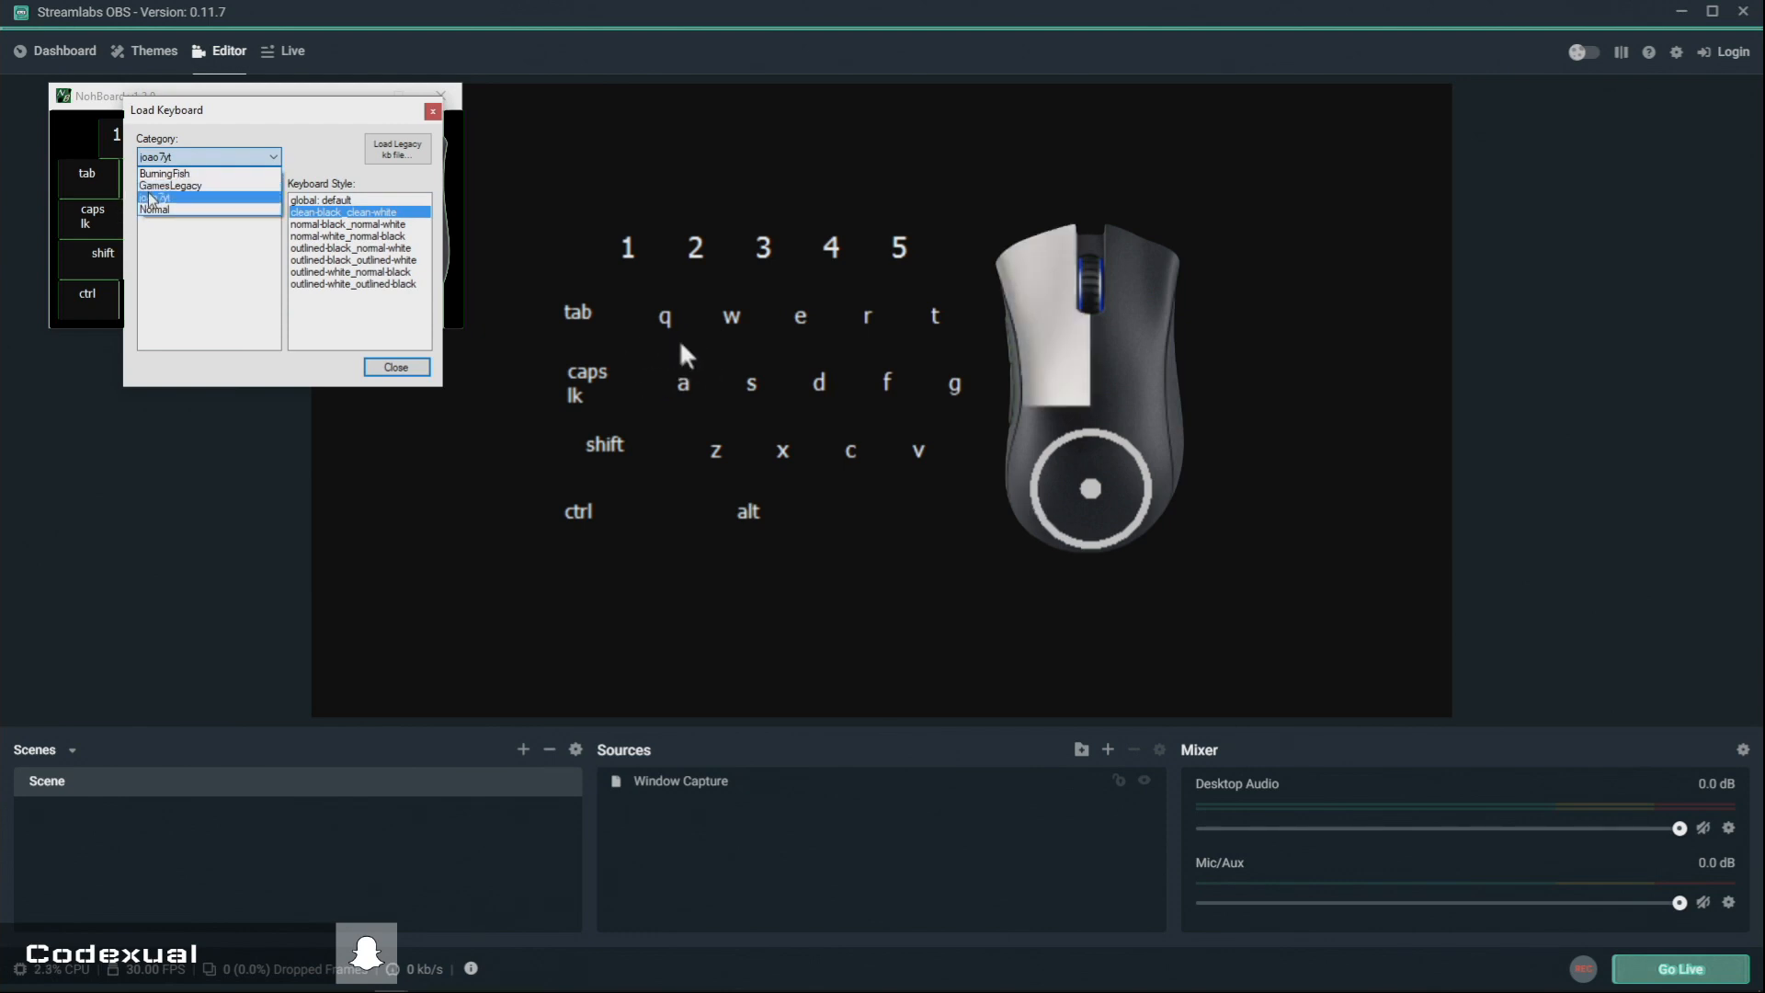
Apply the normal-black_normal-white style, close the loader, then return to it.
click(158, 198)
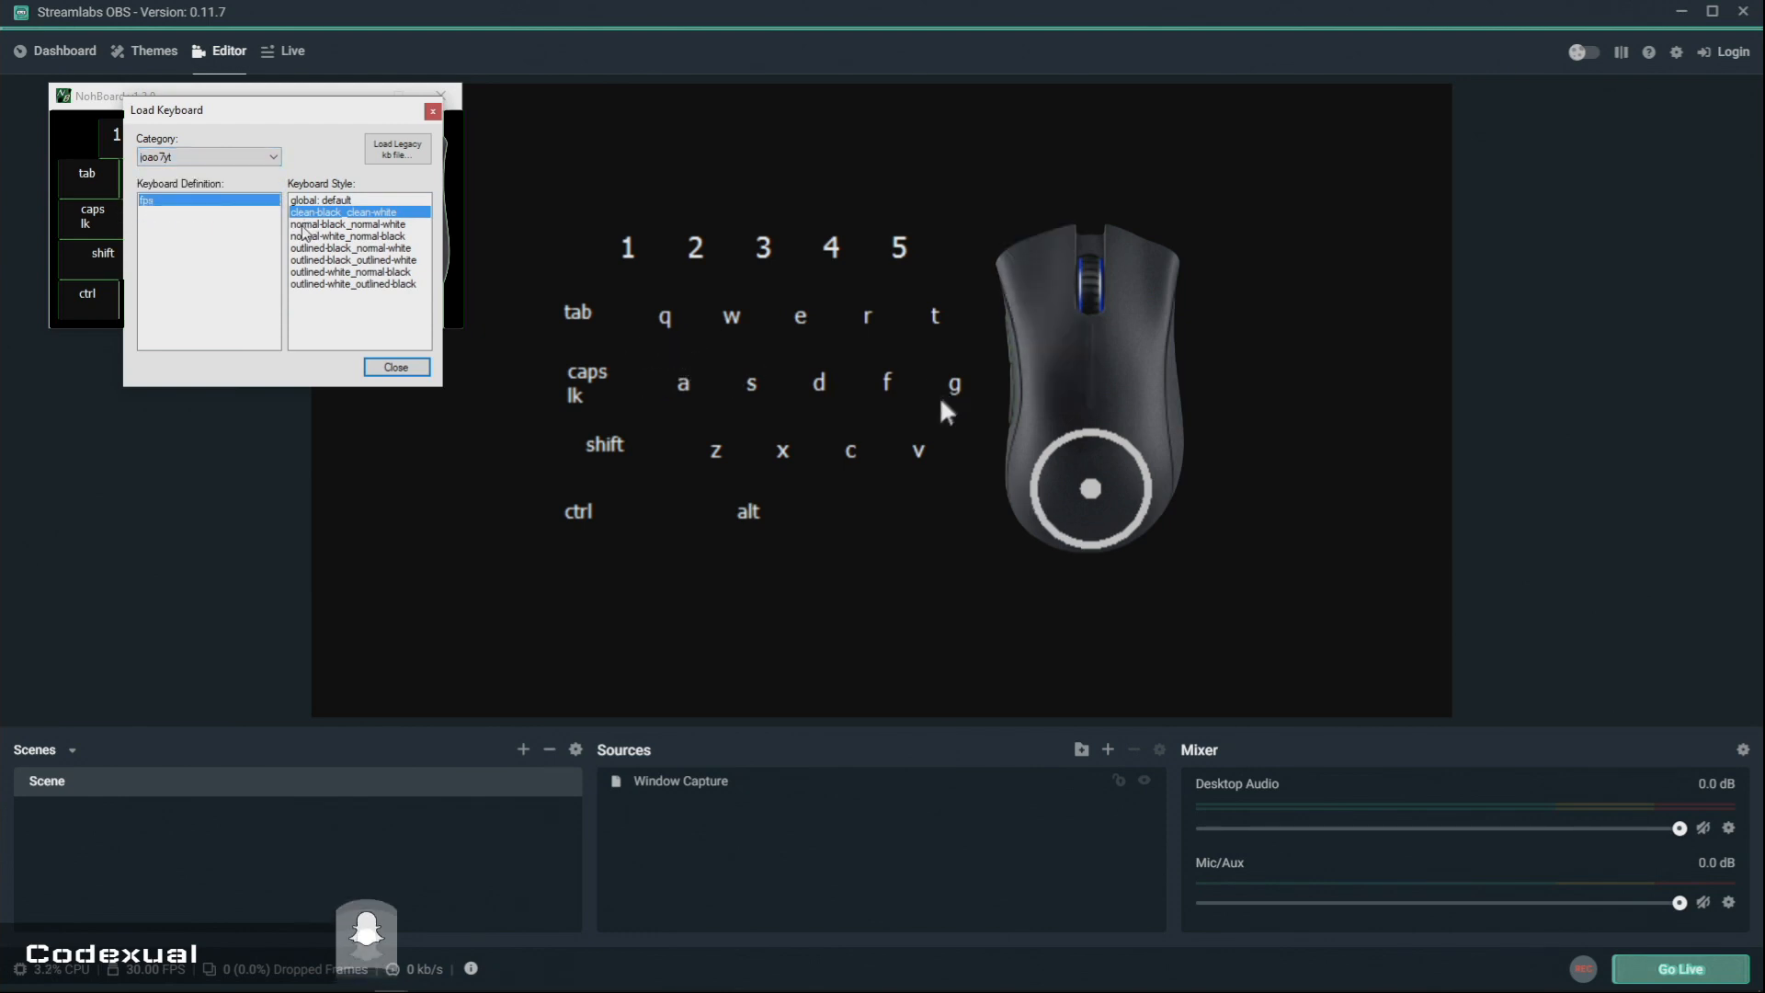
click(347, 222)
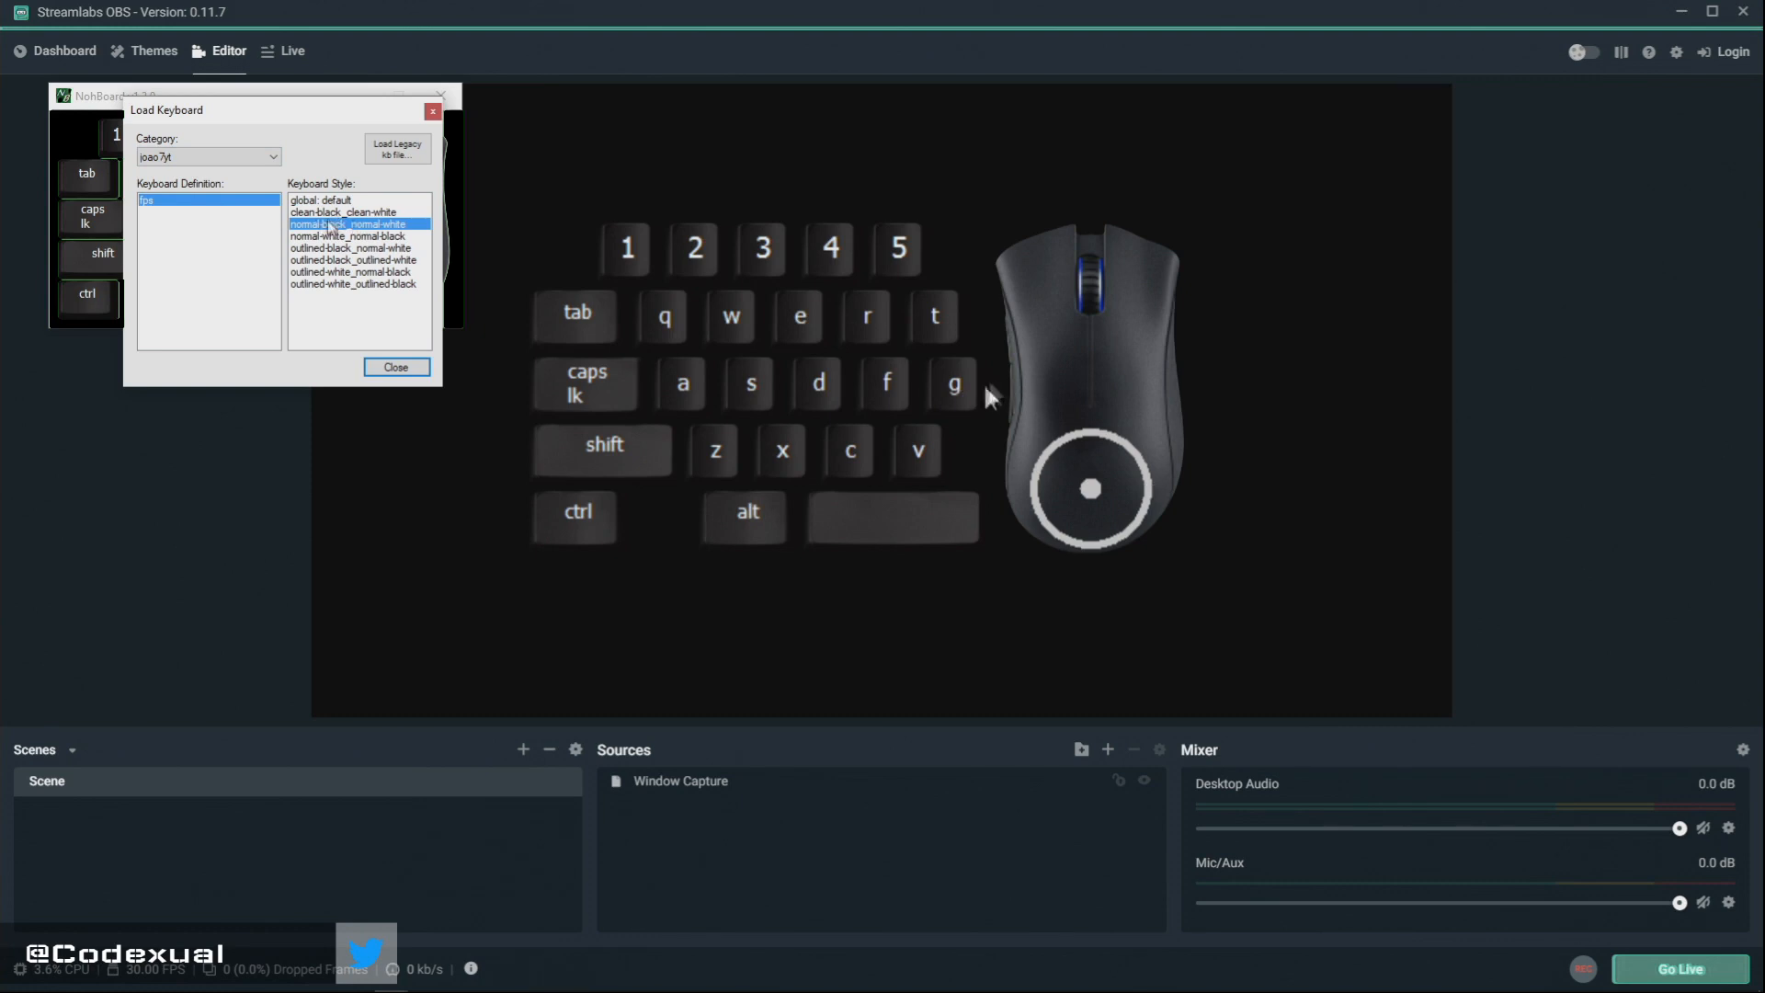
click(396, 368)
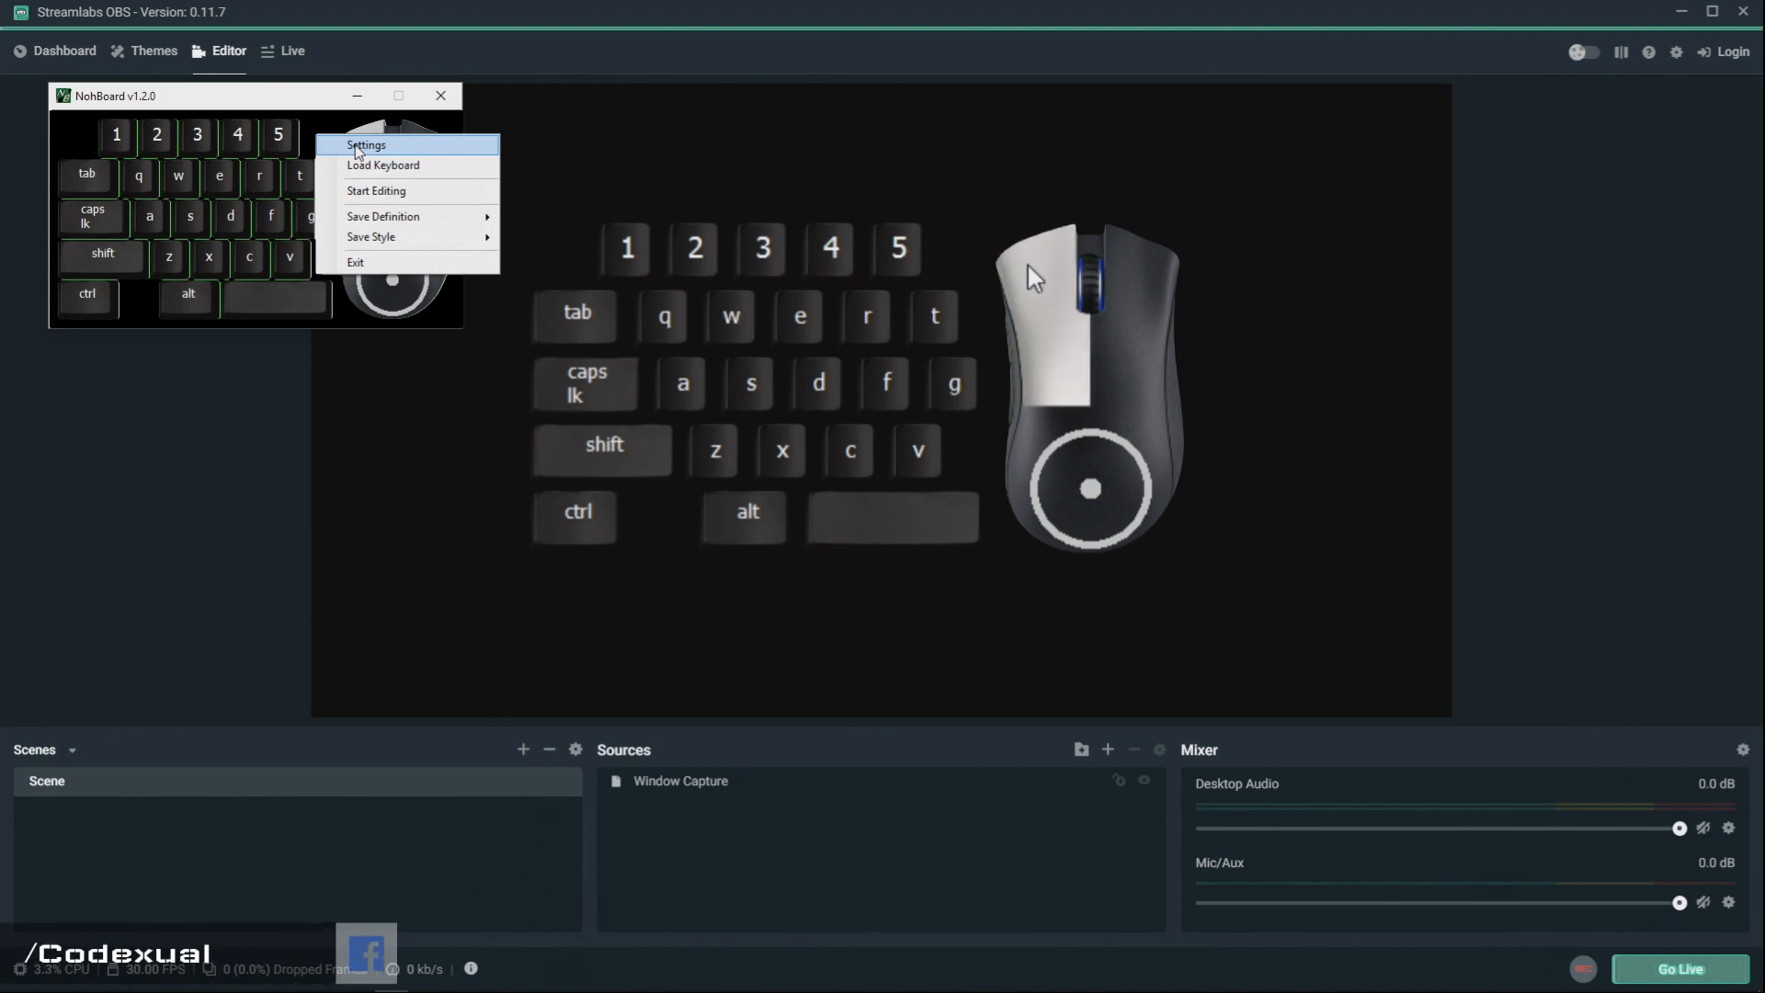
mouse_move(1035, 281)
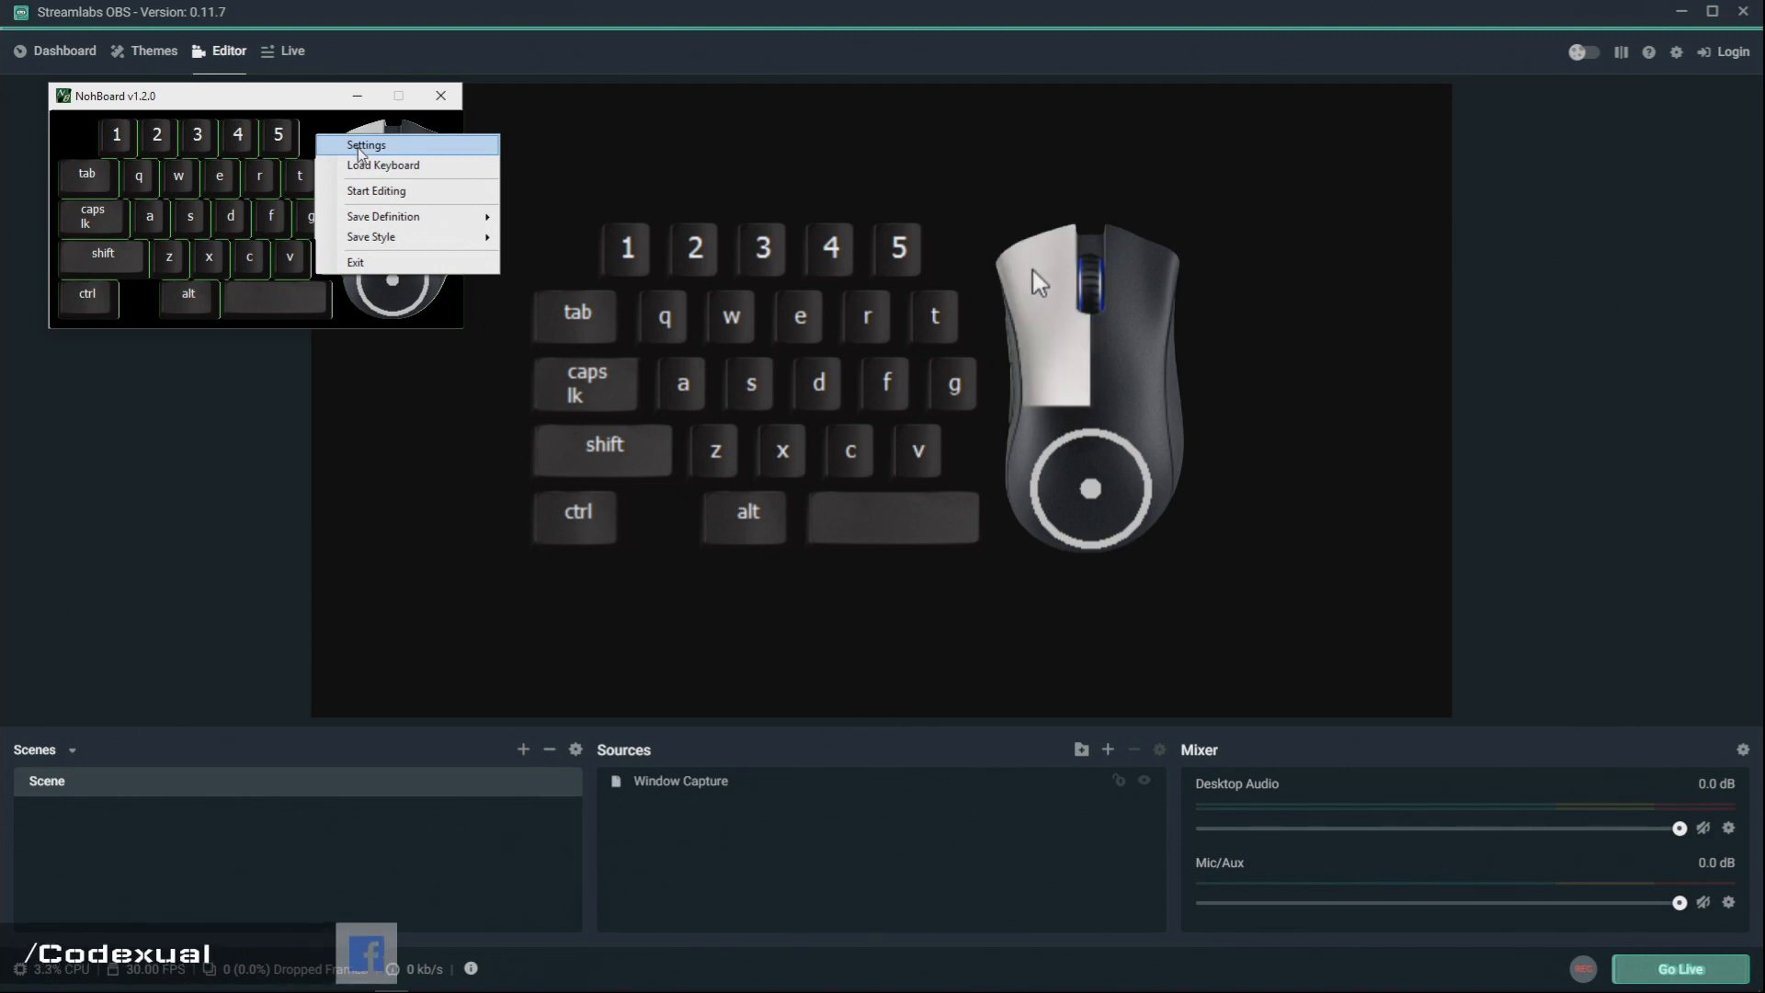
click(366, 144)
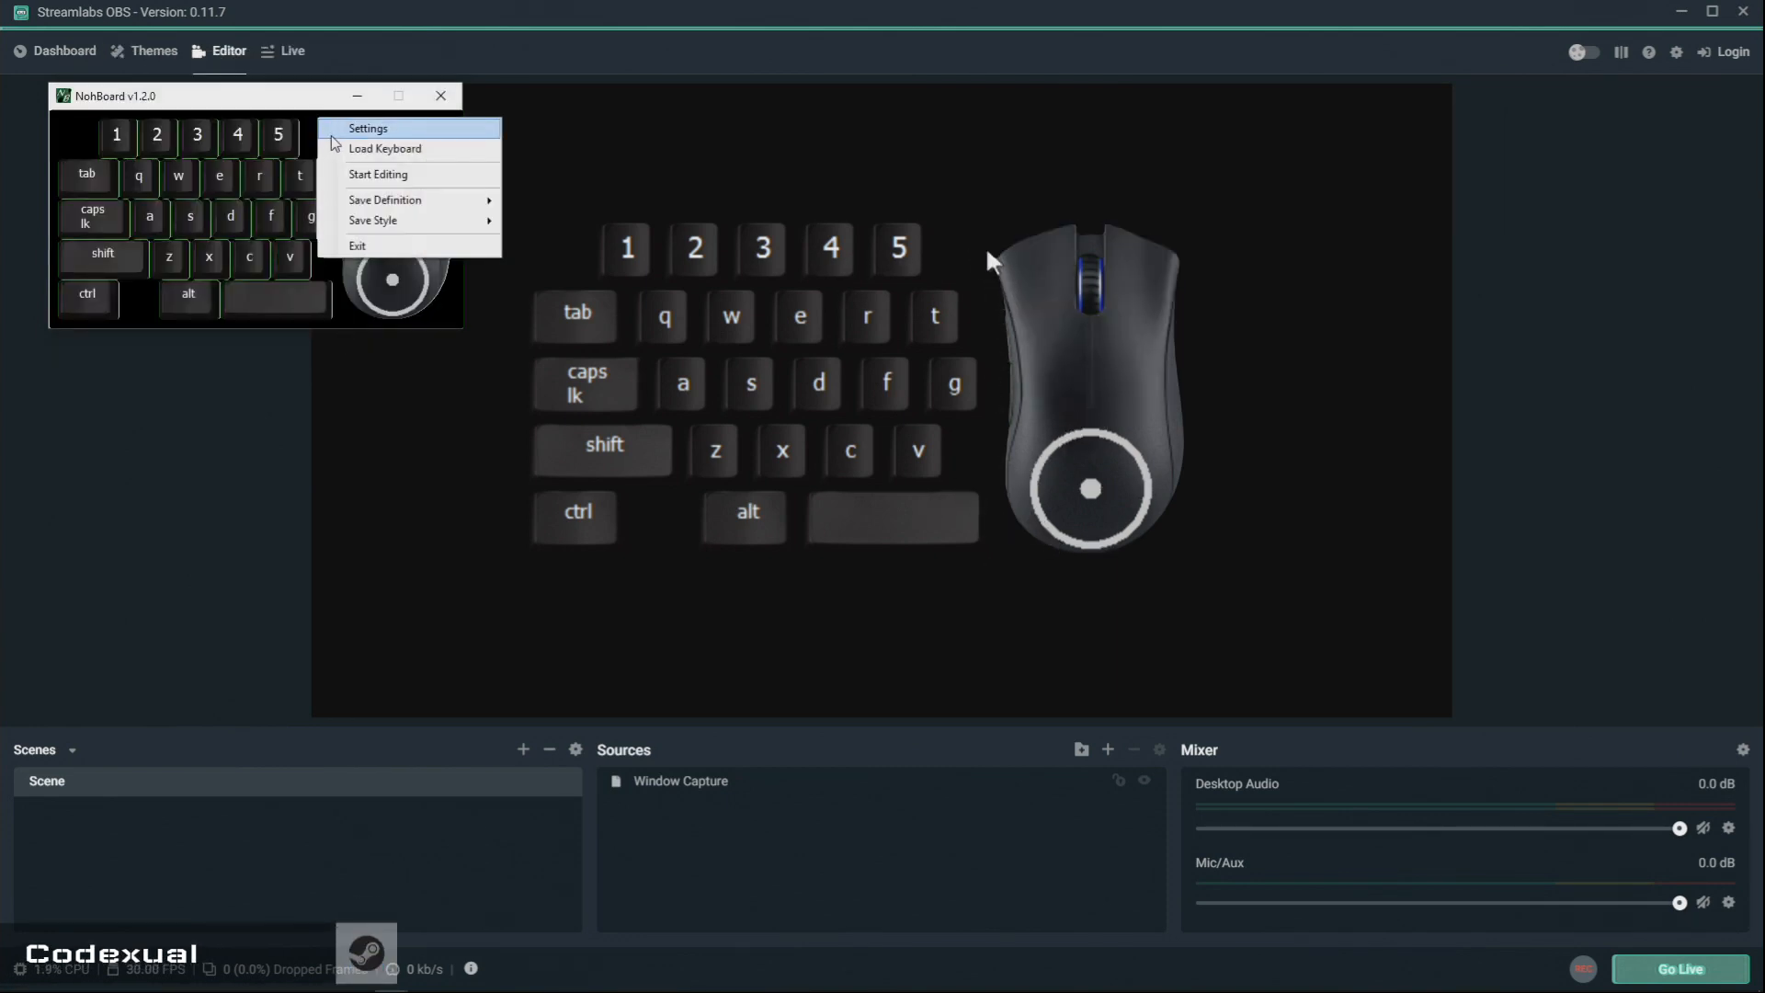
click(385, 147)
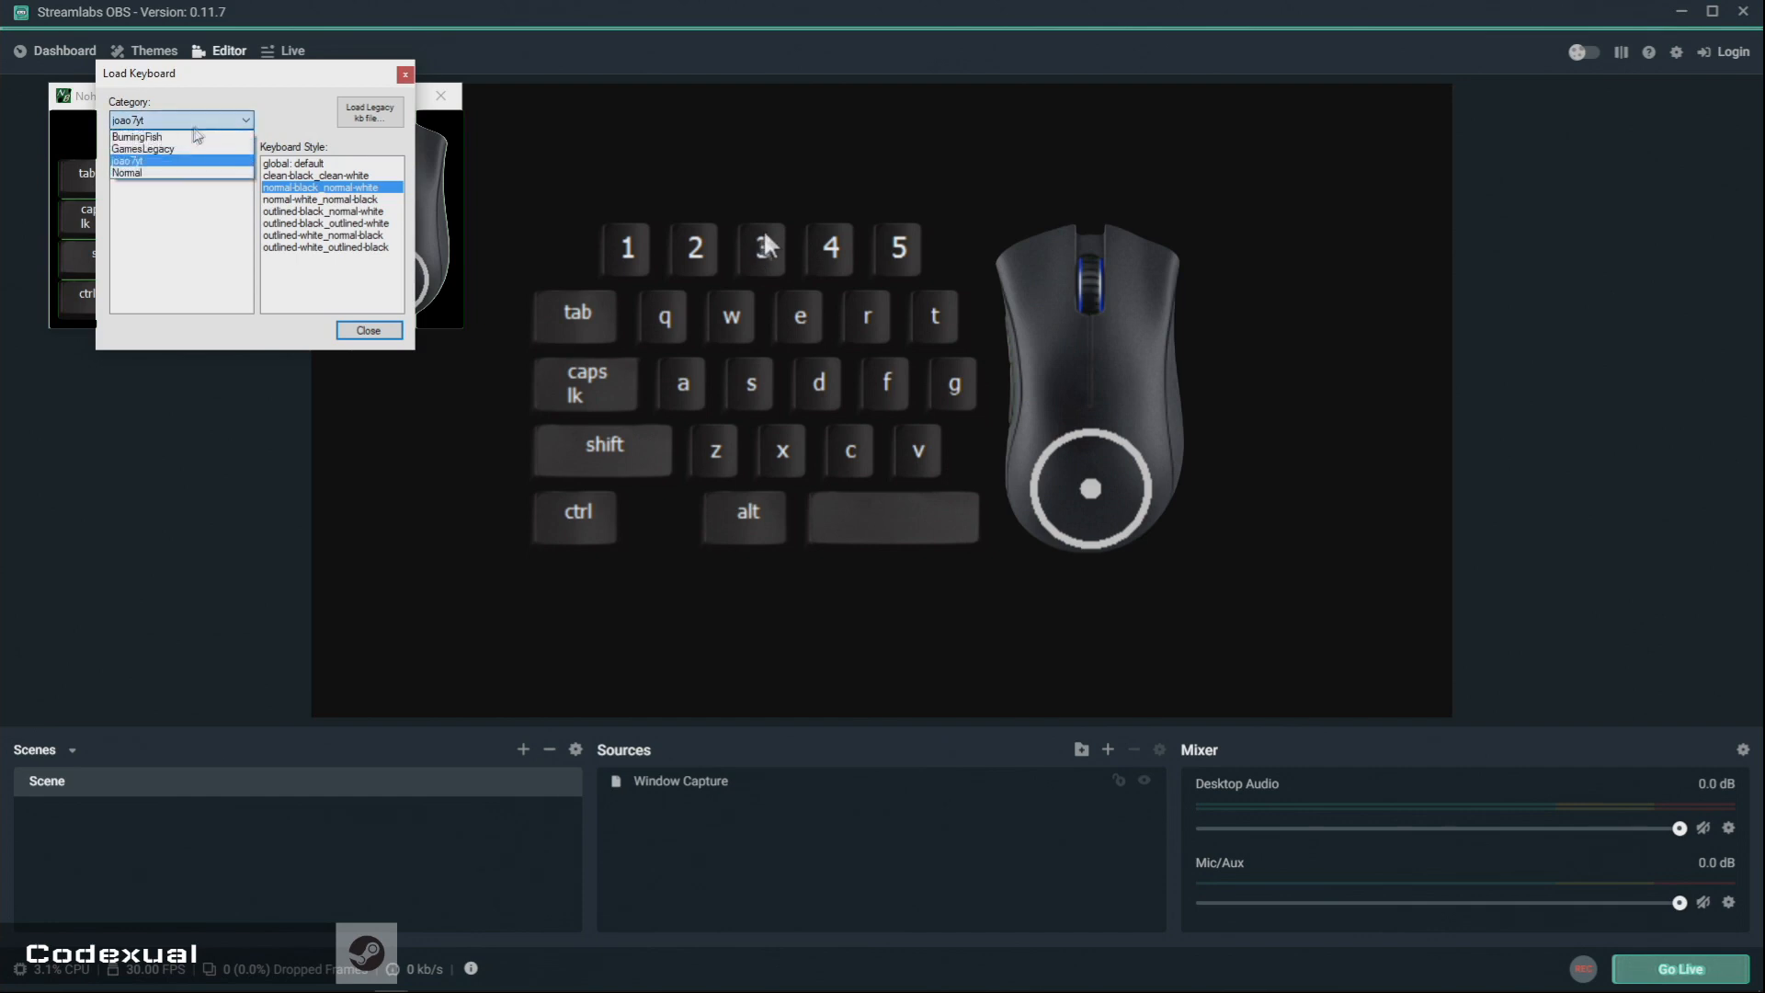
Browse the BurningFish and GamesLegacy categories, load a game key layout with a black style and close.
click(138, 136)
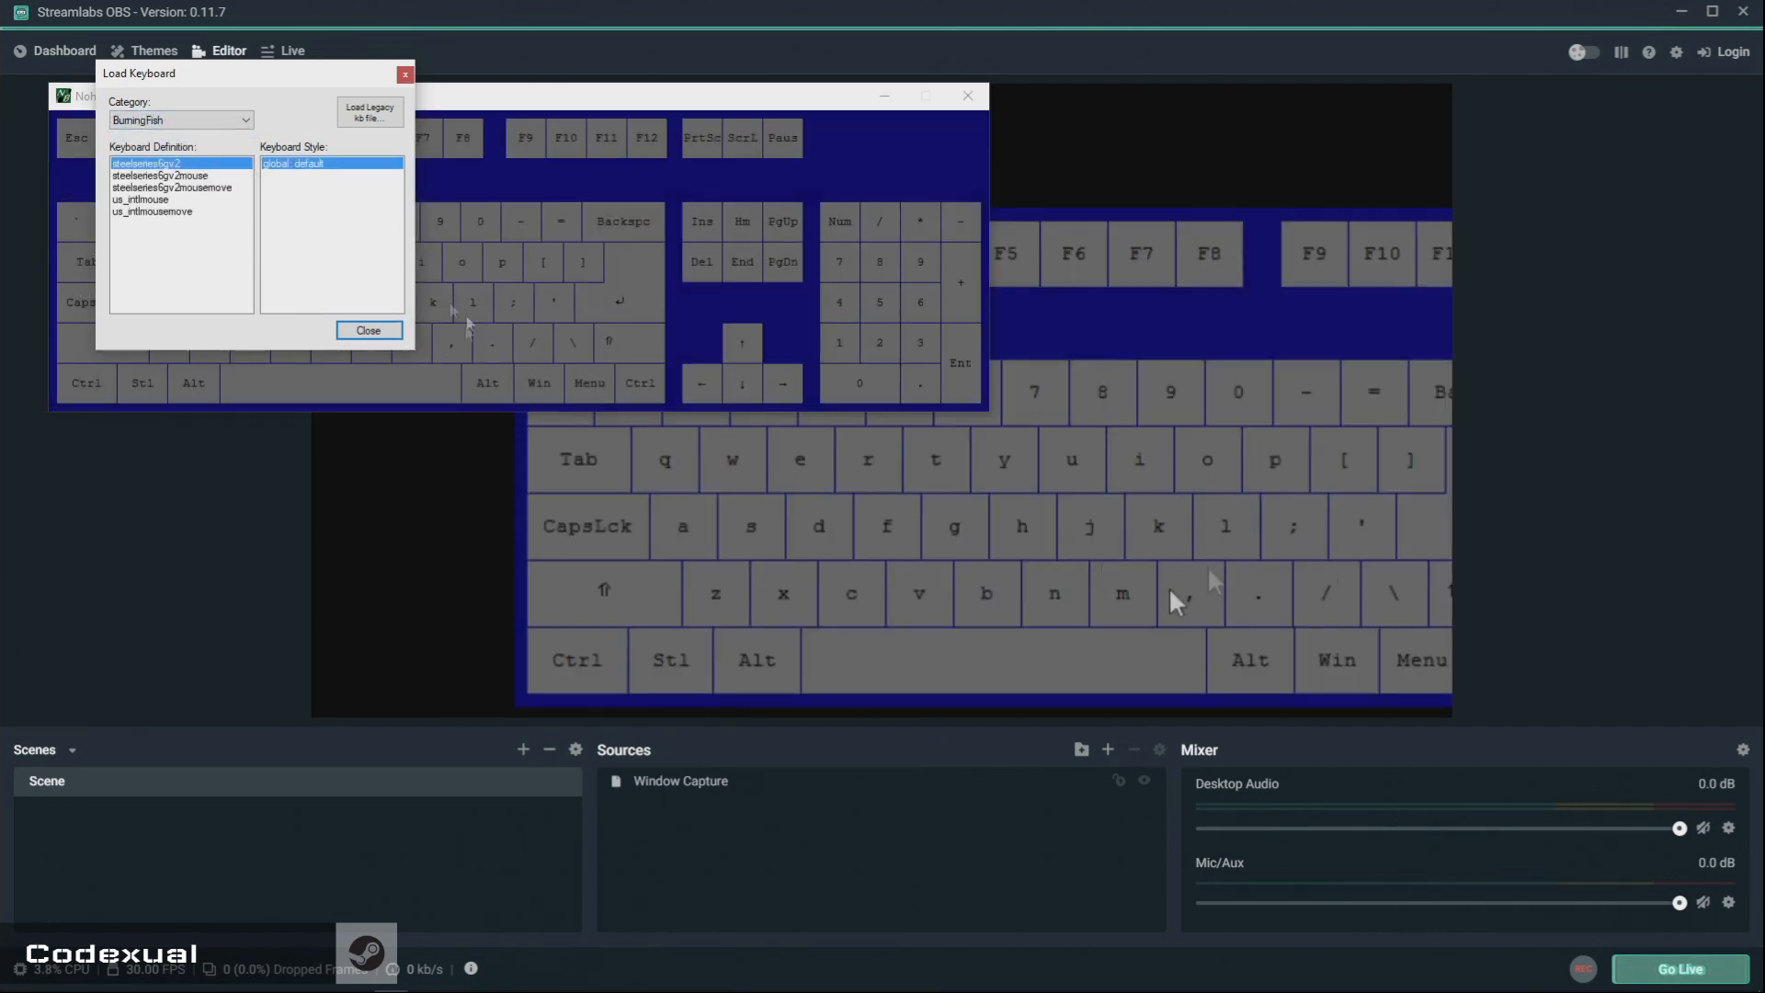
click(141, 199)
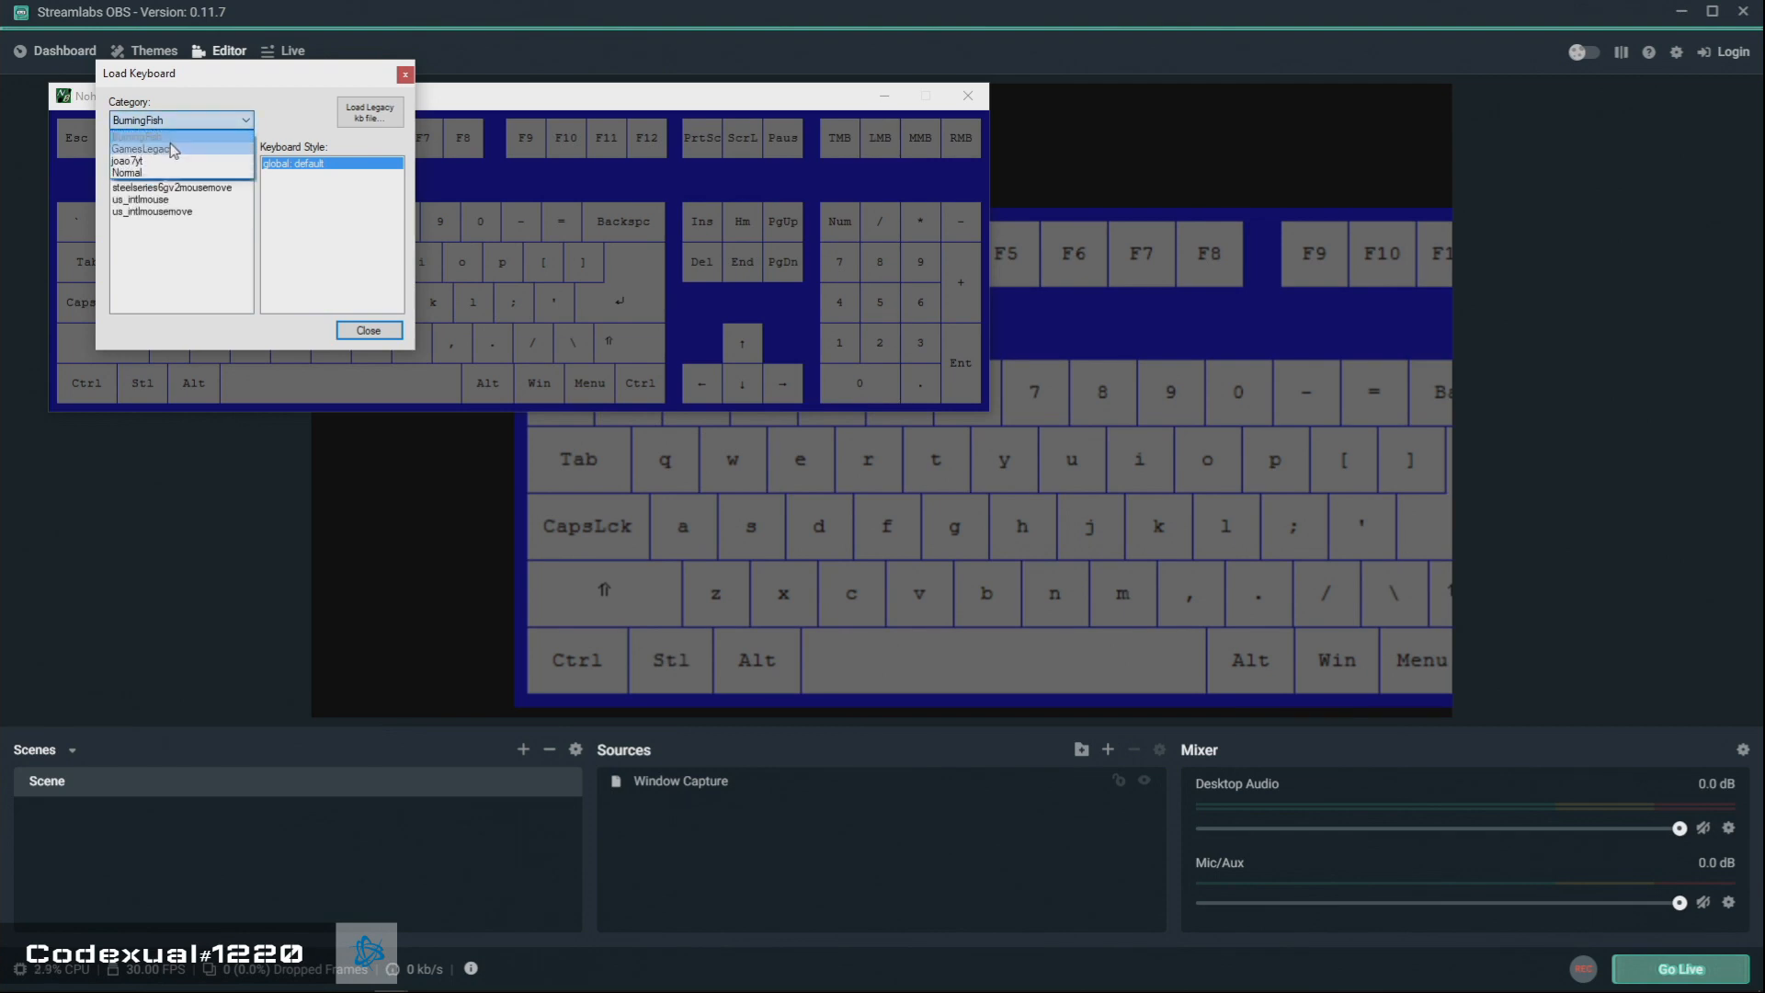
click(140, 149)
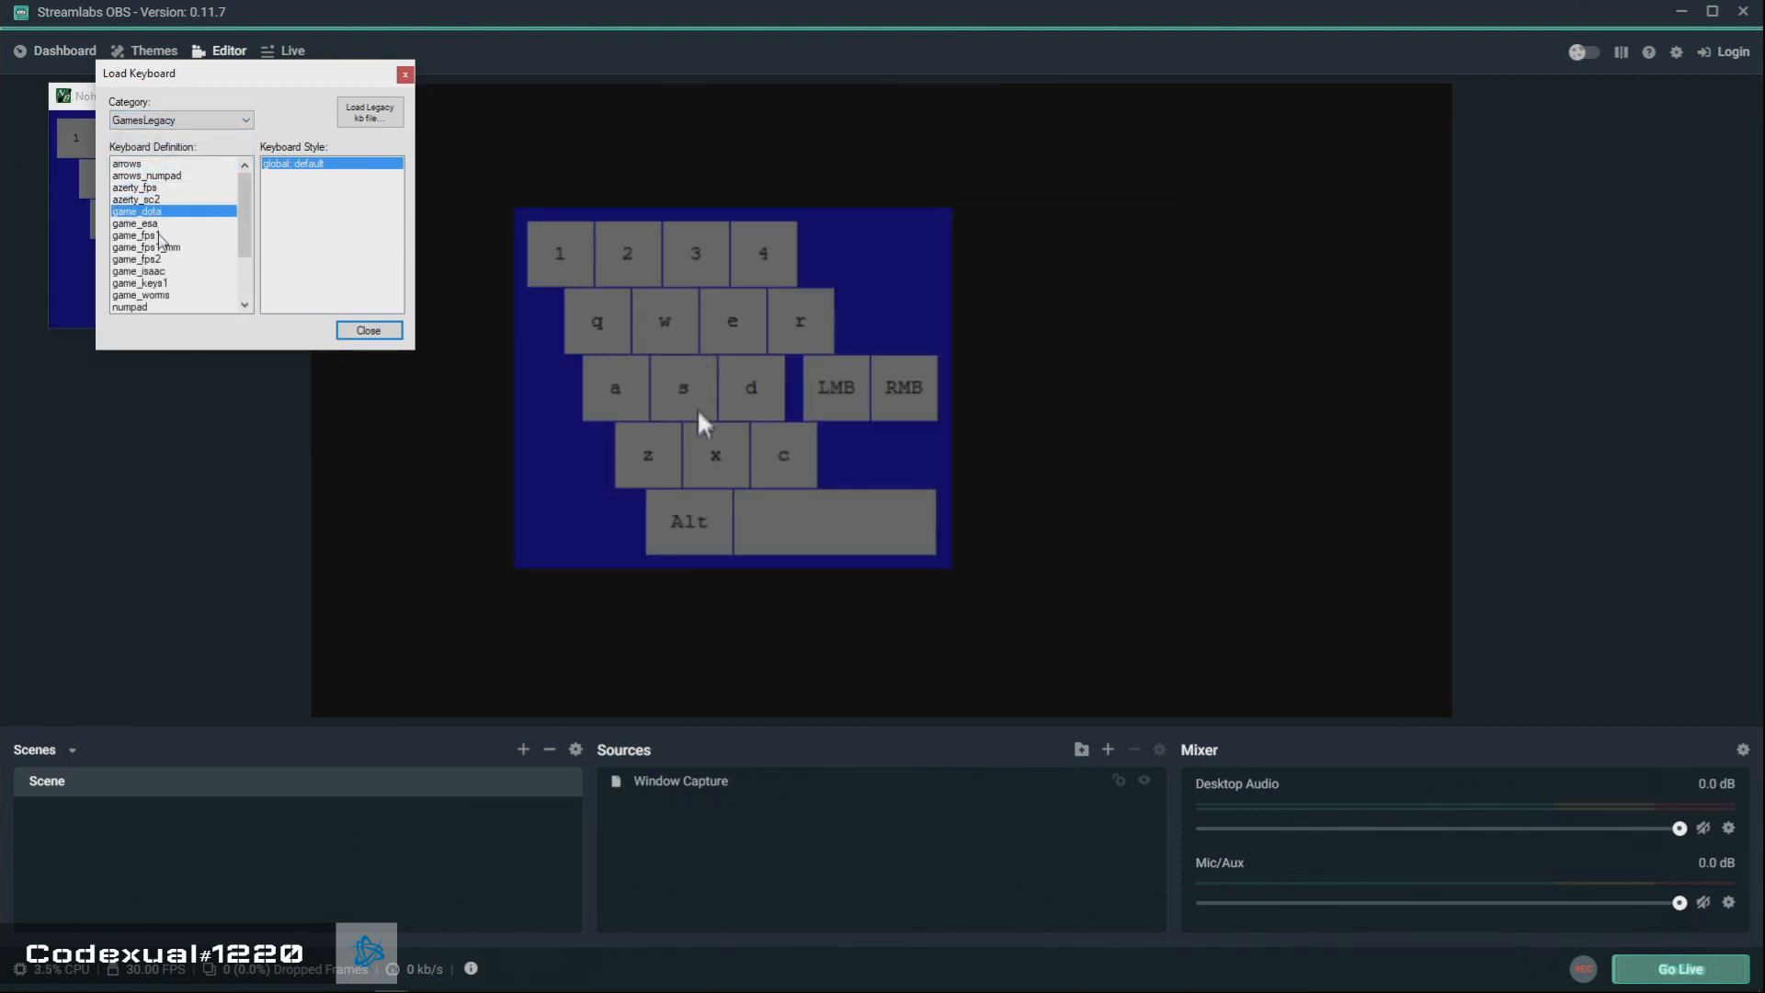
click(138, 270)
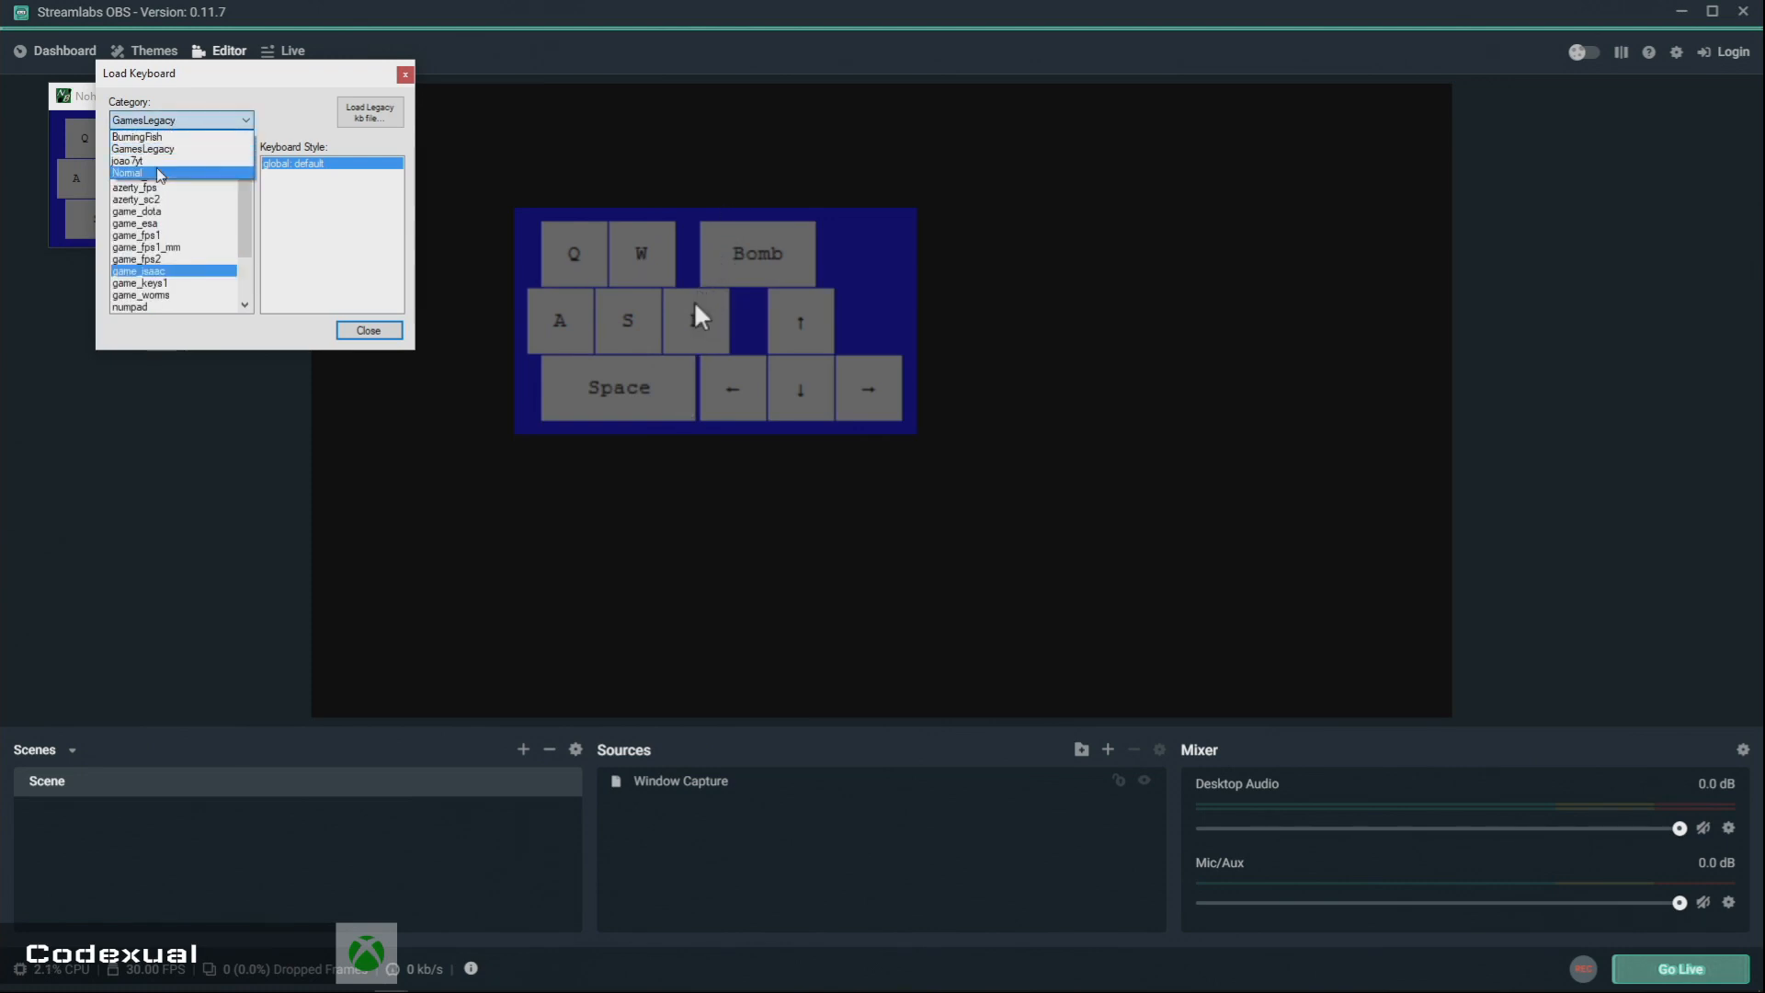
click(127, 160)
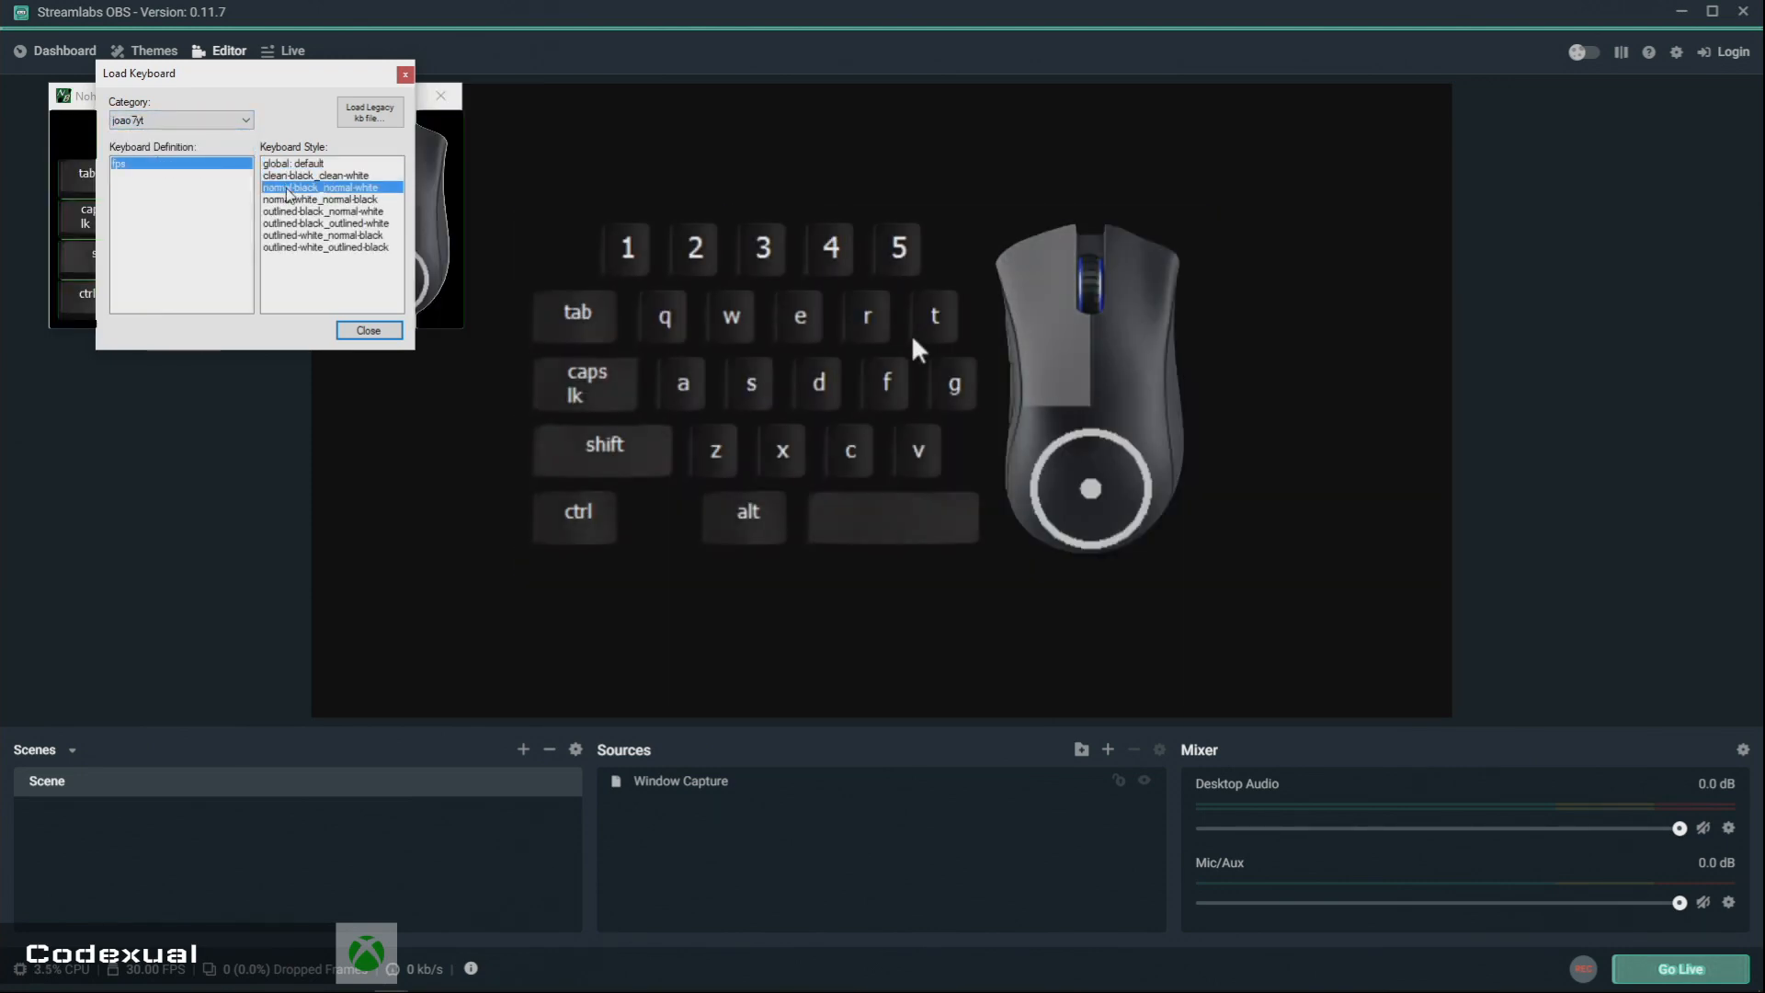
click(368, 329)
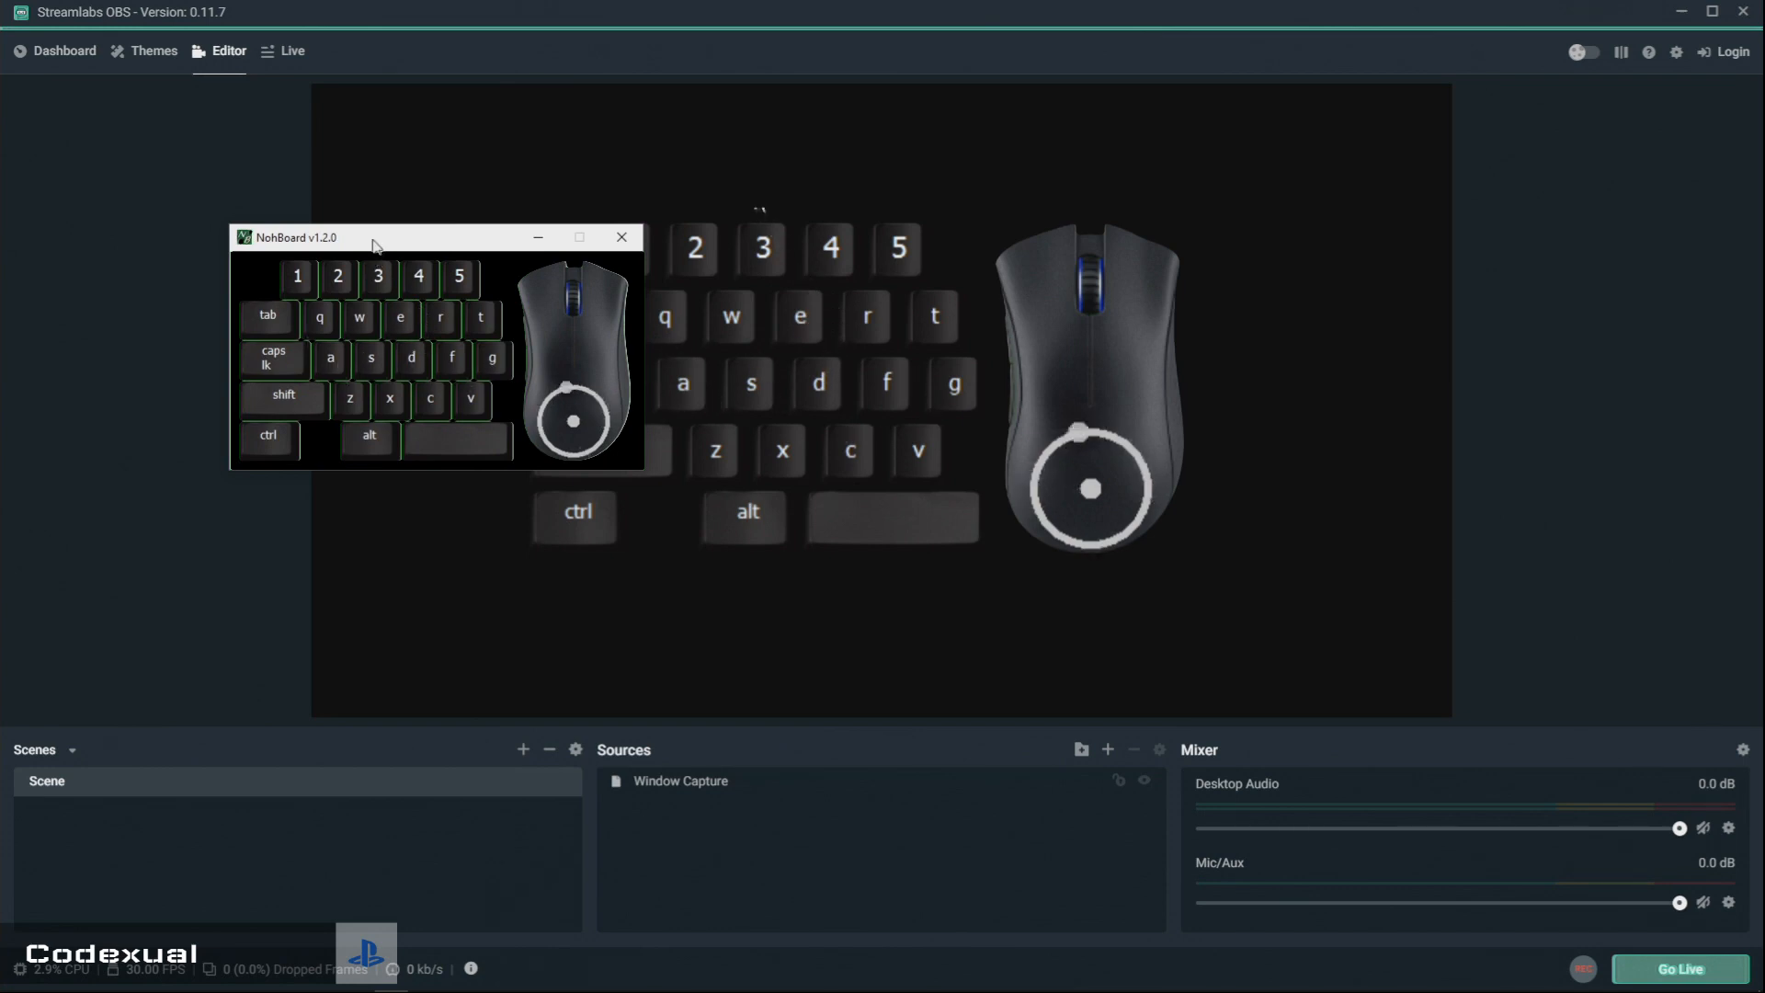
Remove the existing Window Capture source from the scene in Streamlabs OBS.
click(620, 237)
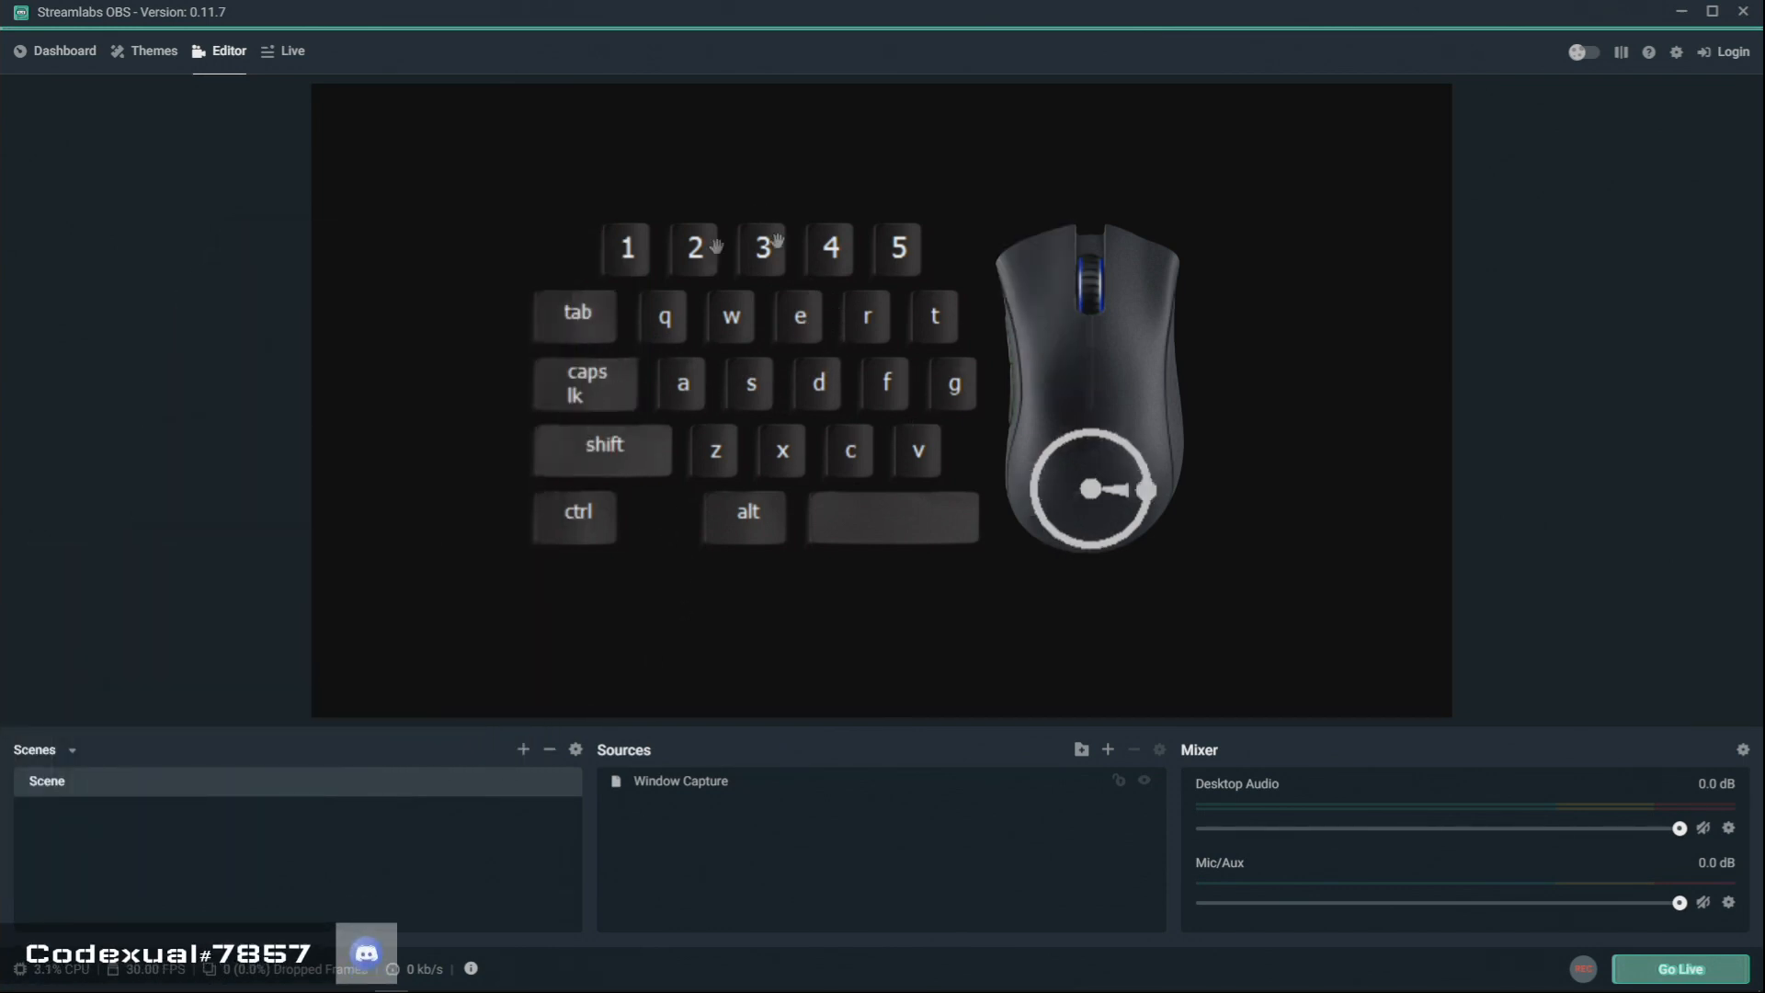
click(680, 780)
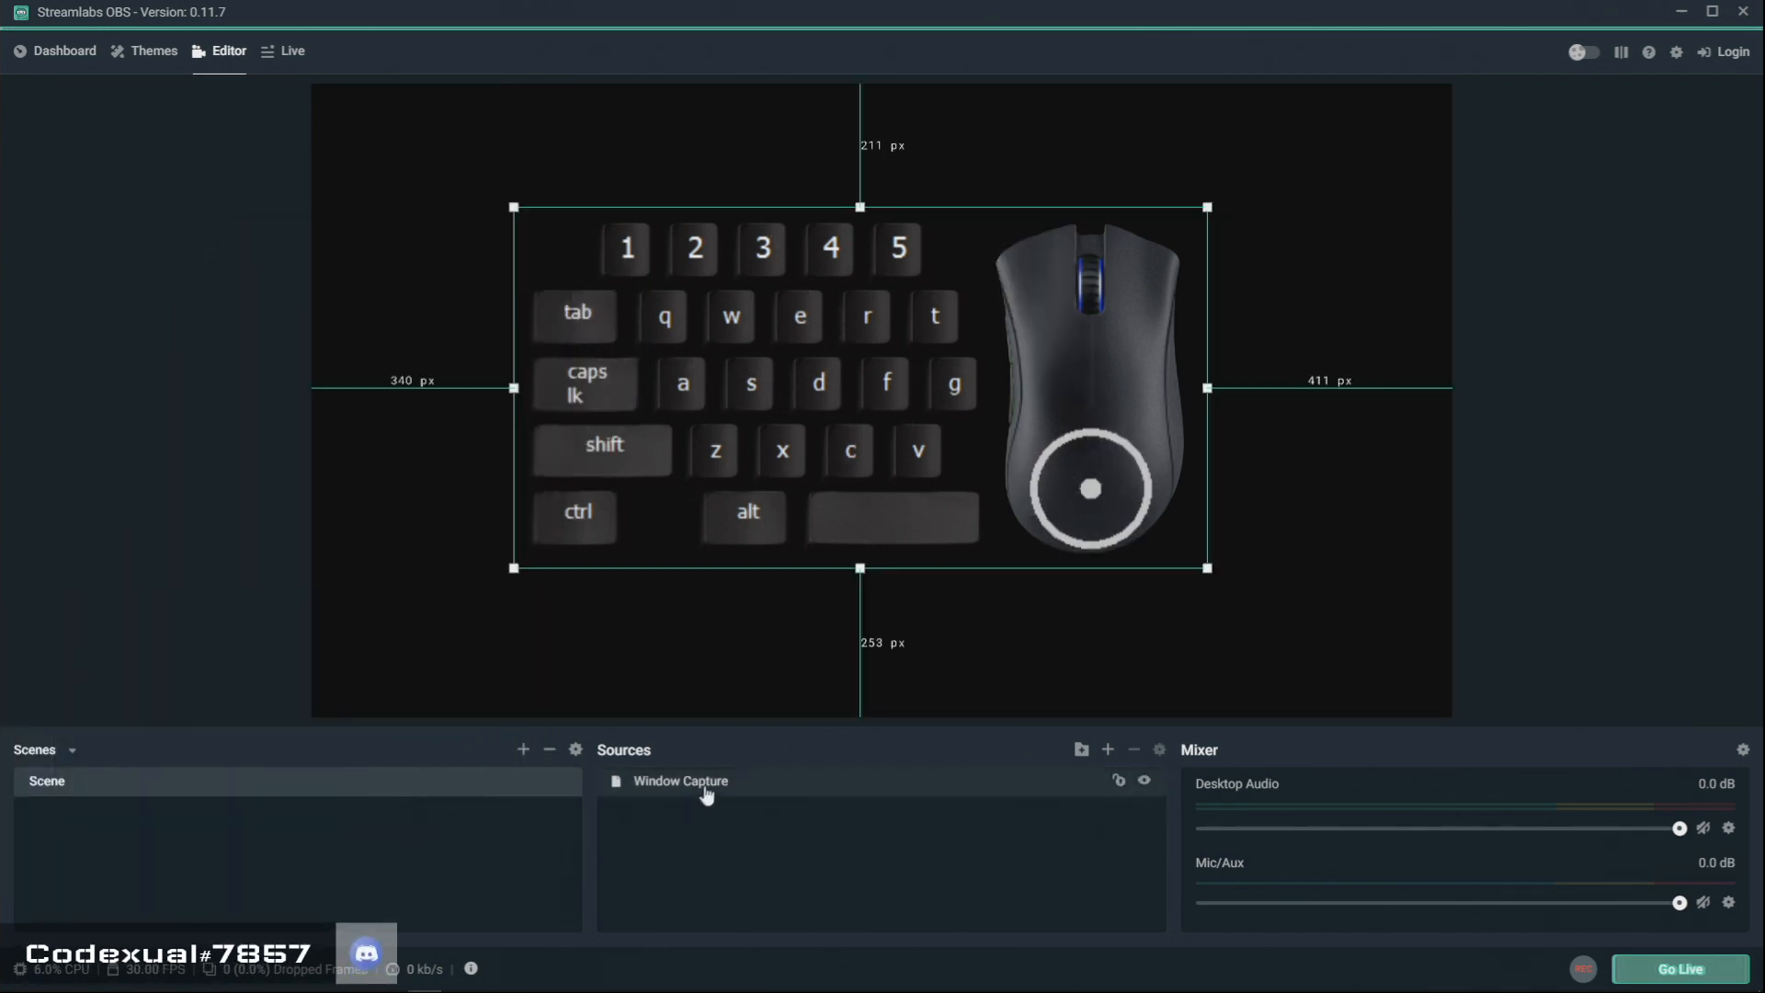
click(1132, 749)
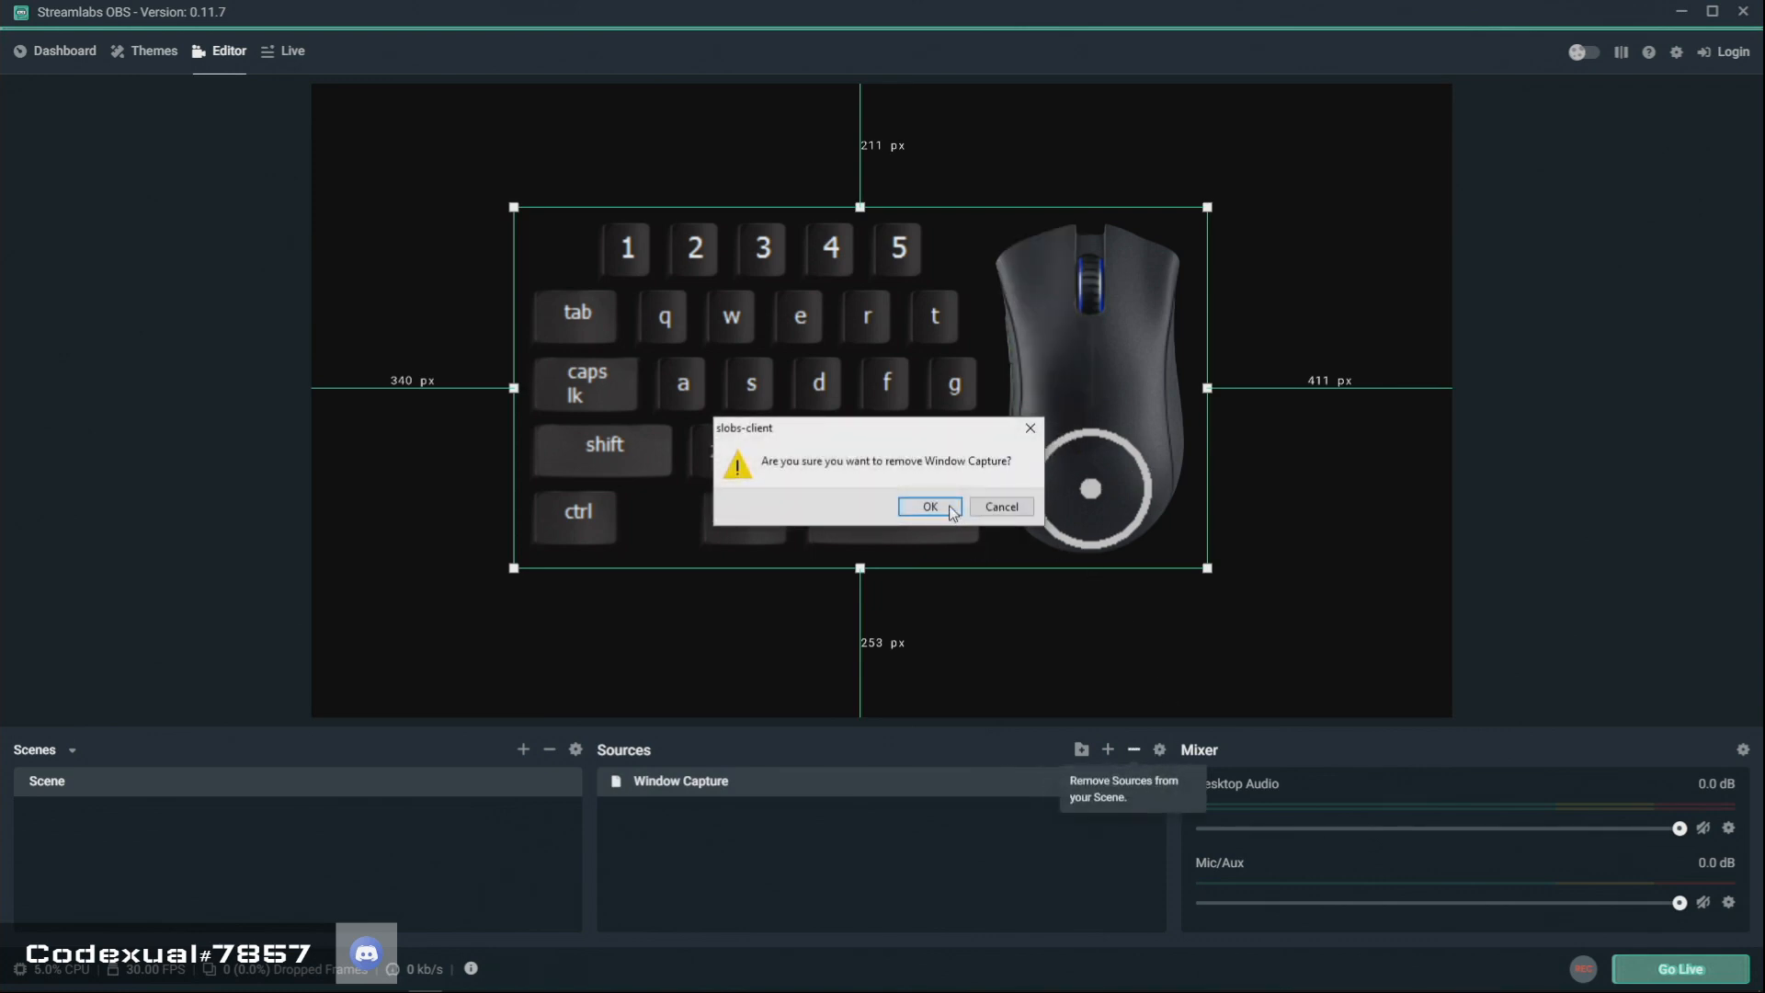
click(929, 507)
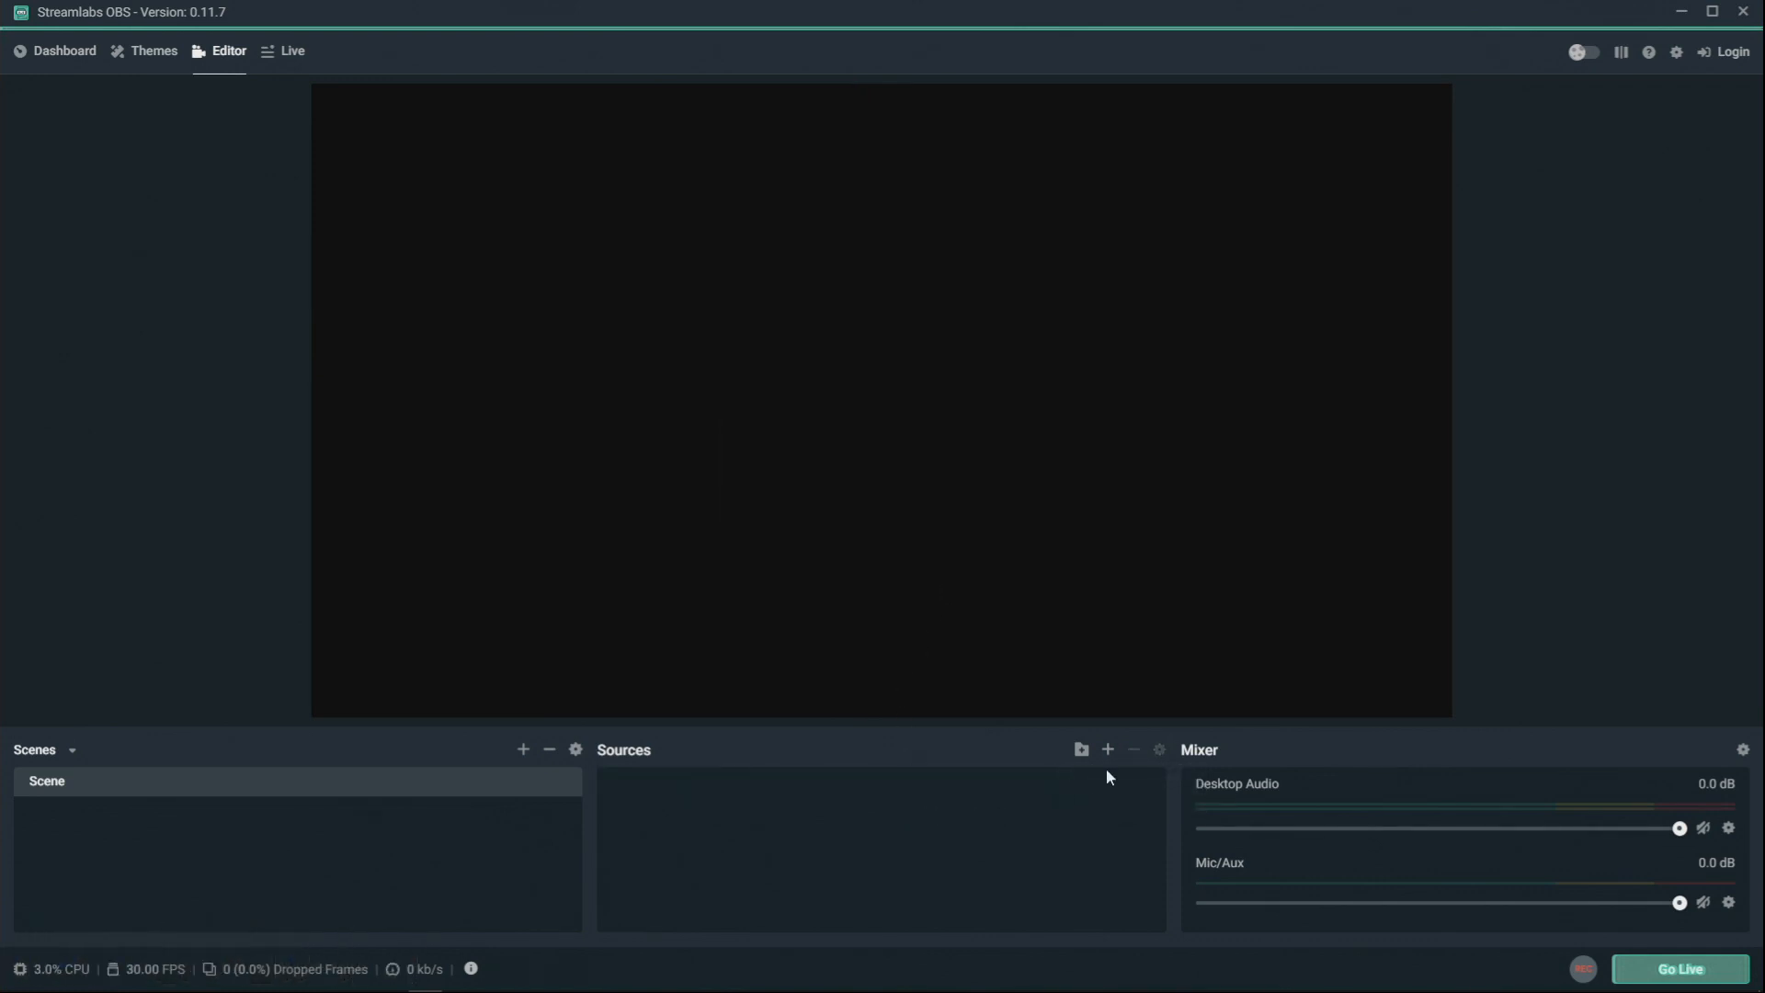
Add a new Window Capture source with its default name capturing the NohBoard v1.2.0 window.
click(1107, 749)
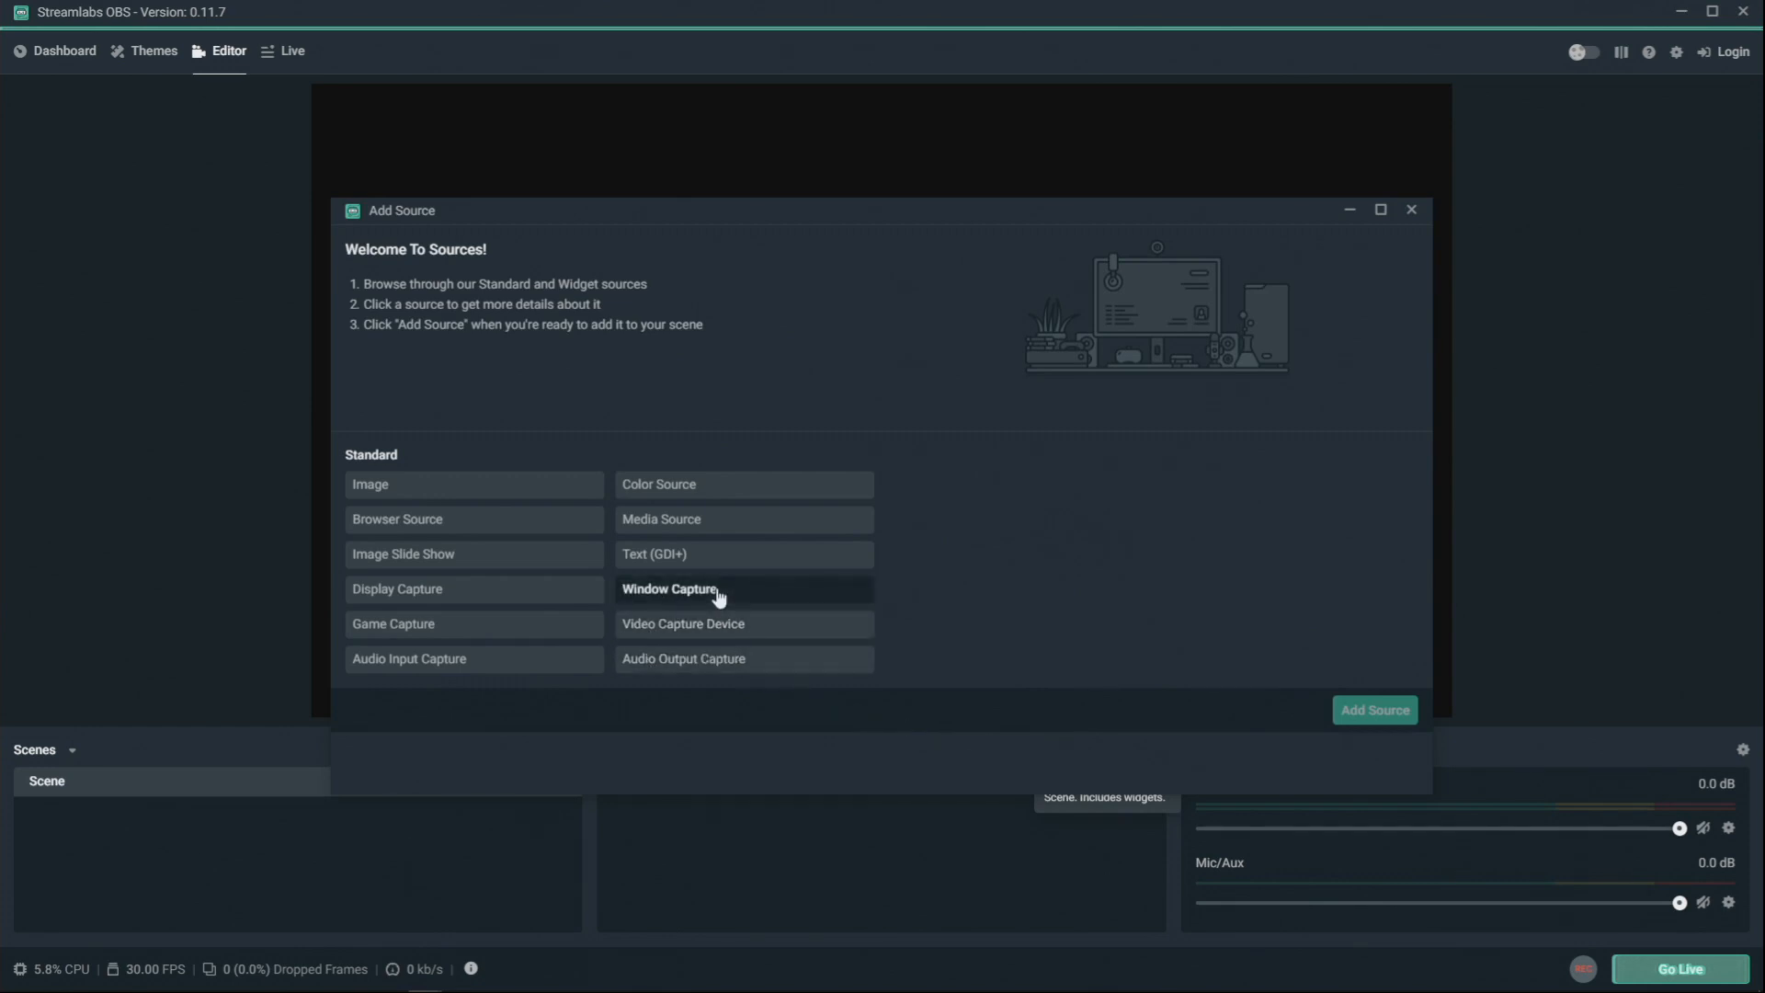
click(670, 588)
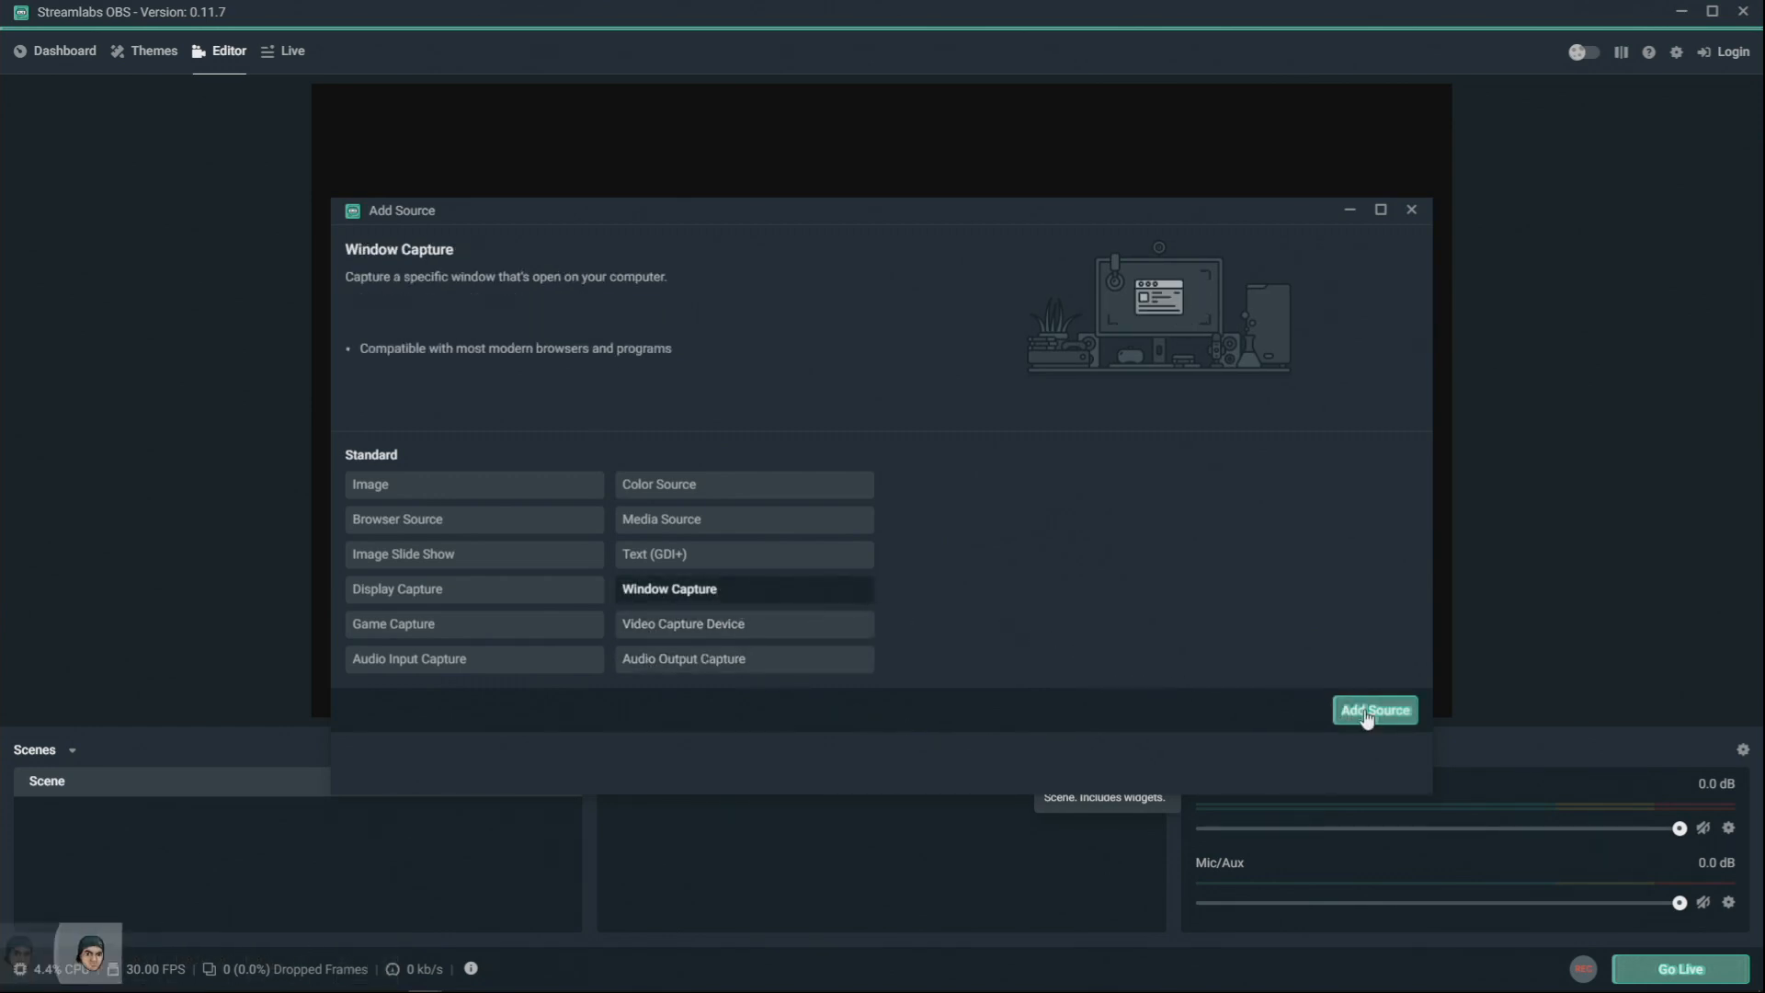
click(1375, 710)
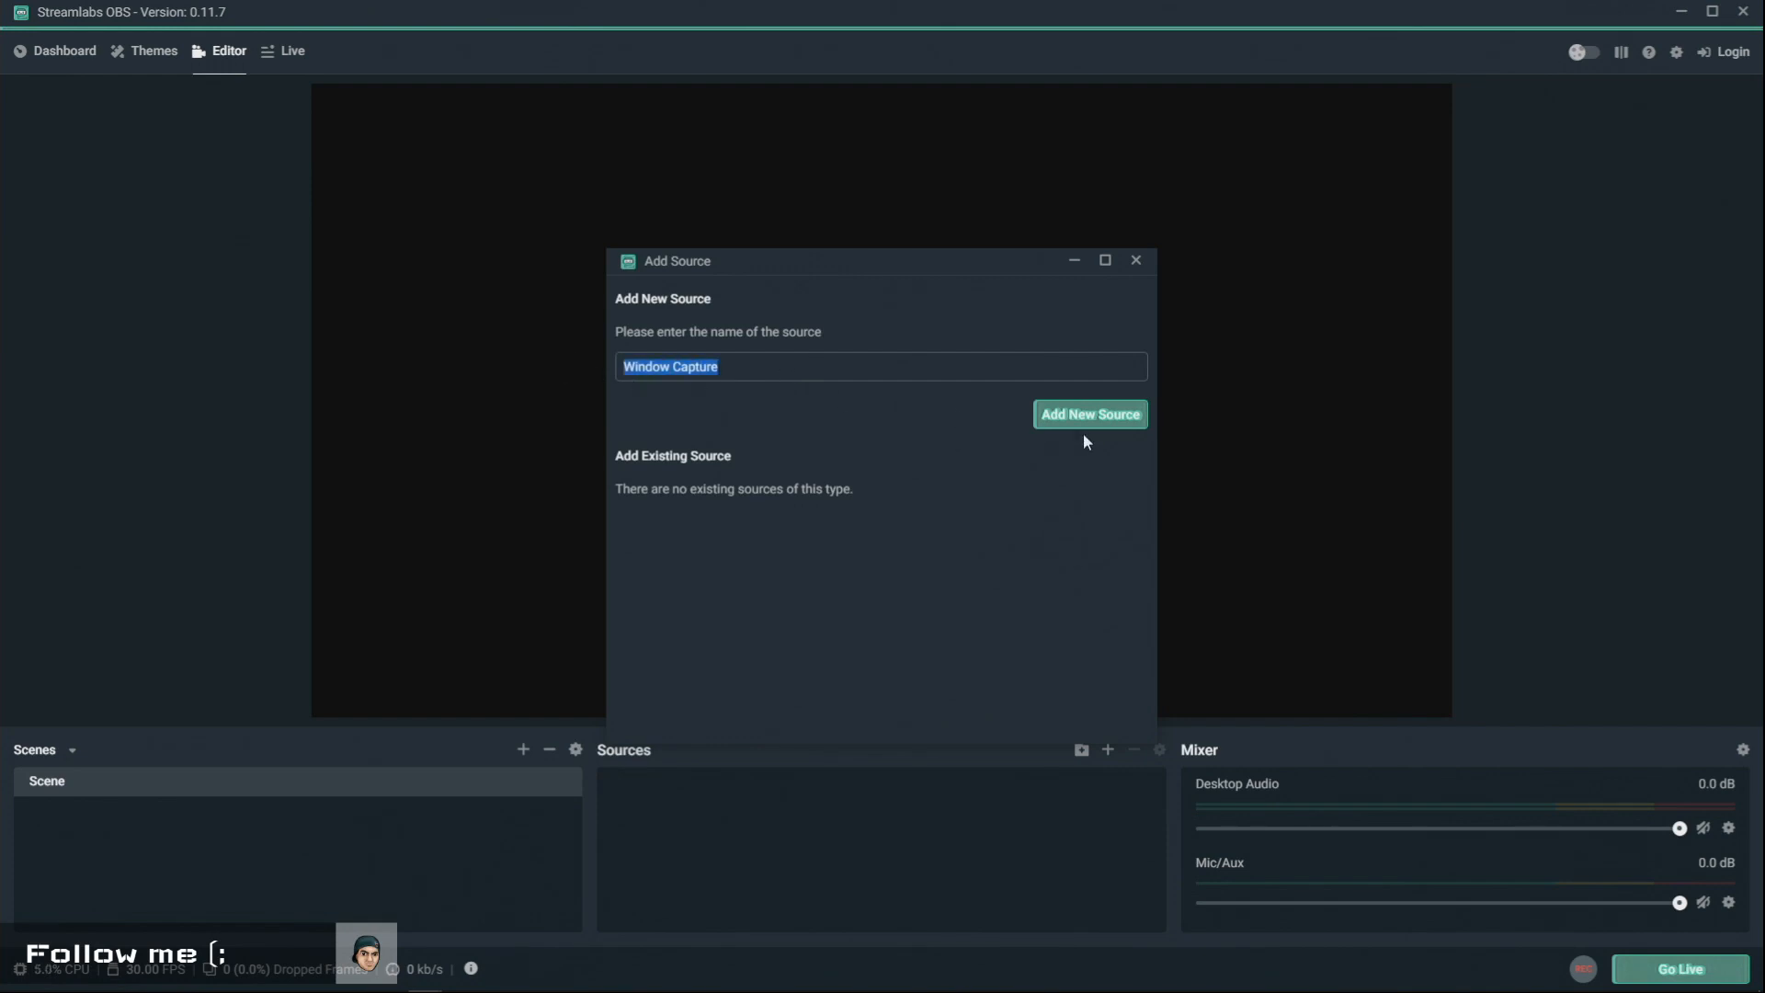
click(1086, 414)
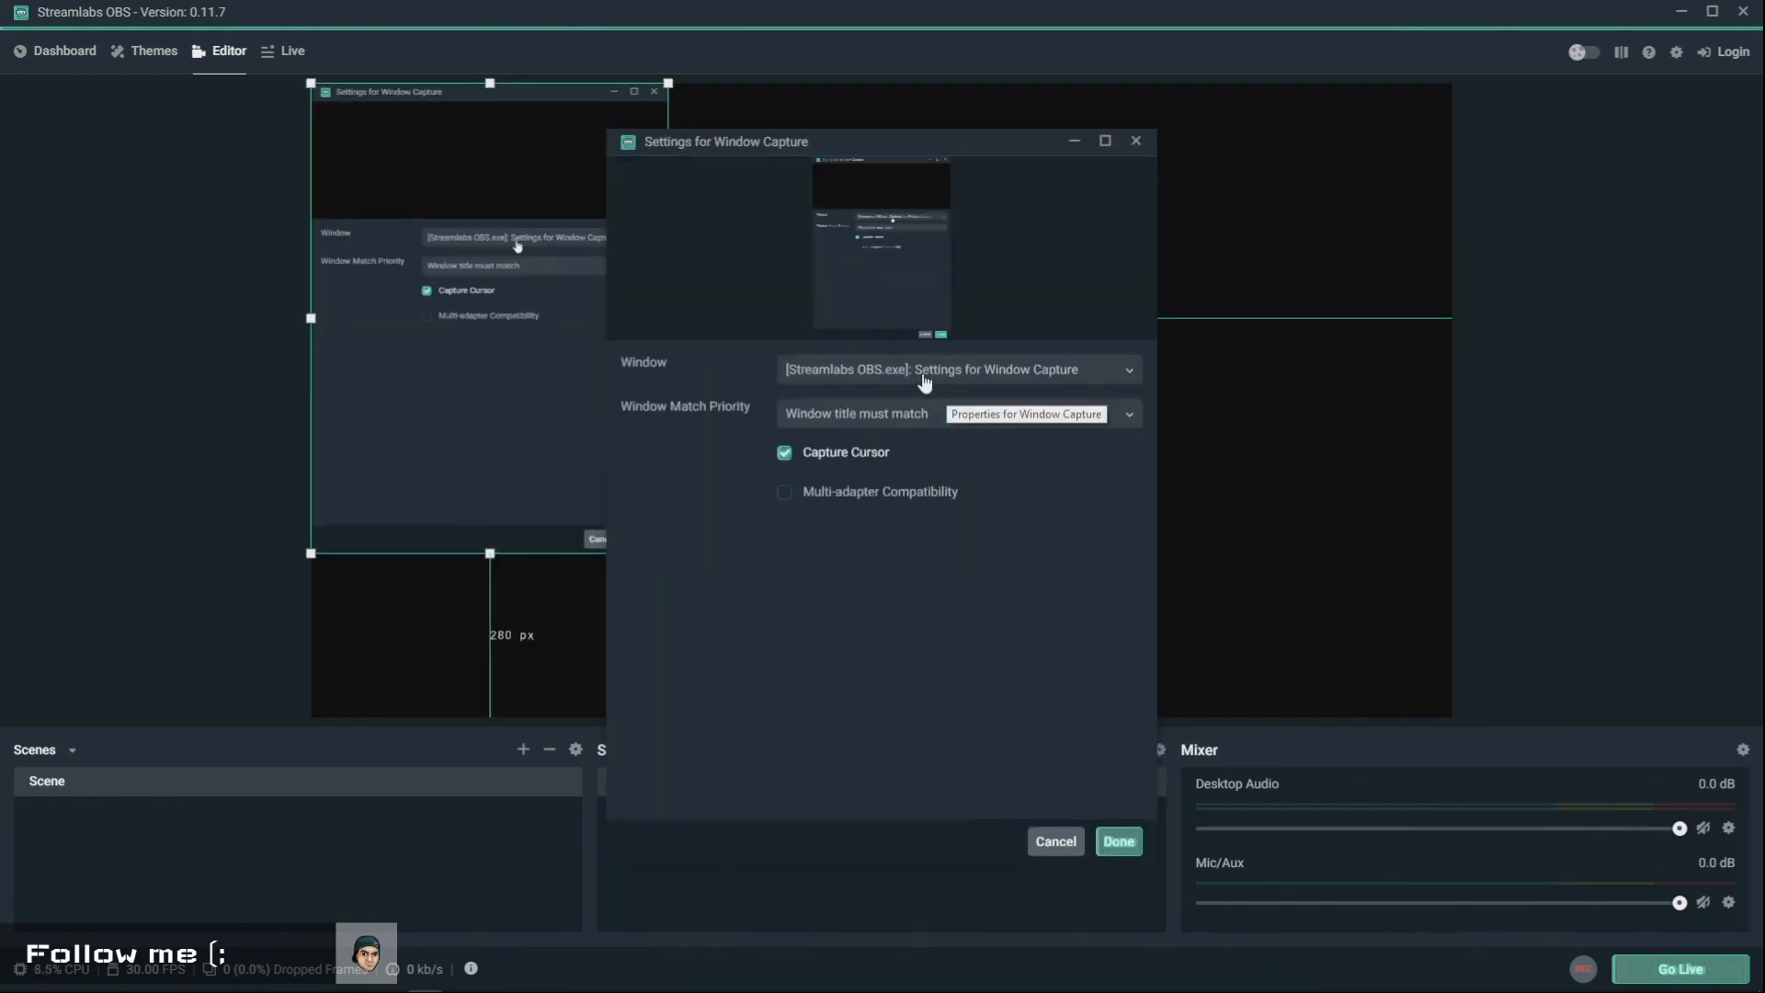
click(956, 369)
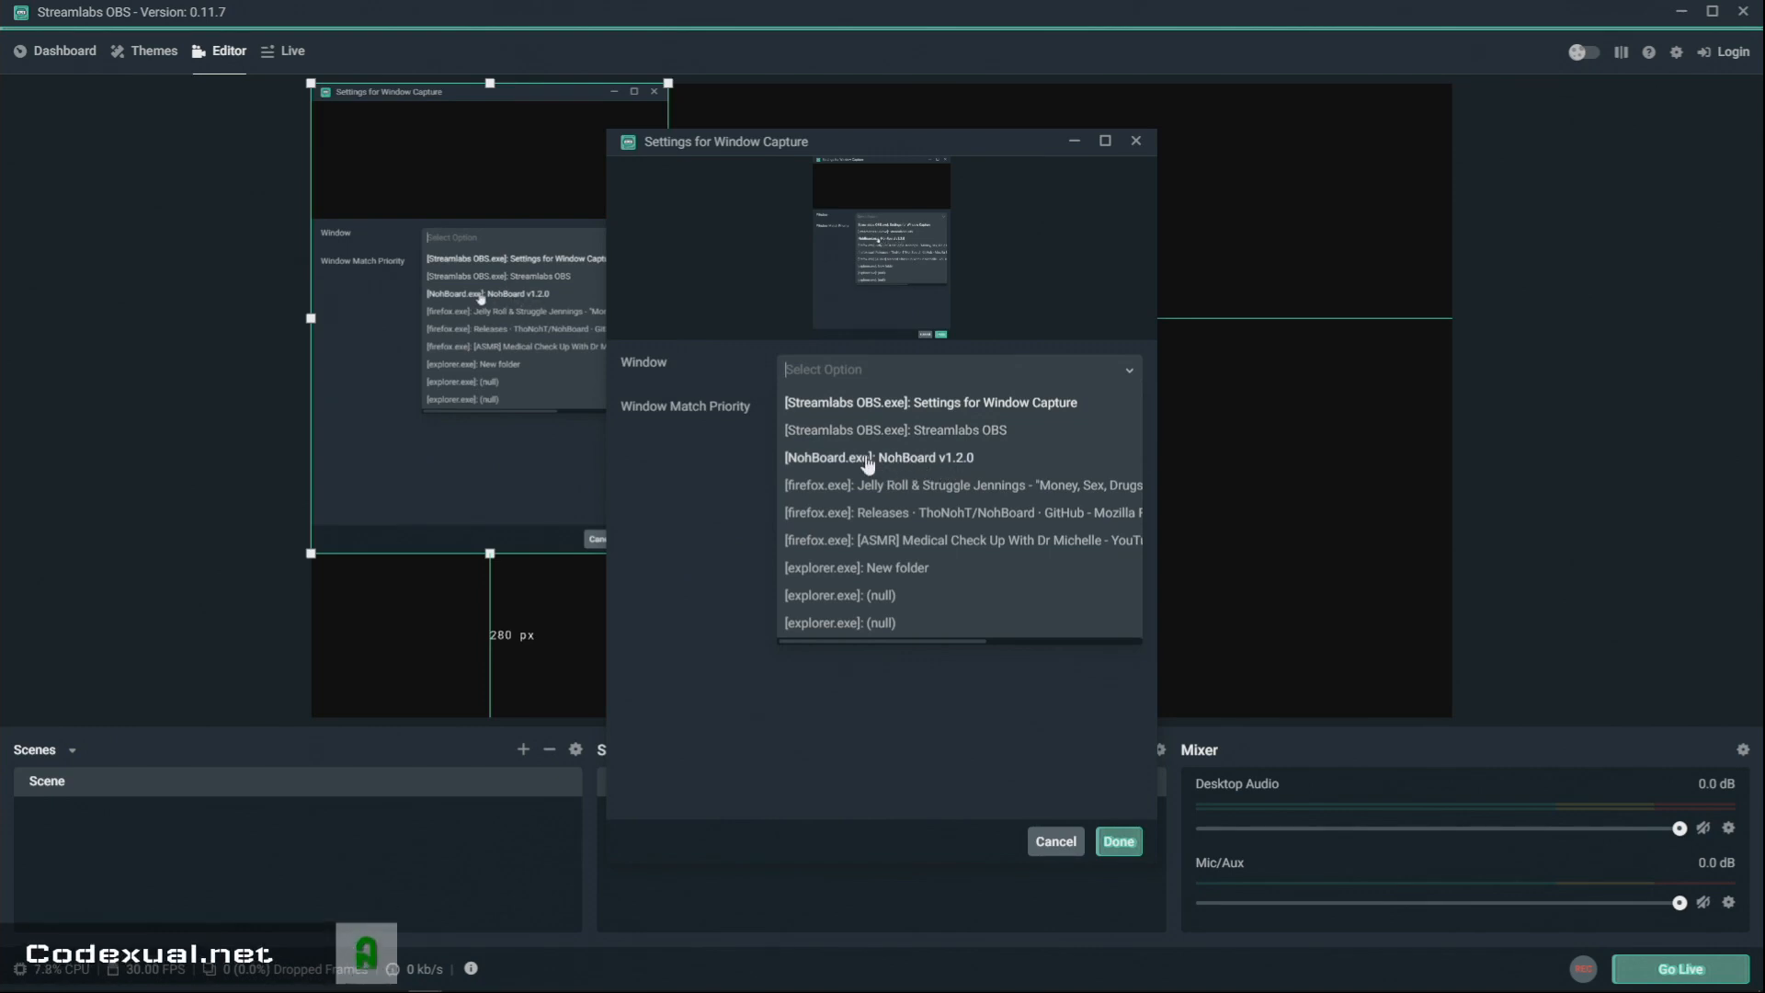
click(879, 456)
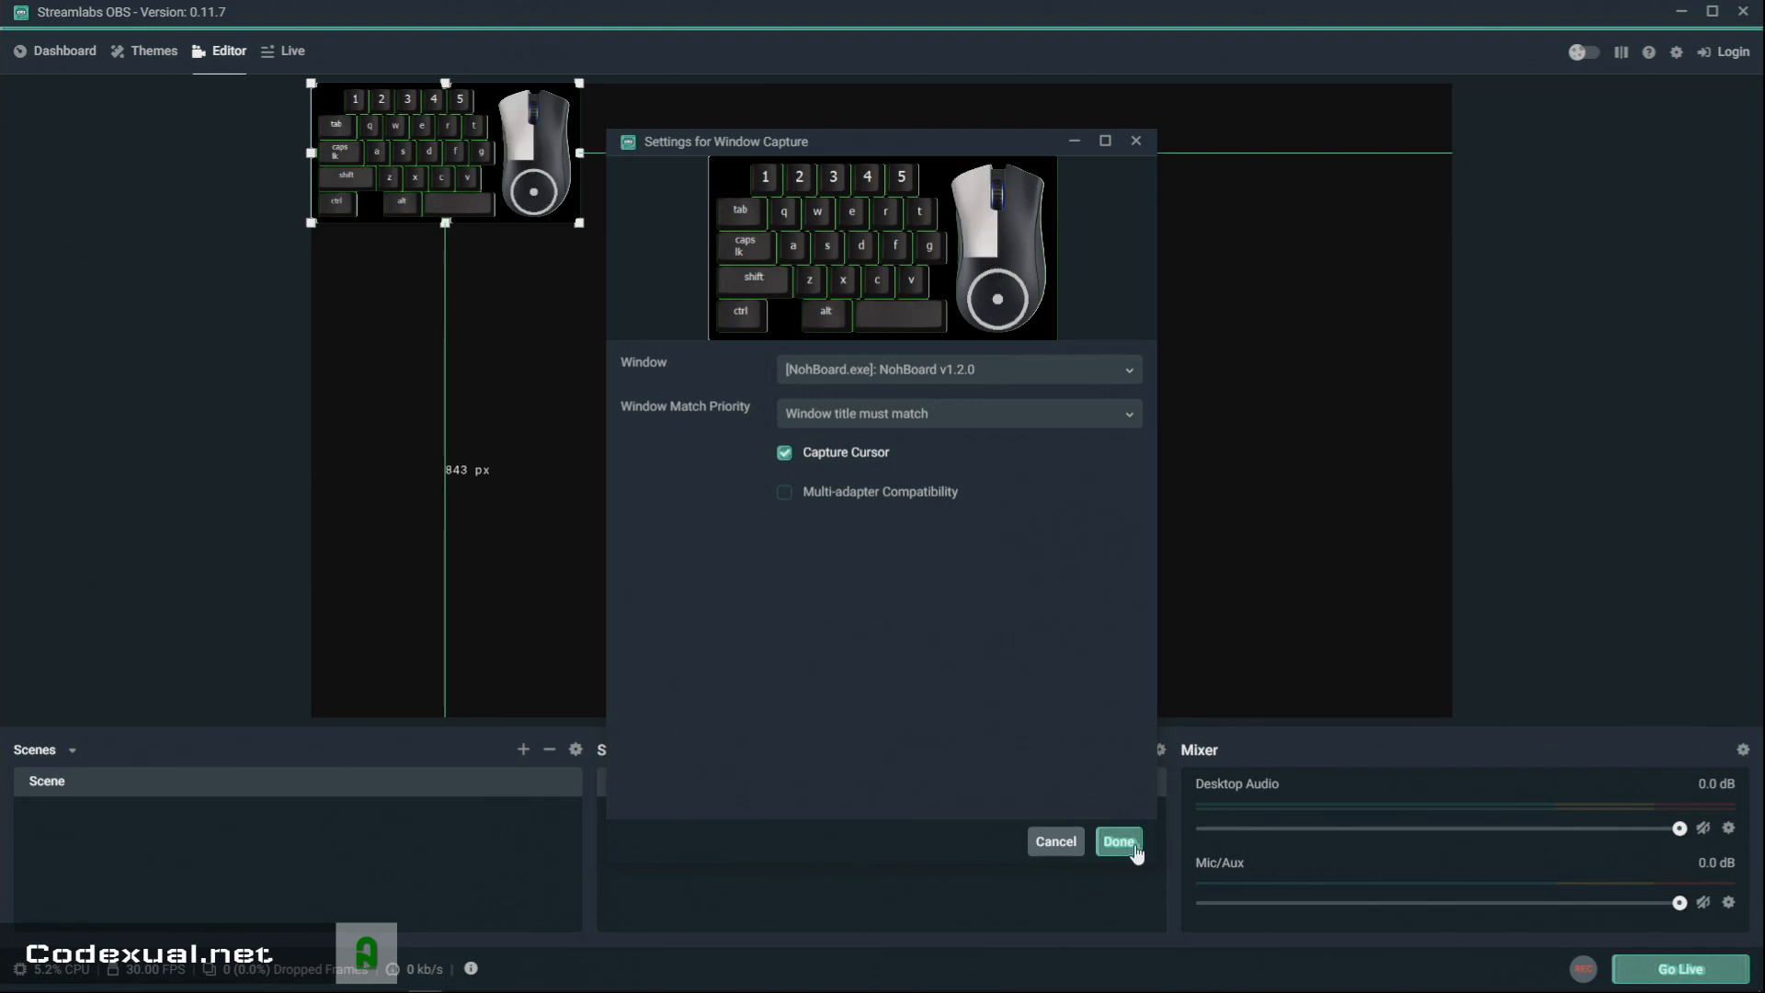
click(1116, 841)
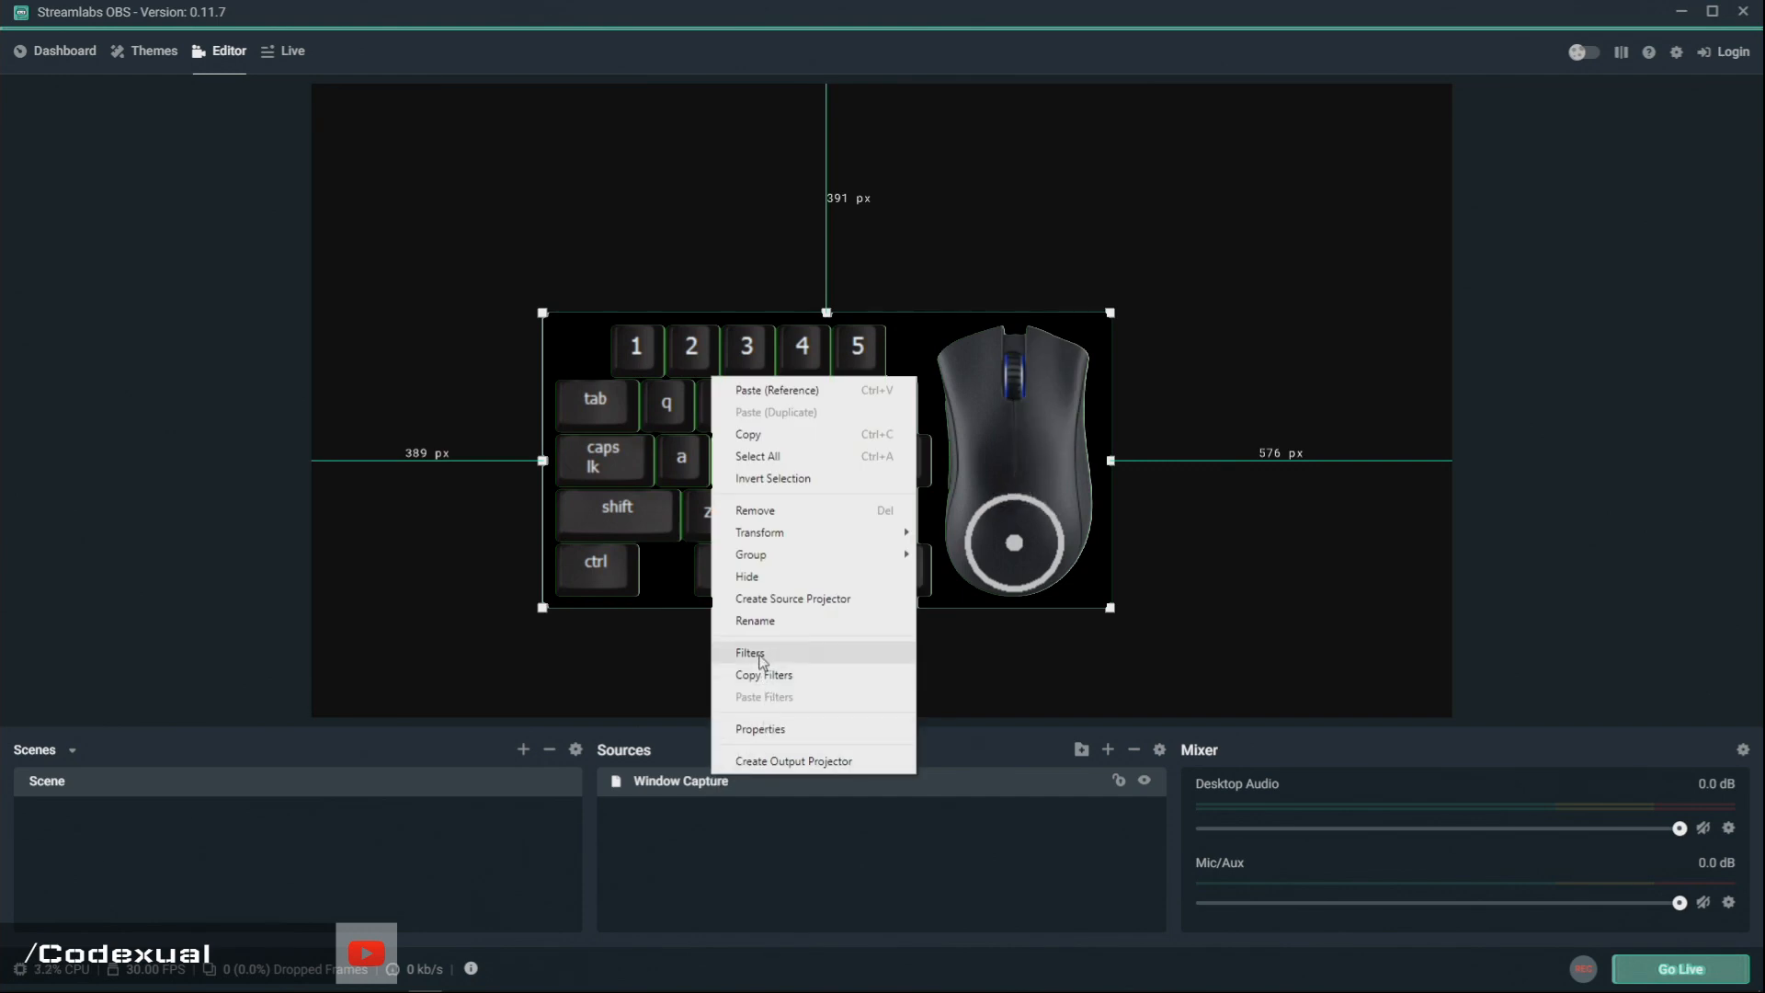
Add a green Chroma Key filter to the capture and reposition the overlay in the preview.
click(751, 652)
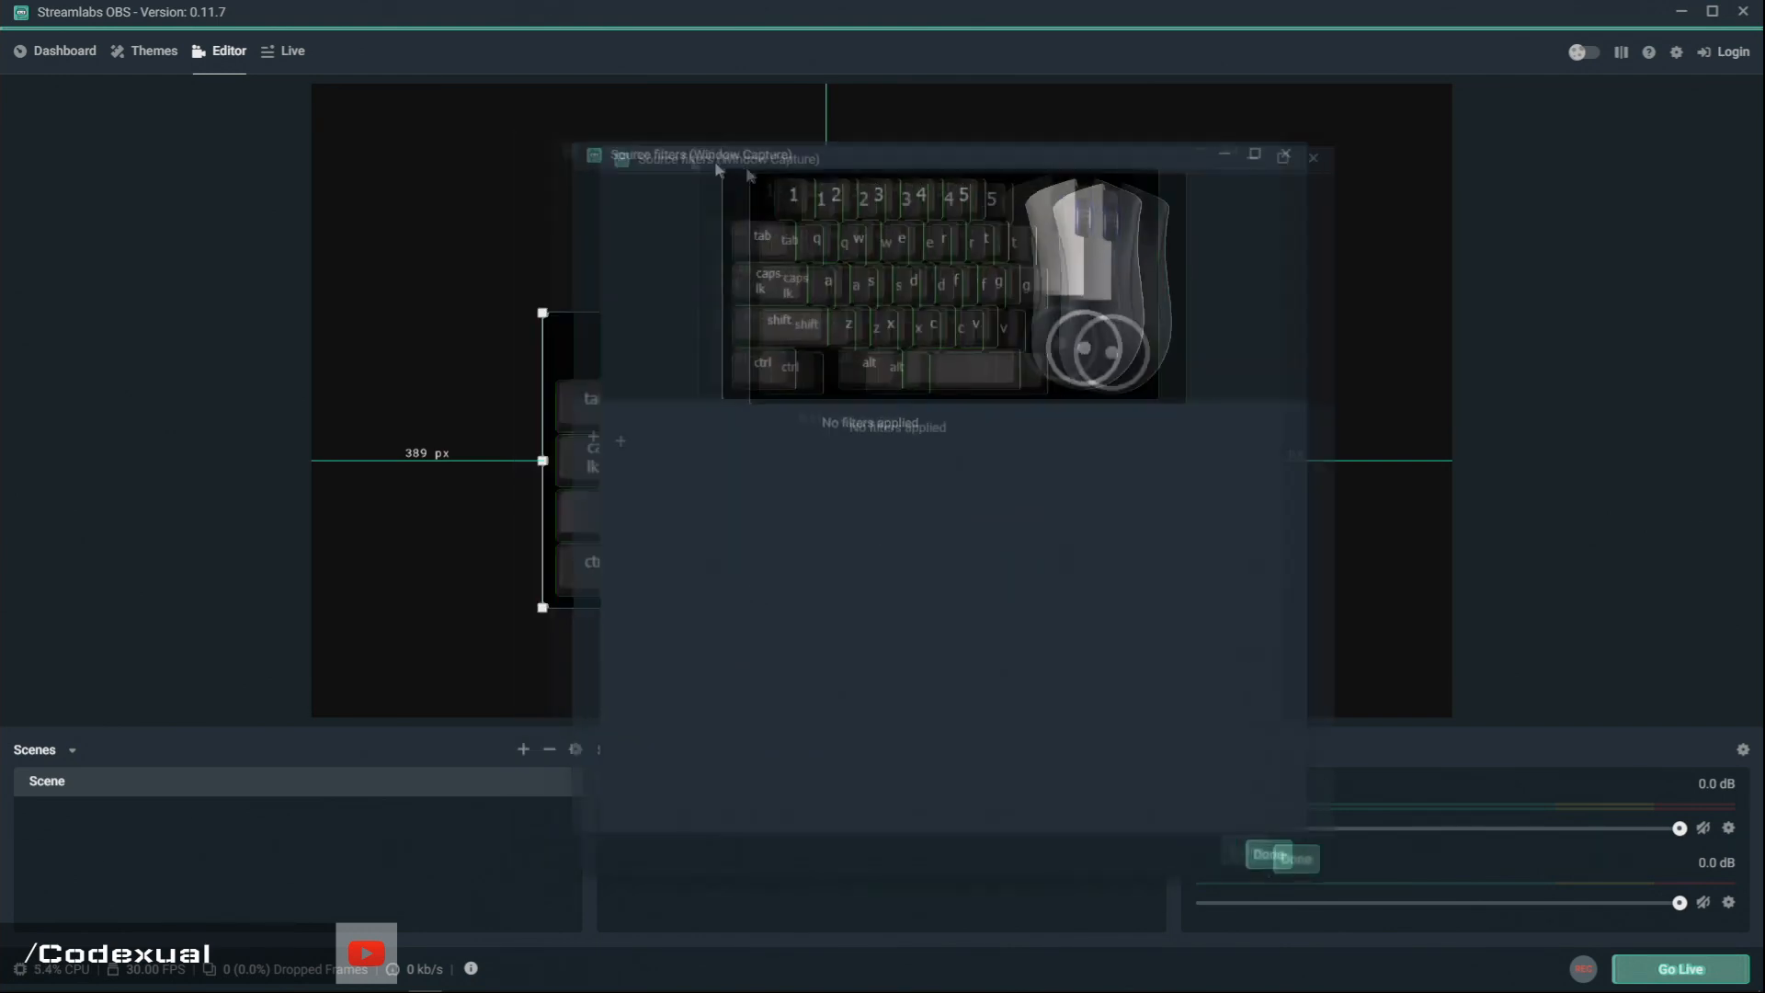
drag(710, 159, 956, 430)
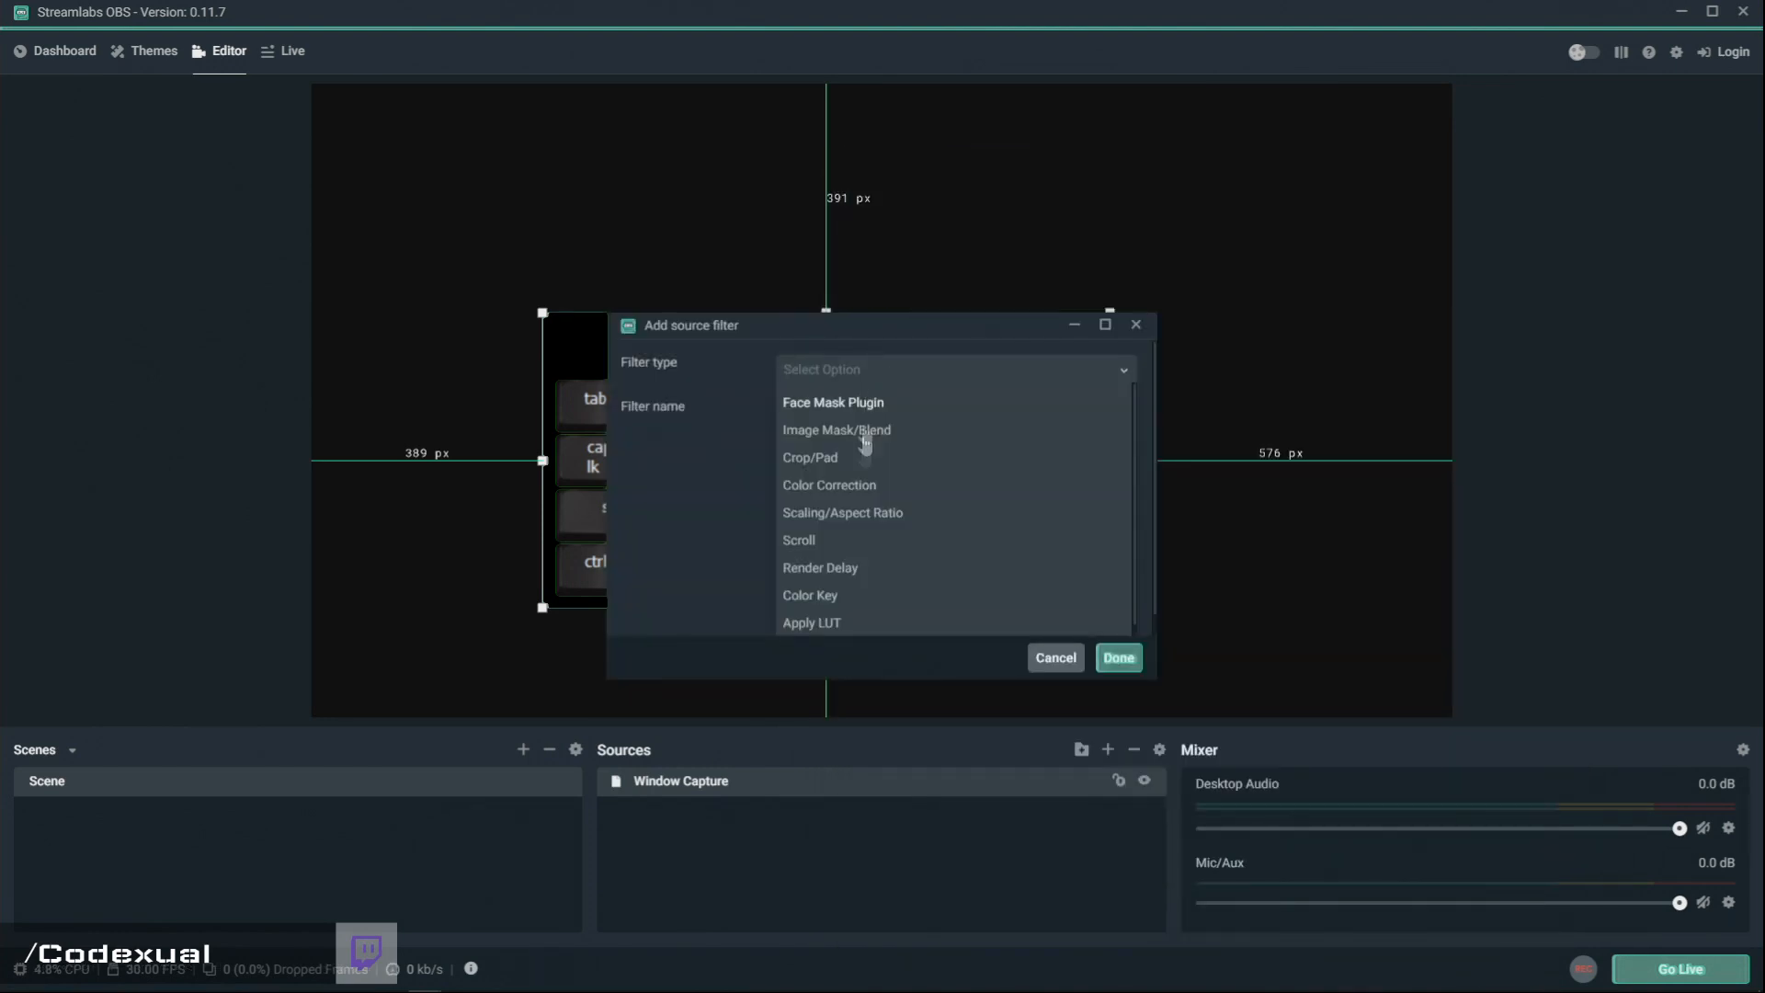
scroll(down, 3)
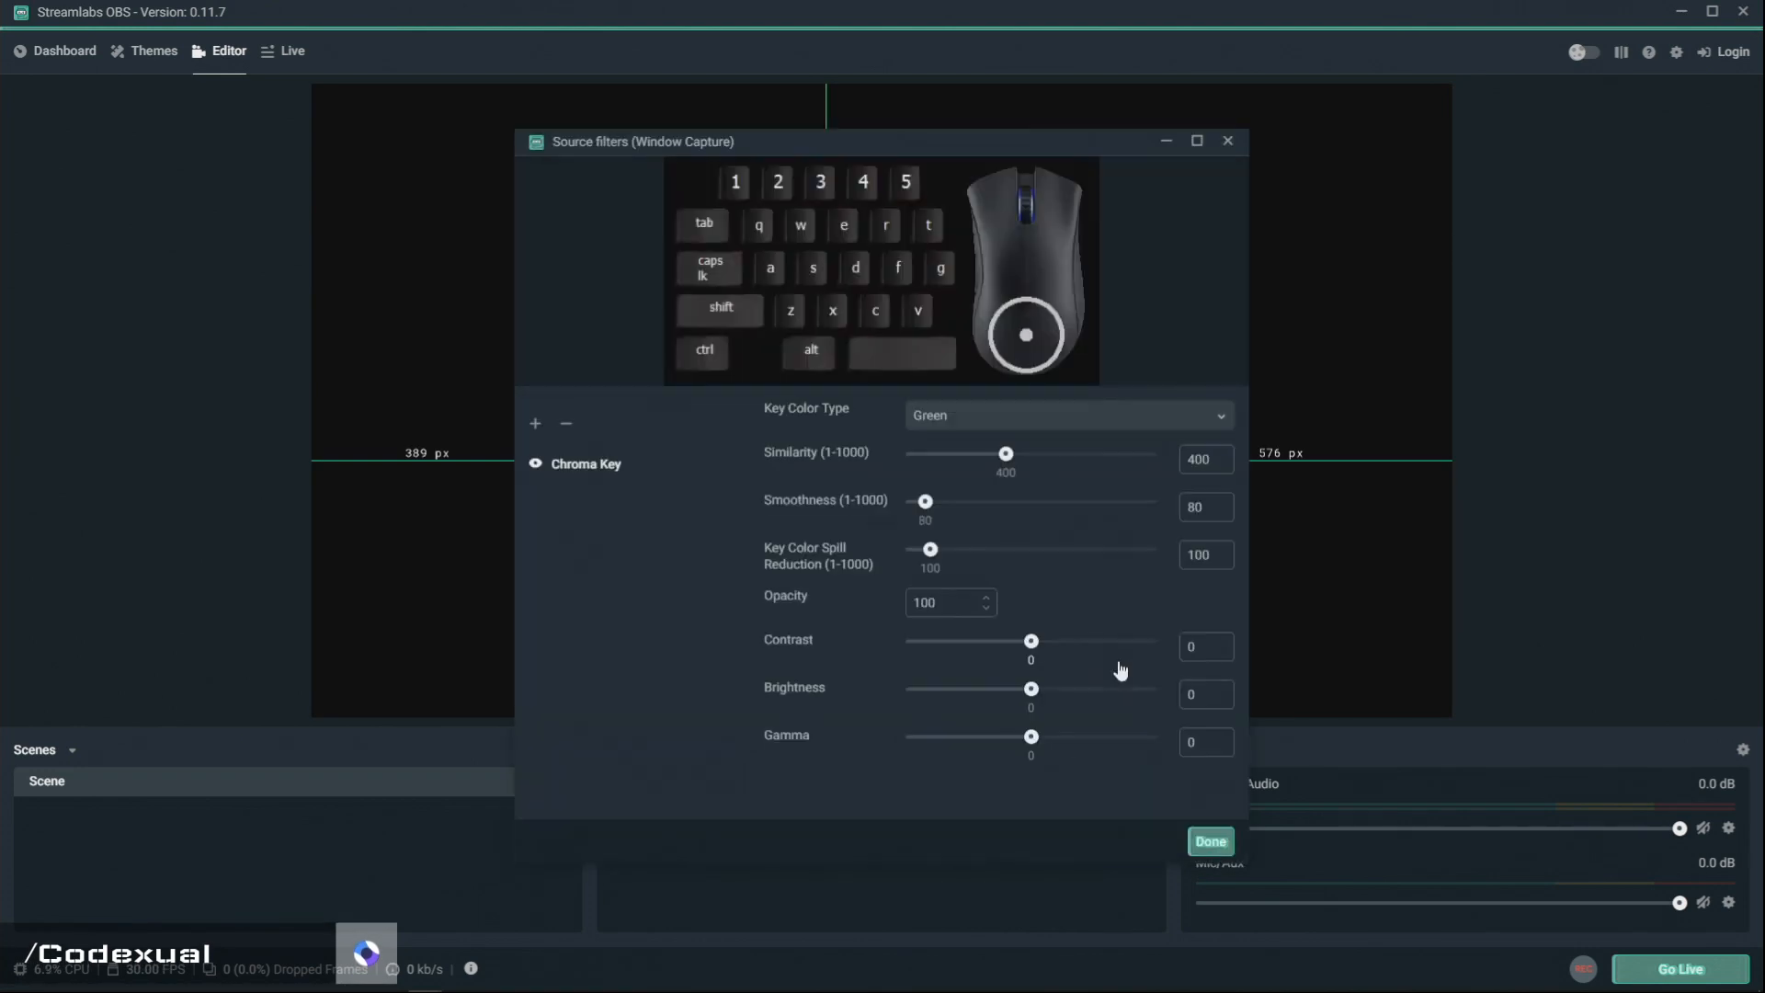
click(1210, 840)
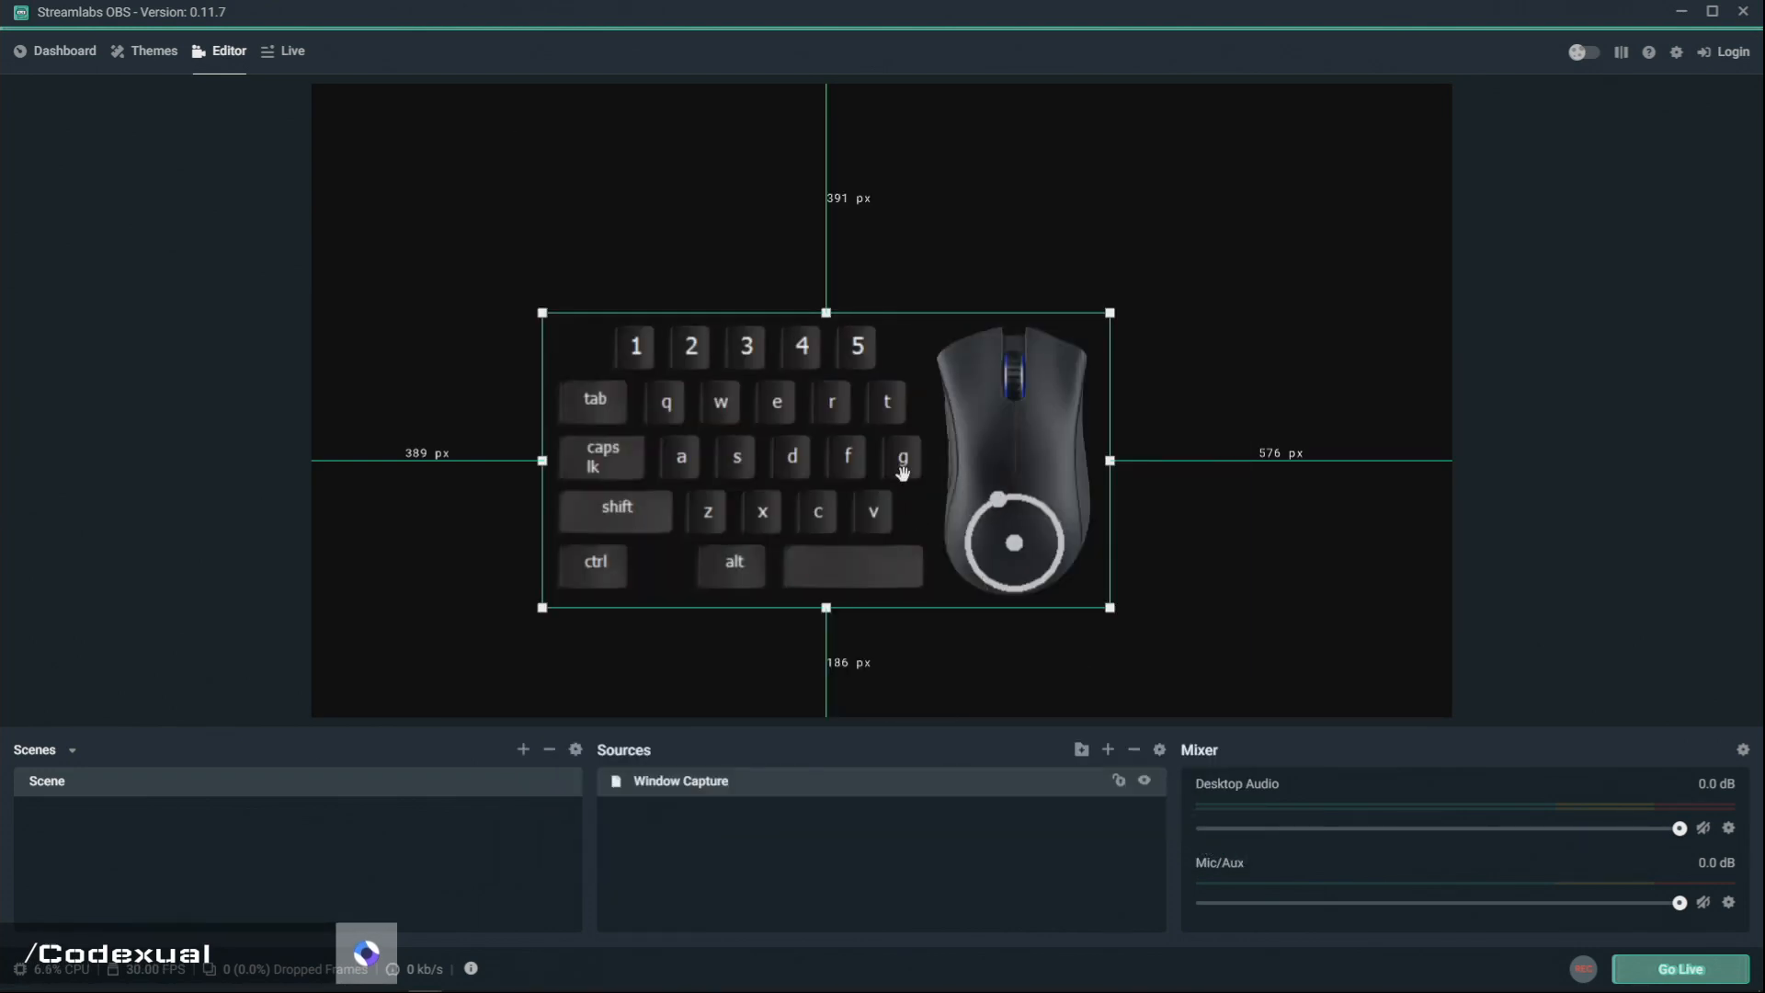
drag(901, 472, 939, 359)
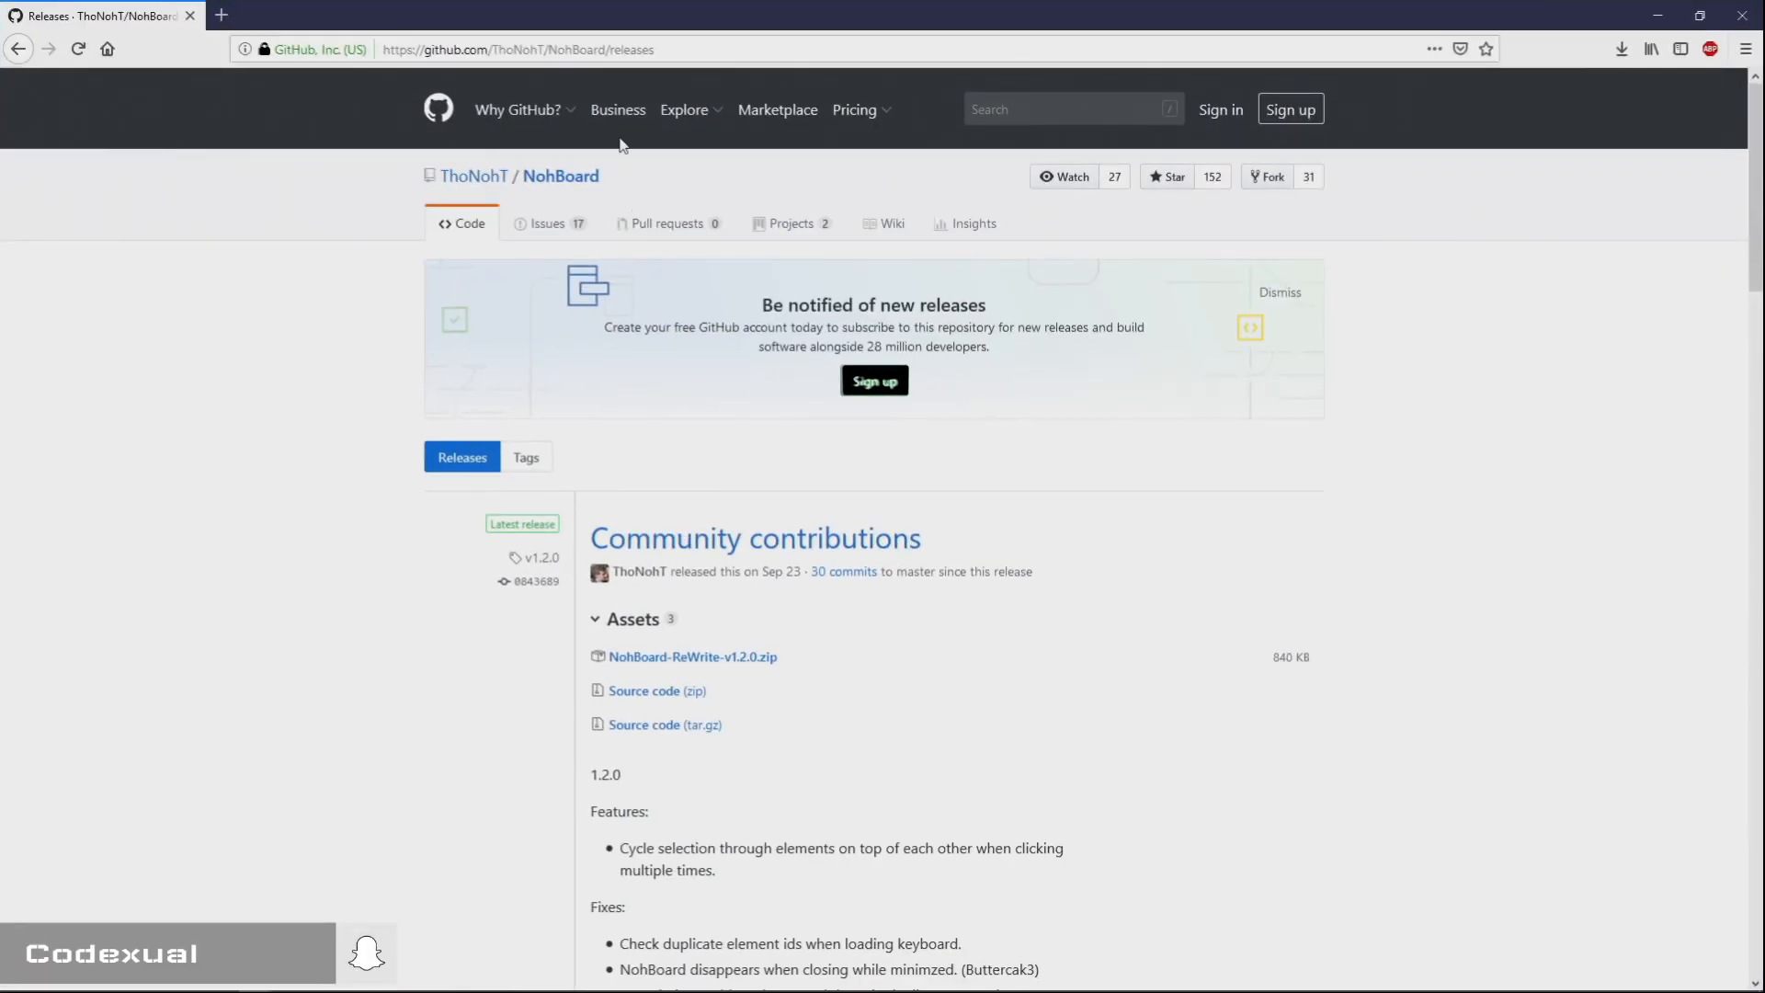
mouse_move(691, 656)
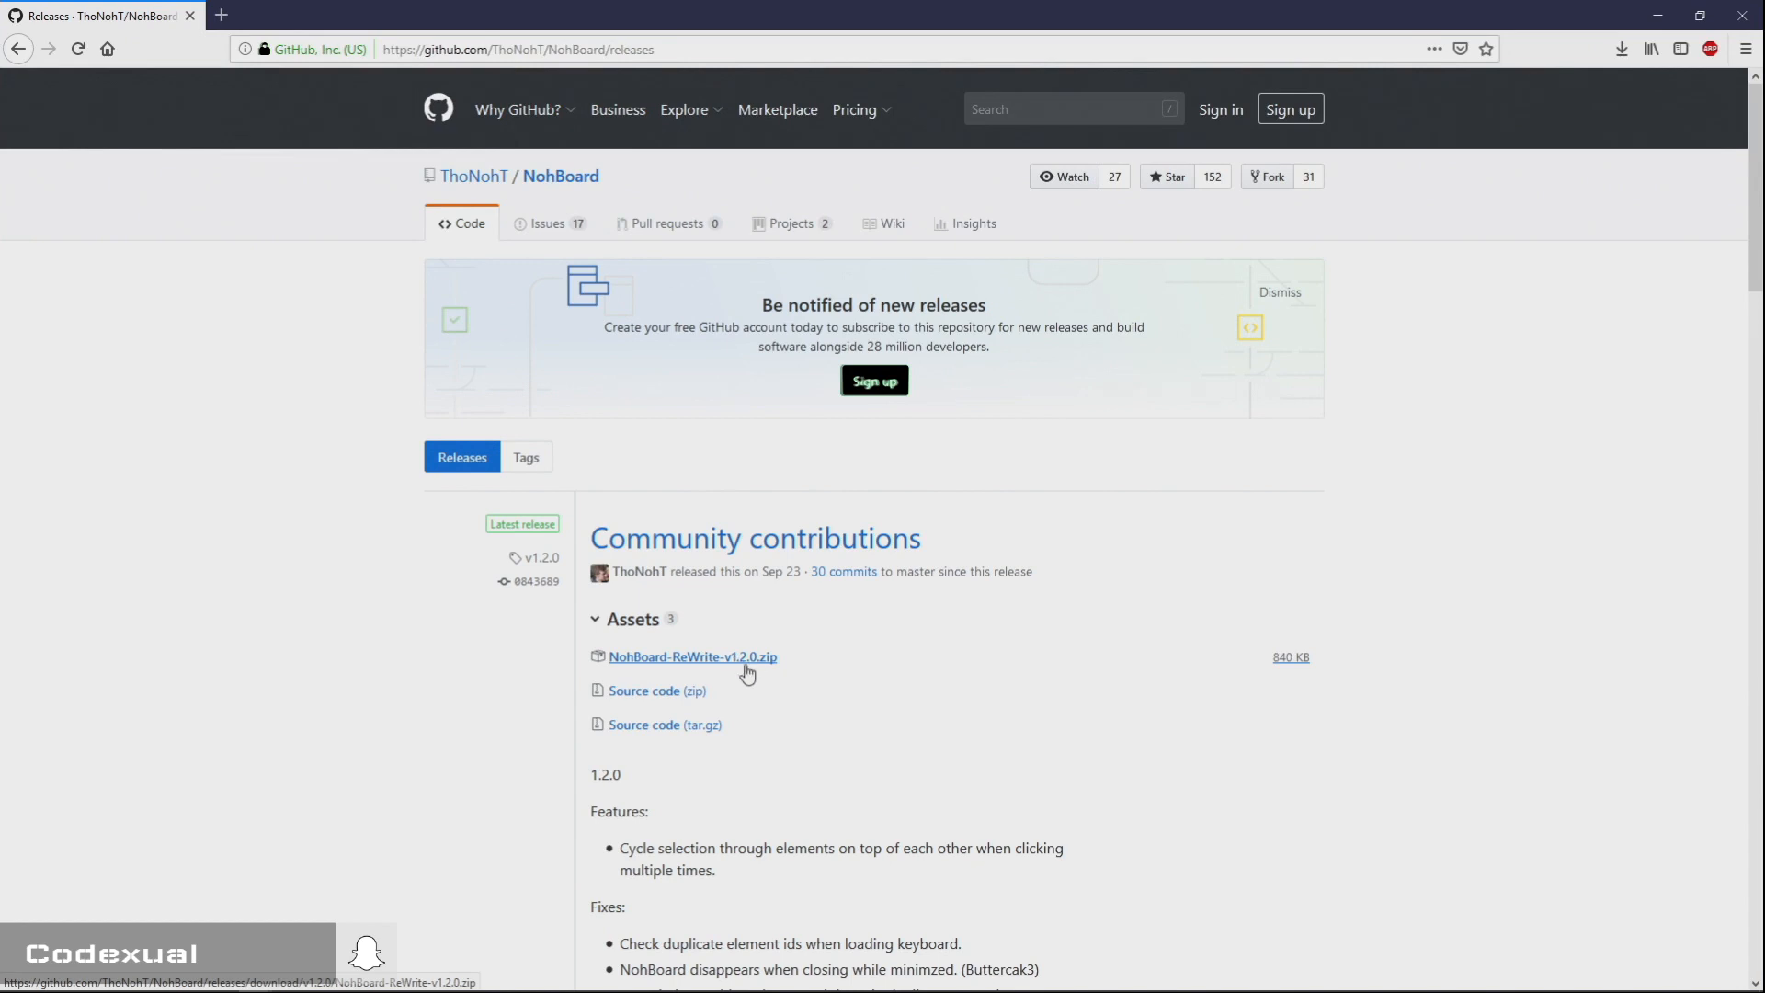
mouse_move(734, 668)
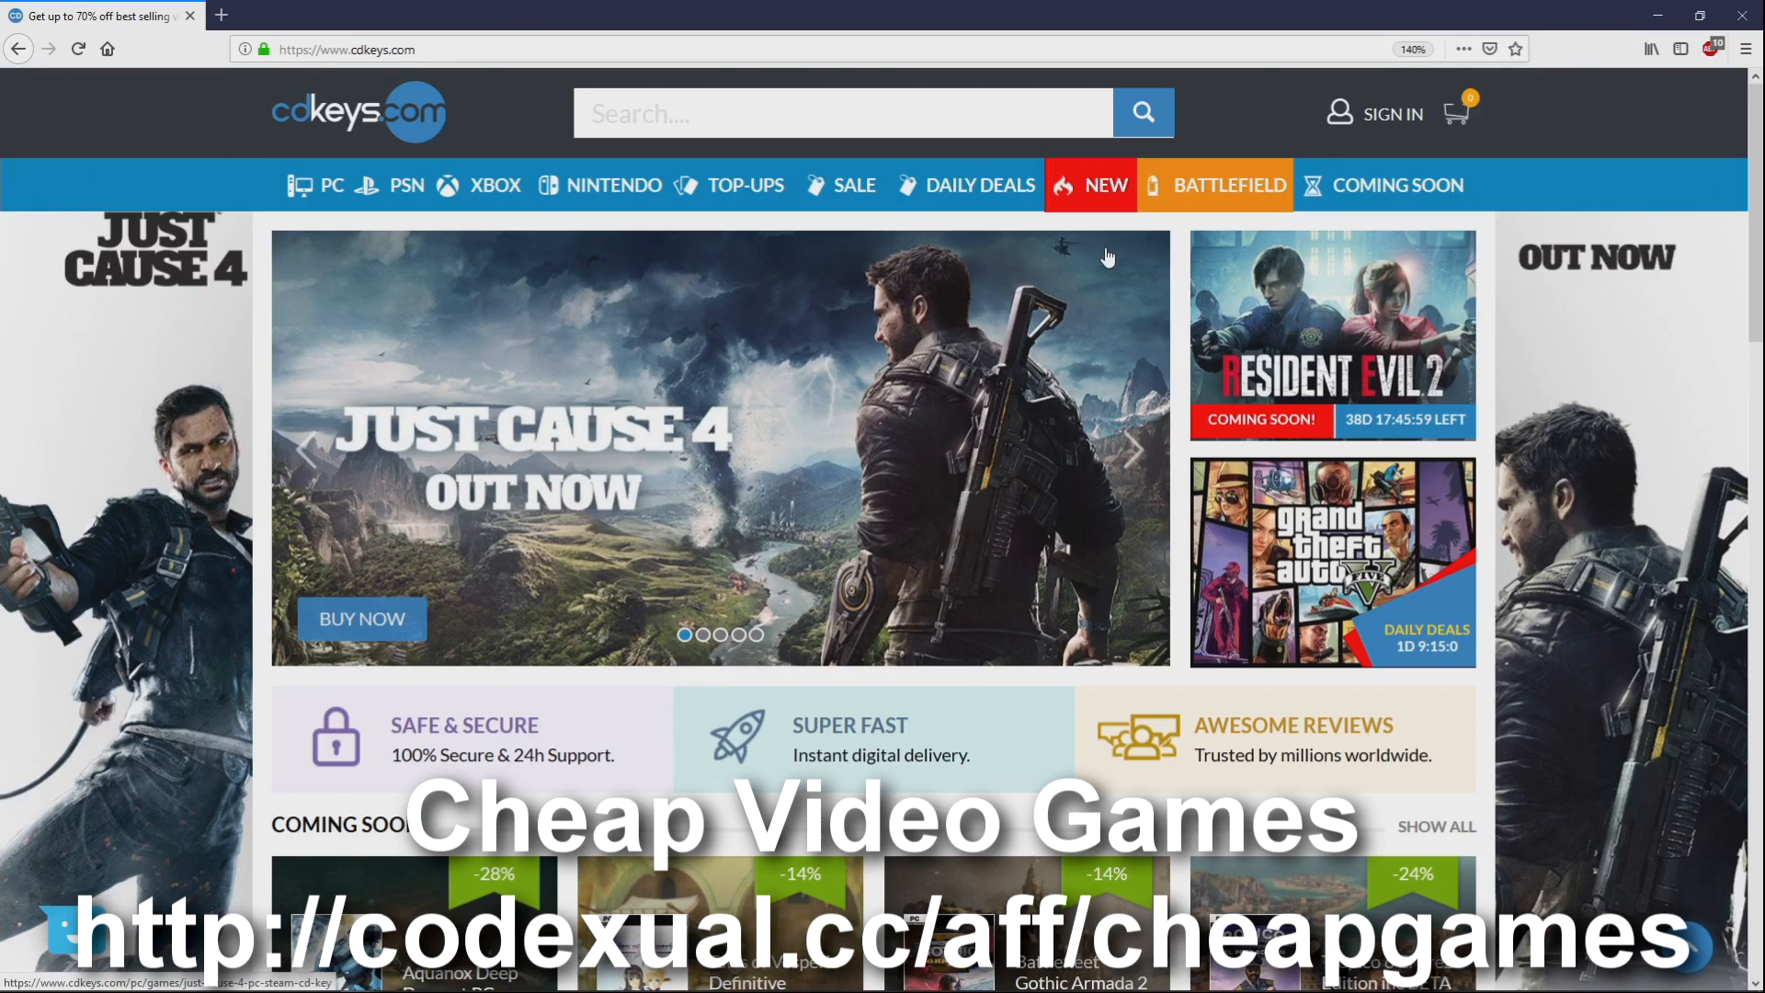
mouse_move(642, 476)
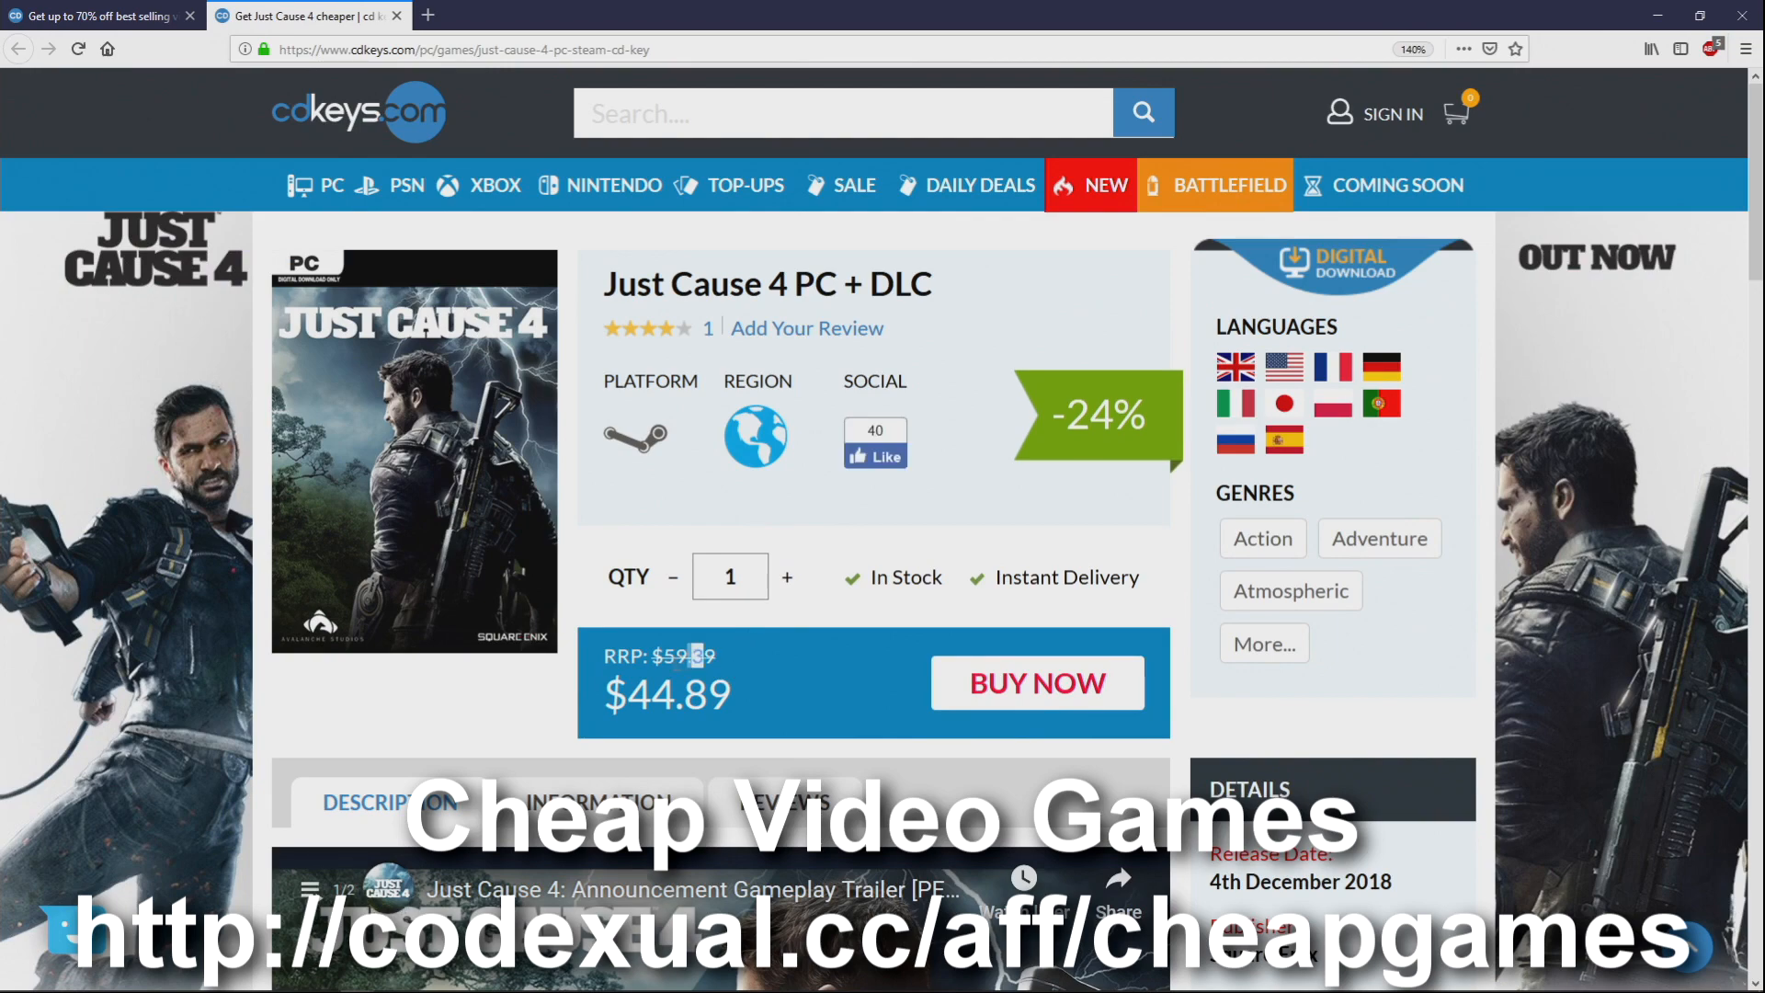
Check the Just Cause 4 sale price, view the Battlefield page, then close it to return home.
double_click(679, 695)
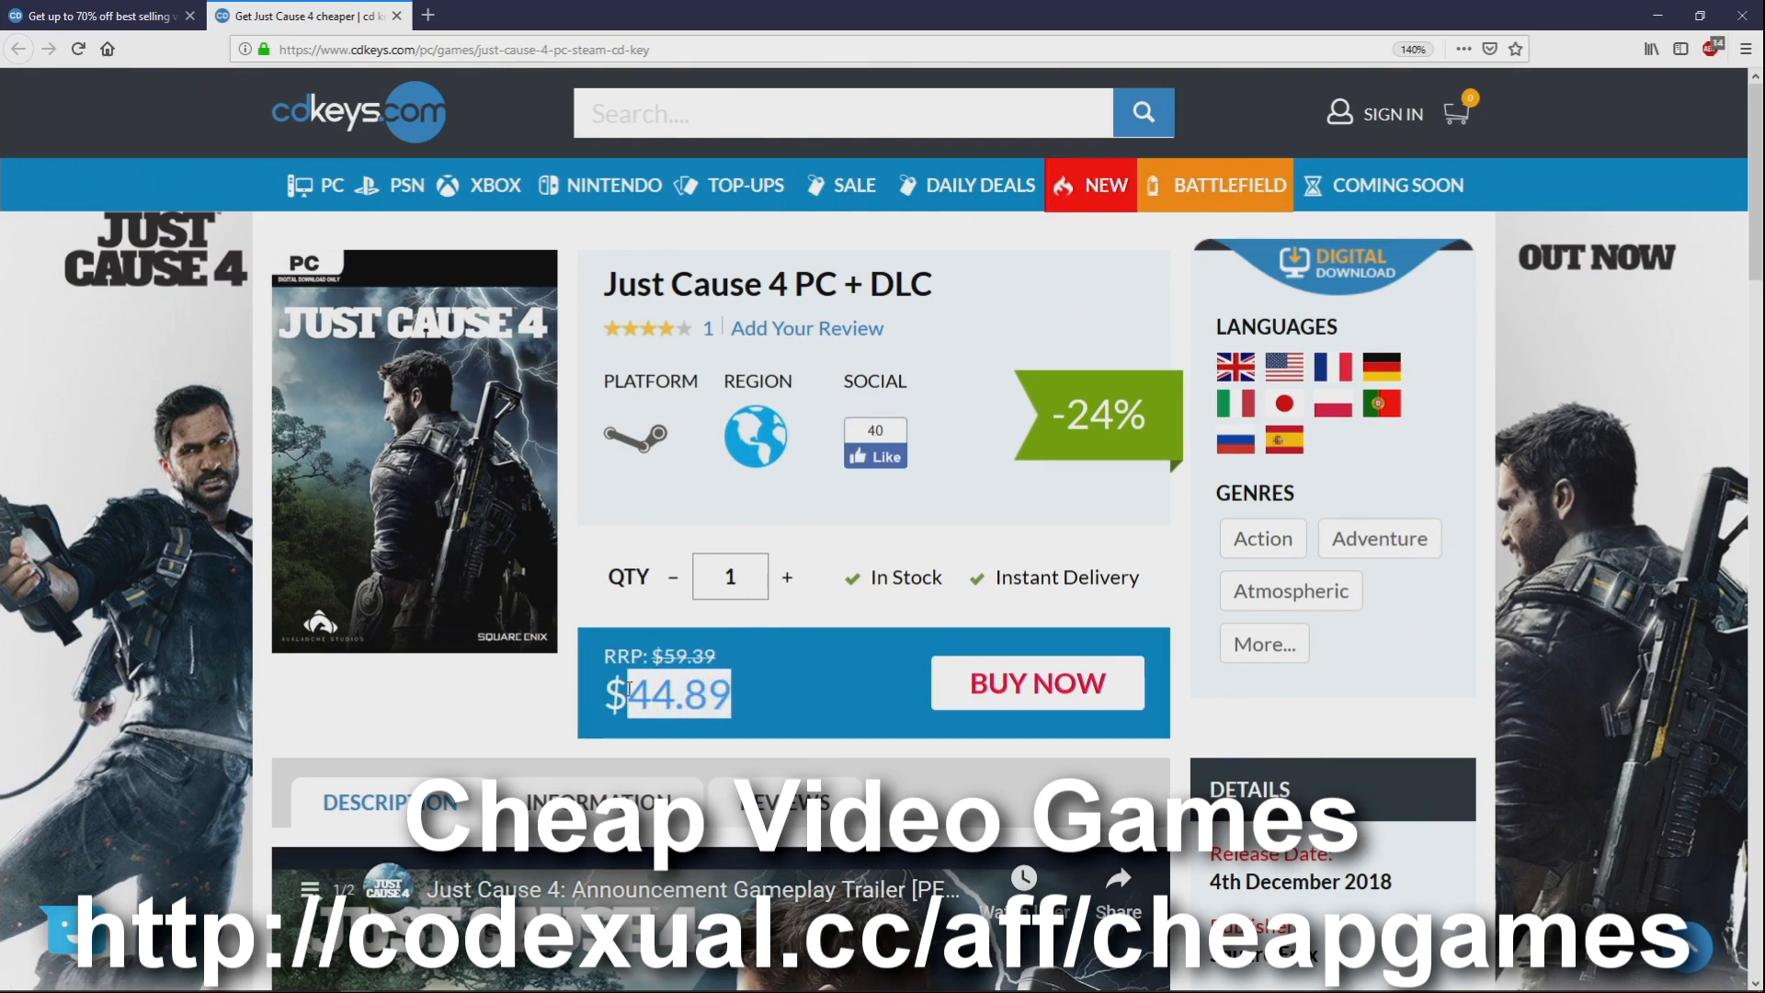
scroll(down, 3)
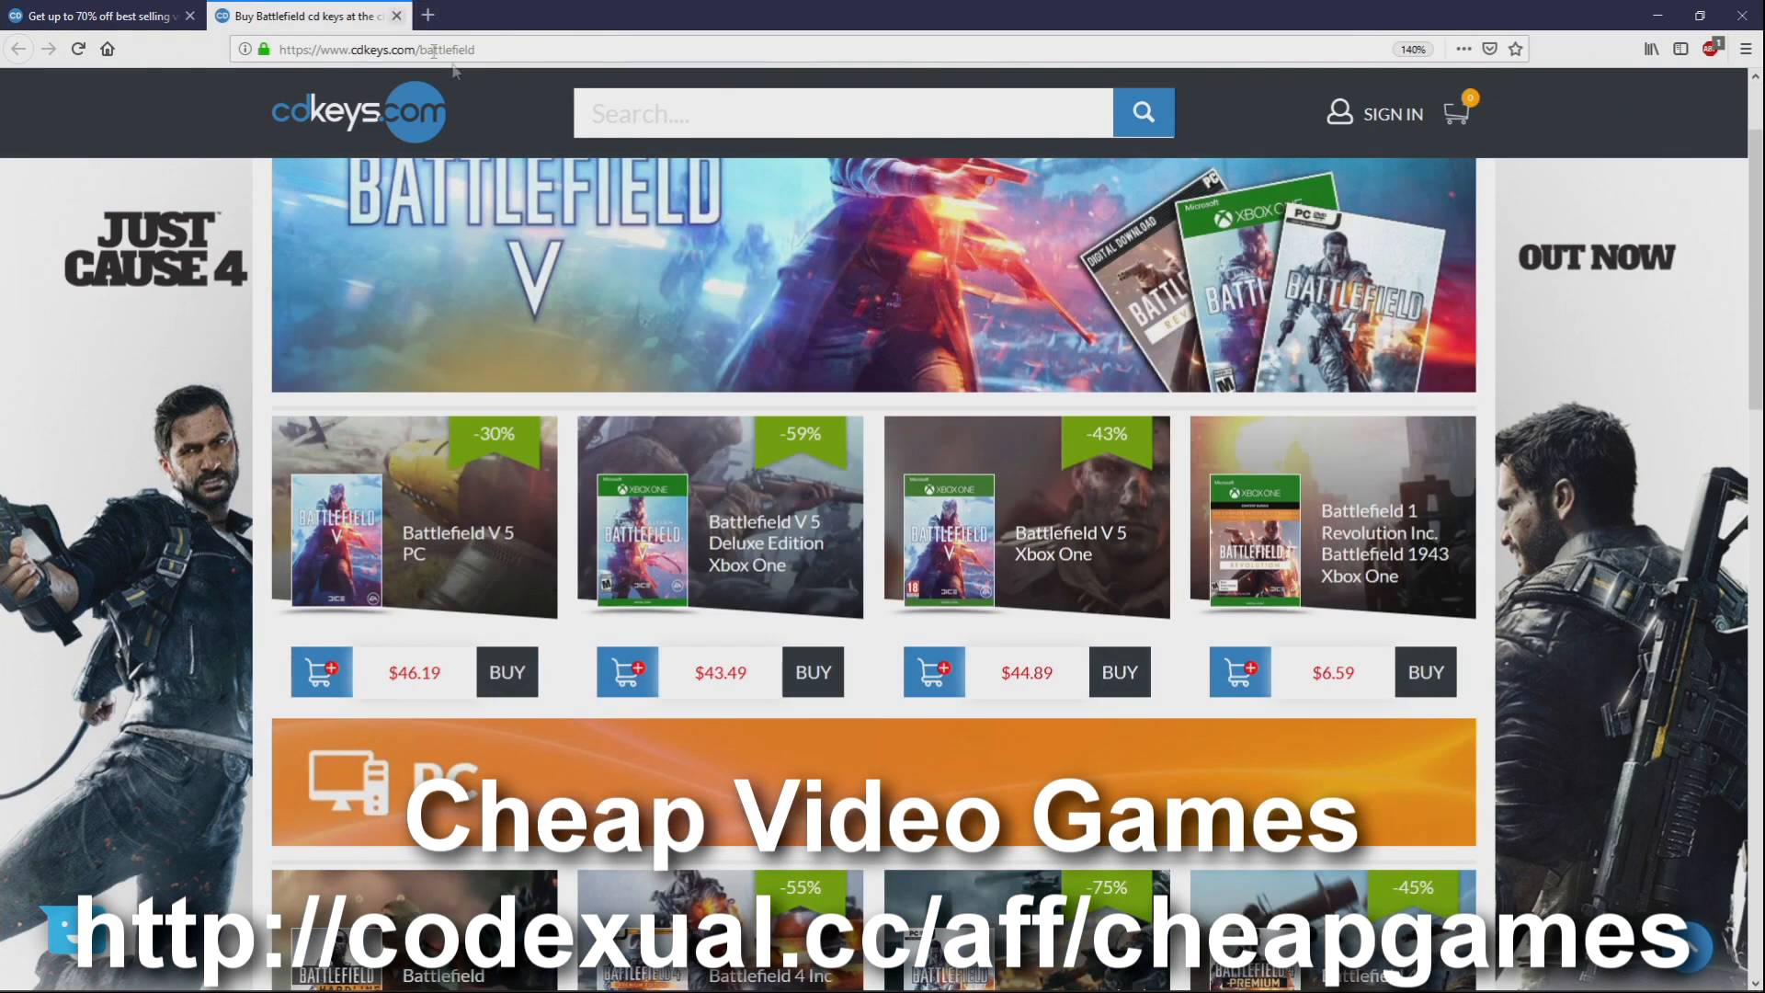
click(395, 14)
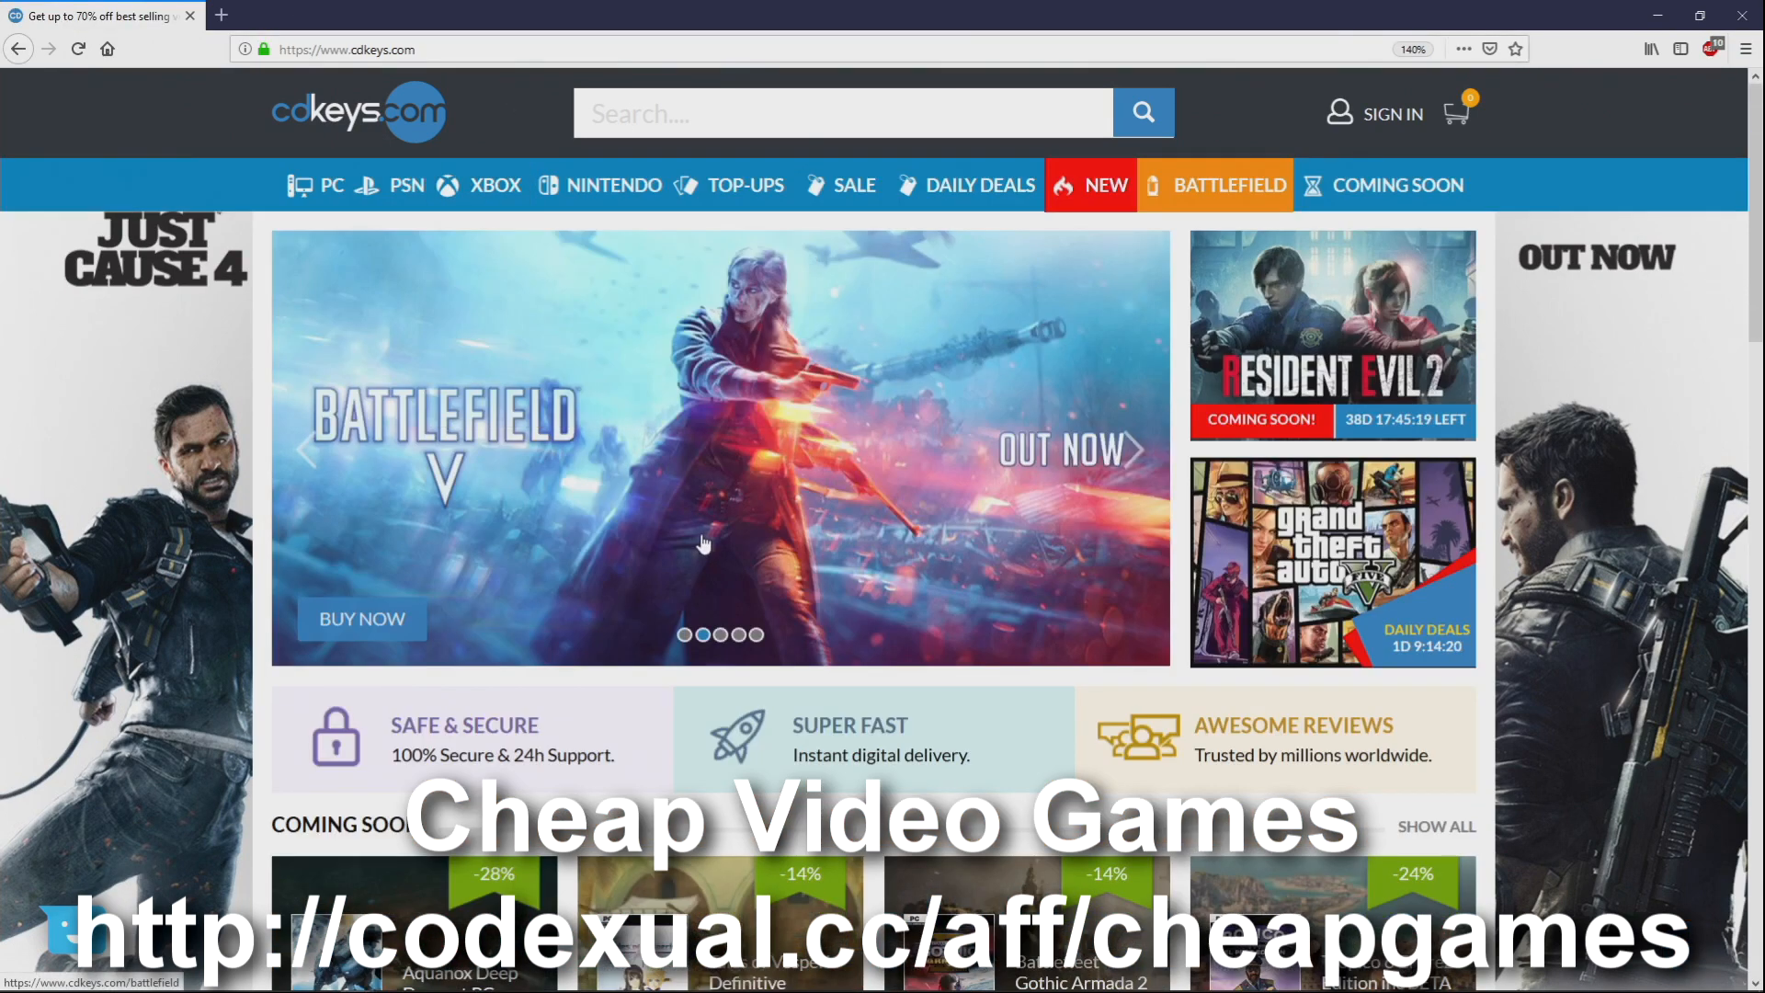